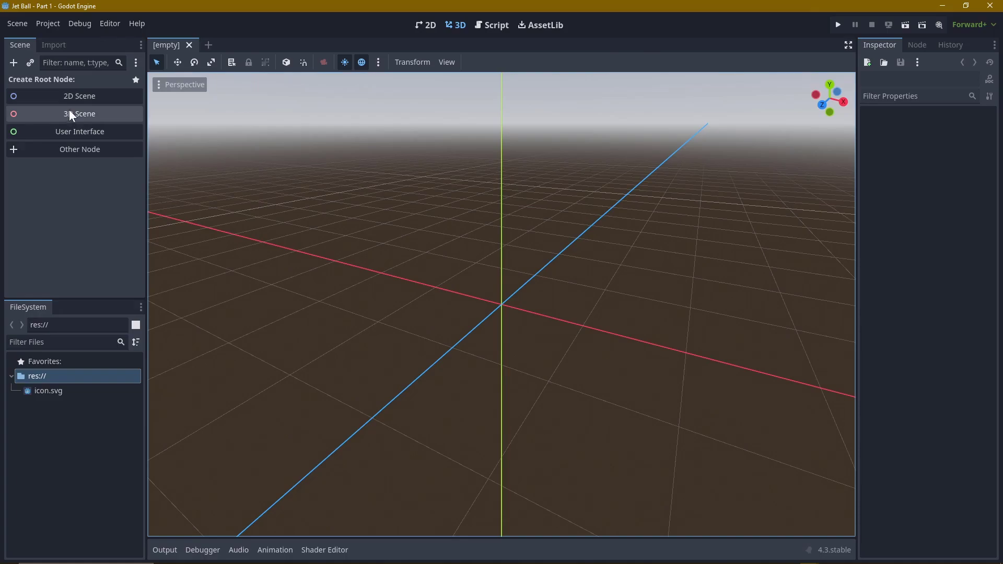
# Create a Node3D root with a MeshInstance3D 'Ground' using a New PlaneMesh scaled 155 by 1 by 12.
pyautogui.click(79, 113)
pyautogui.write('m')
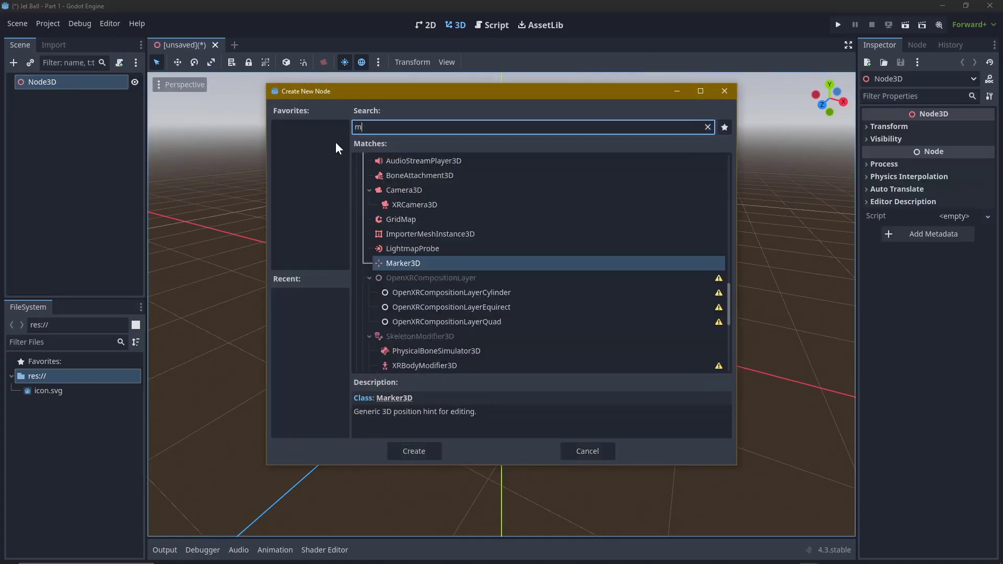
pyautogui.click(414, 452)
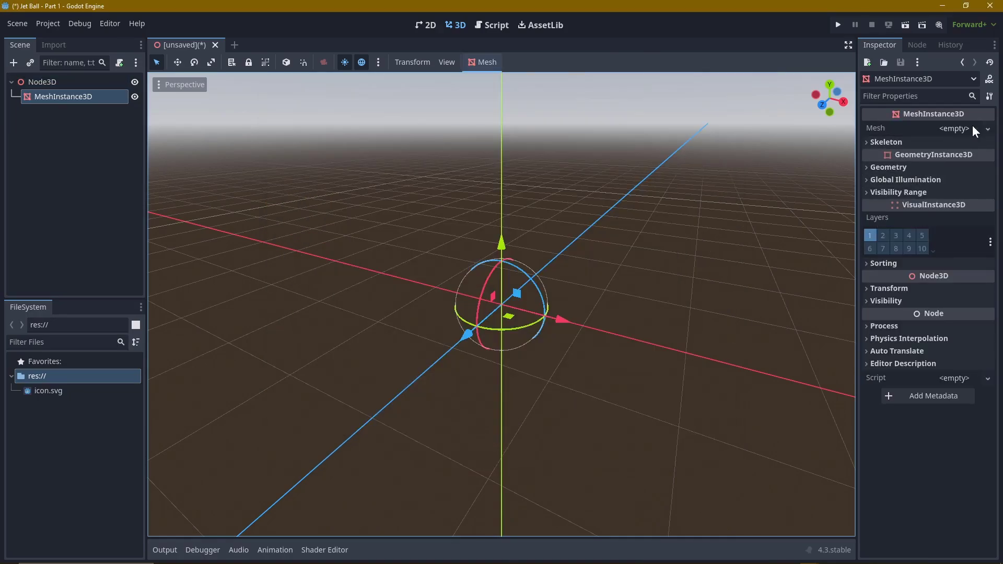
pyautogui.click(988, 127)
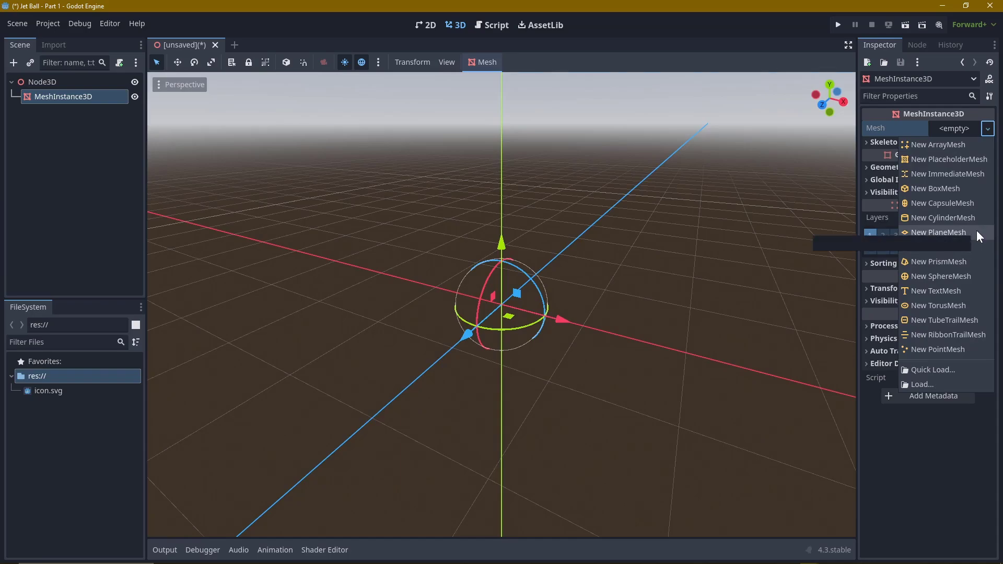
pyautogui.click(939, 232)
pyautogui.write('155')
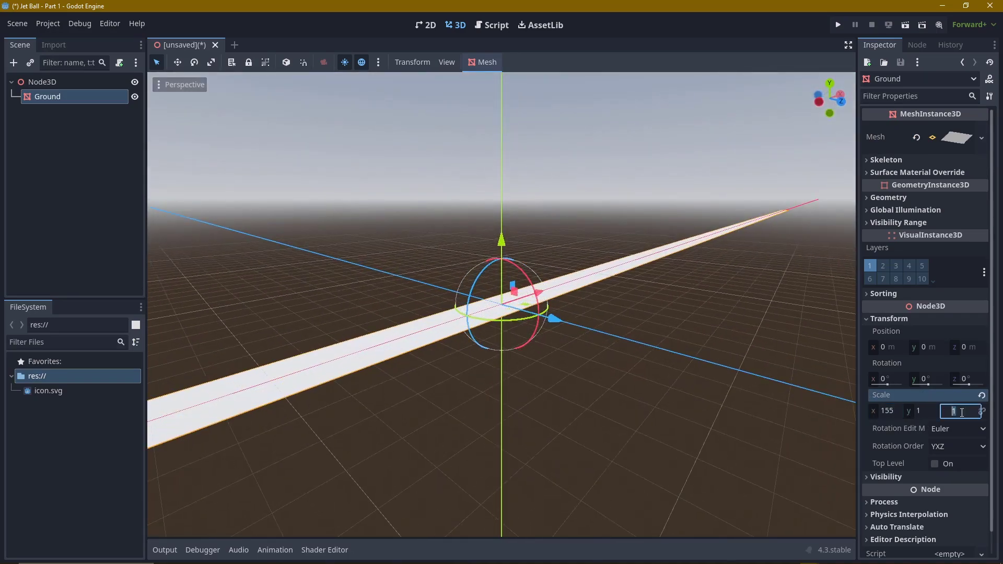
pyautogui.write('12')
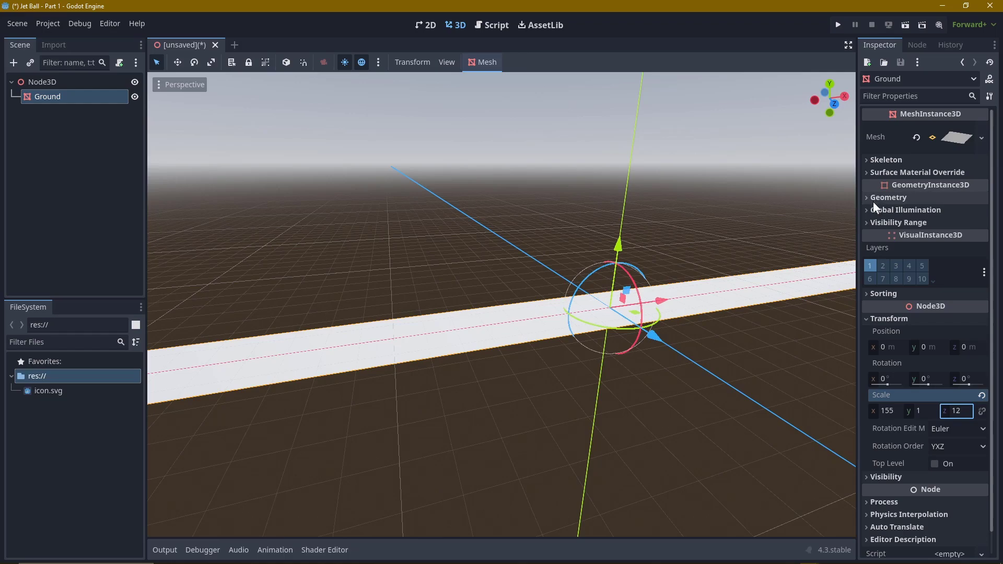
# Add a Material Override to Ground with brown albedo colour and icon.svg as albedo texture.
pyautogui.click(888, 197)
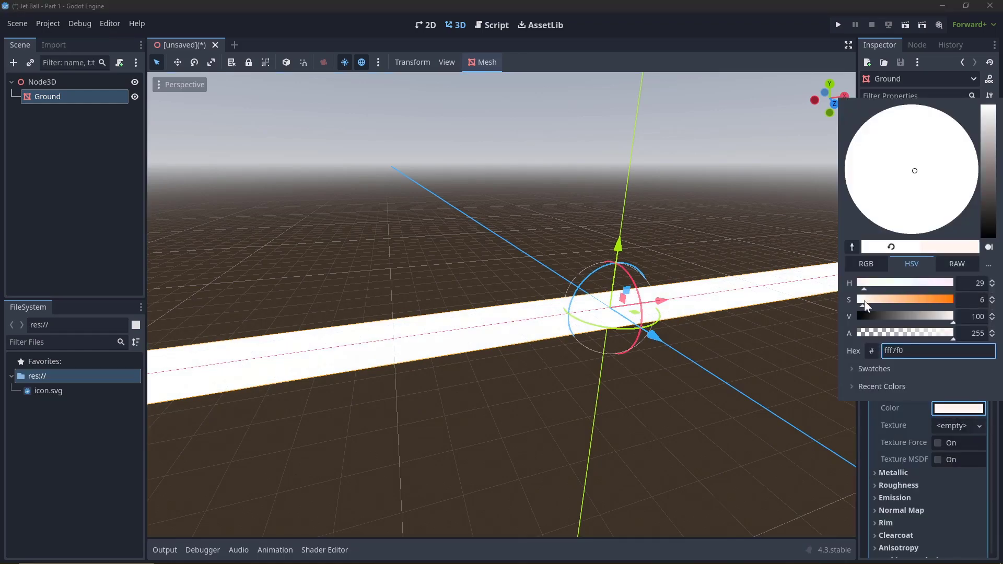
pyautogui.click(943, 186)
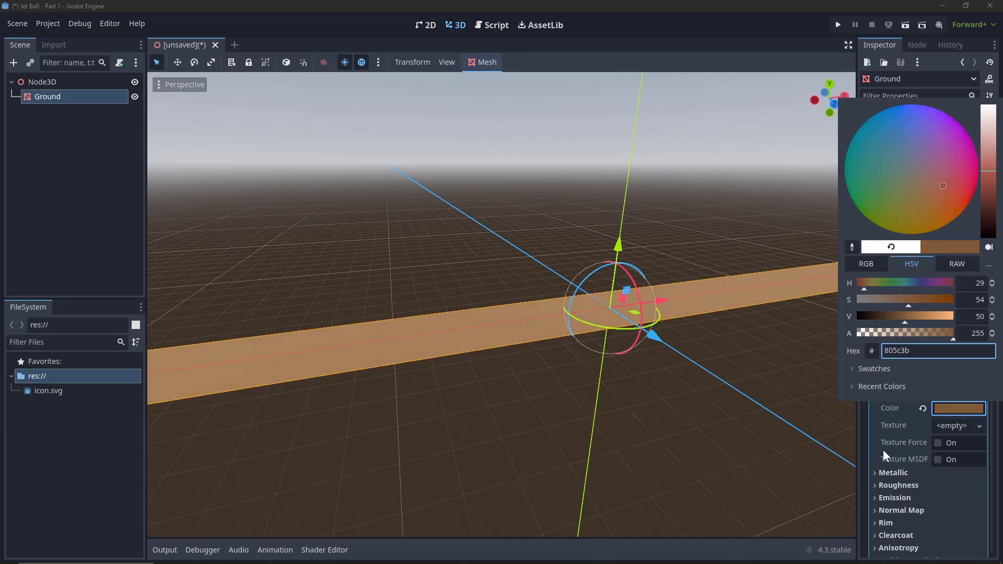
pyautogui.click(47, 390)
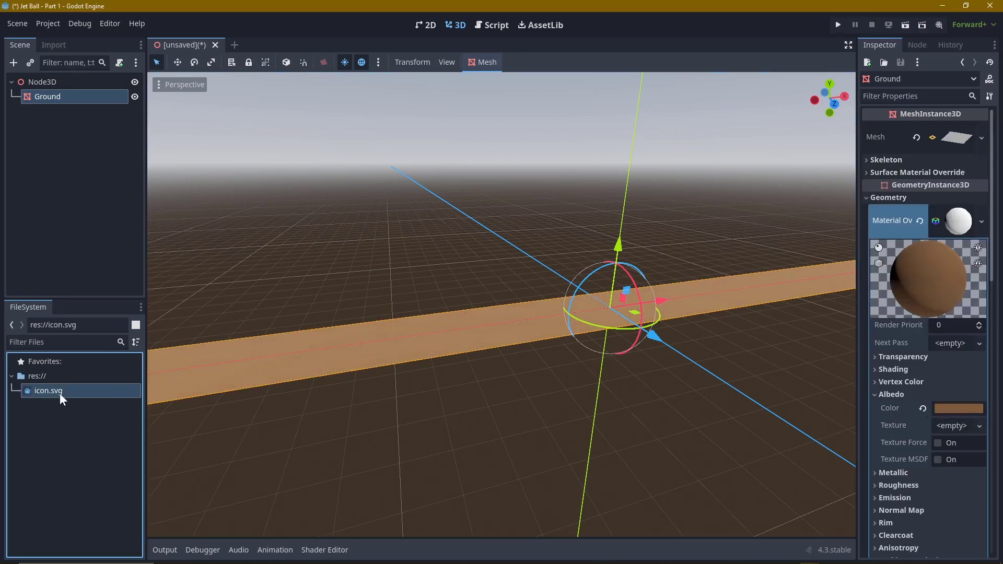
pyautogui.moveTo(49, 391); pyautogui.dragTo(959, 435)
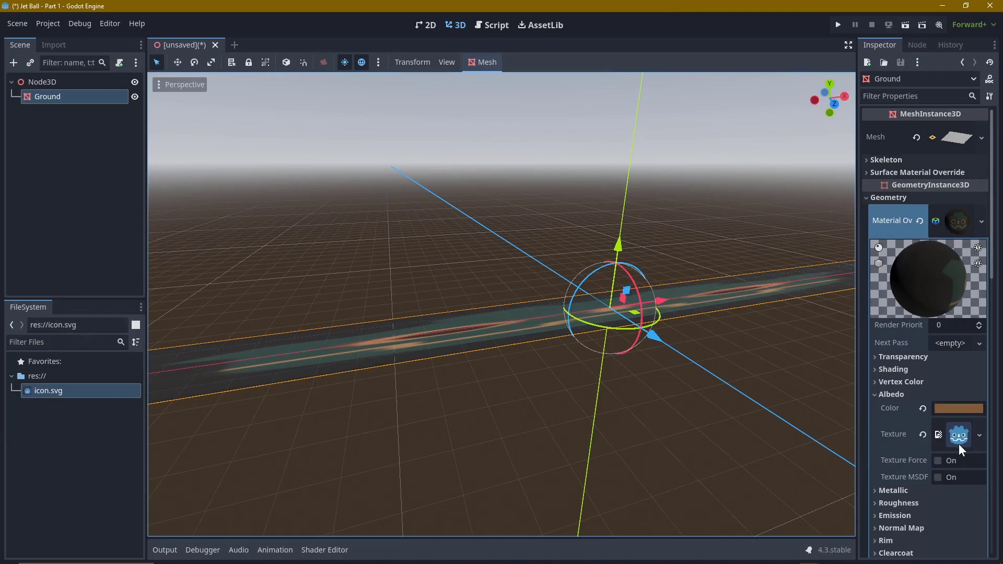
# Adjust the material's UV1 scale so the icon tiles along the ground's length.
pyautogui.click(958, 435)
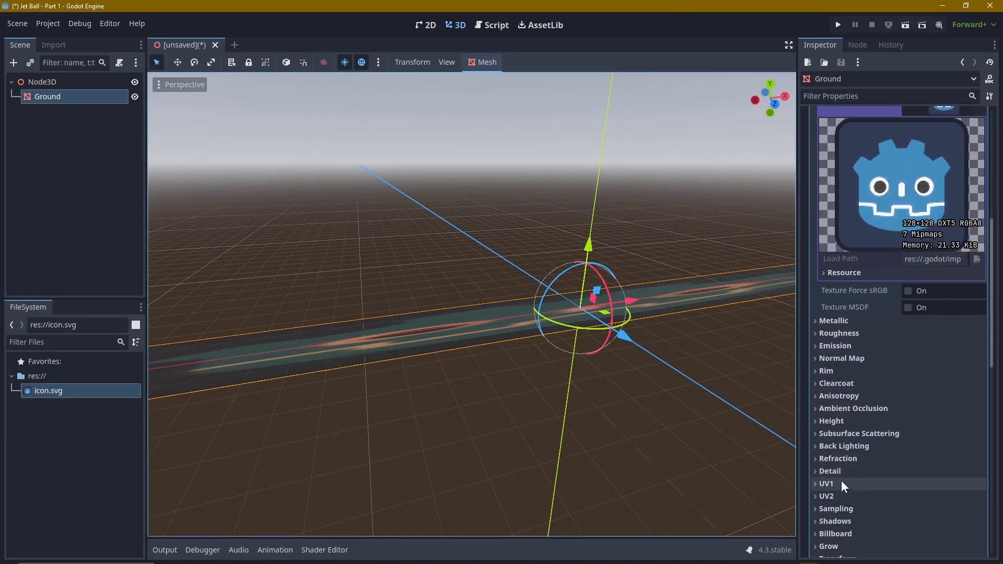
pyautogui.click(825, 484)
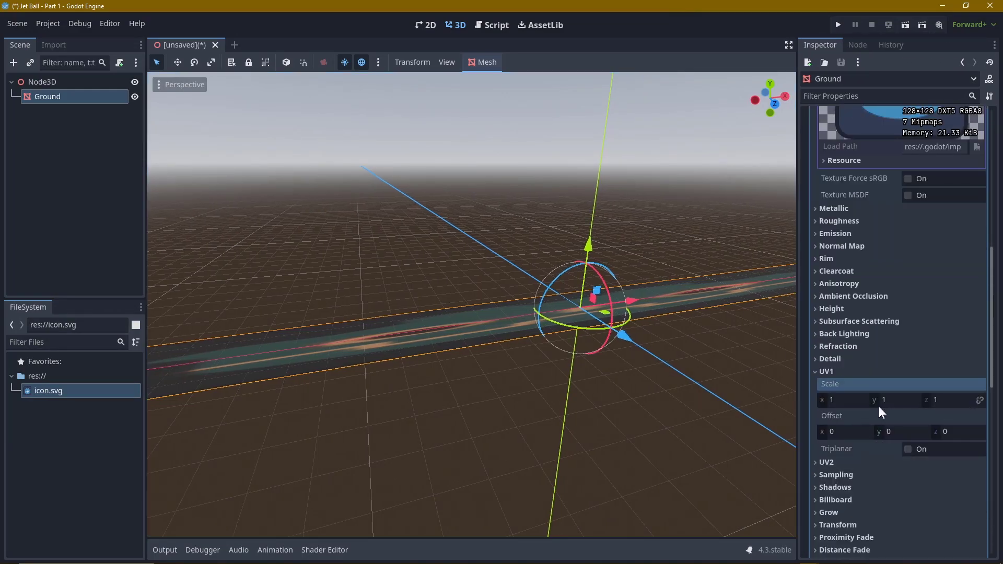
pyautogui.write('1.04')
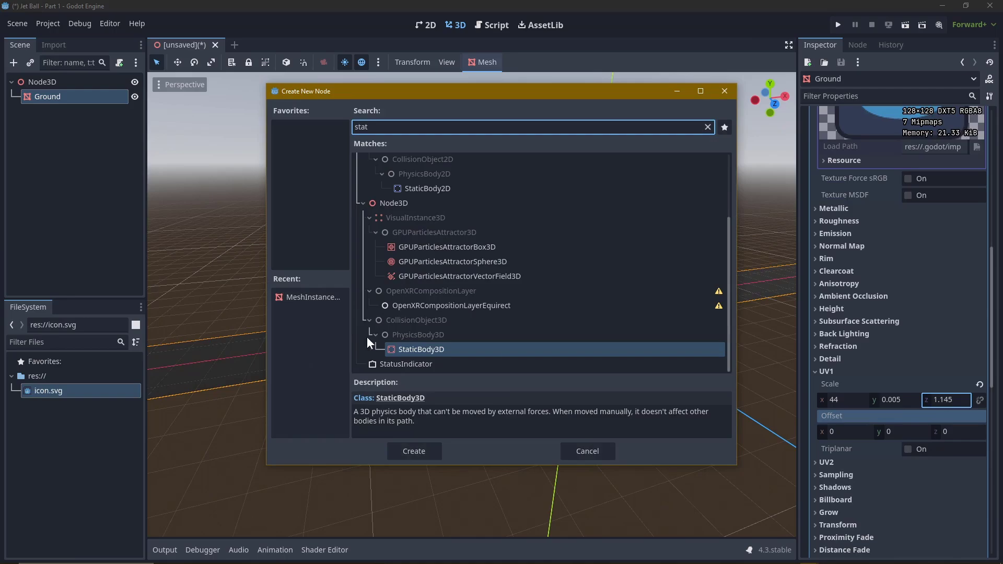
# Add a StaticBody3D with a CollisionShape3D child using a New WorldBoundaryShape3D.
pyautogui.click(414, 451)
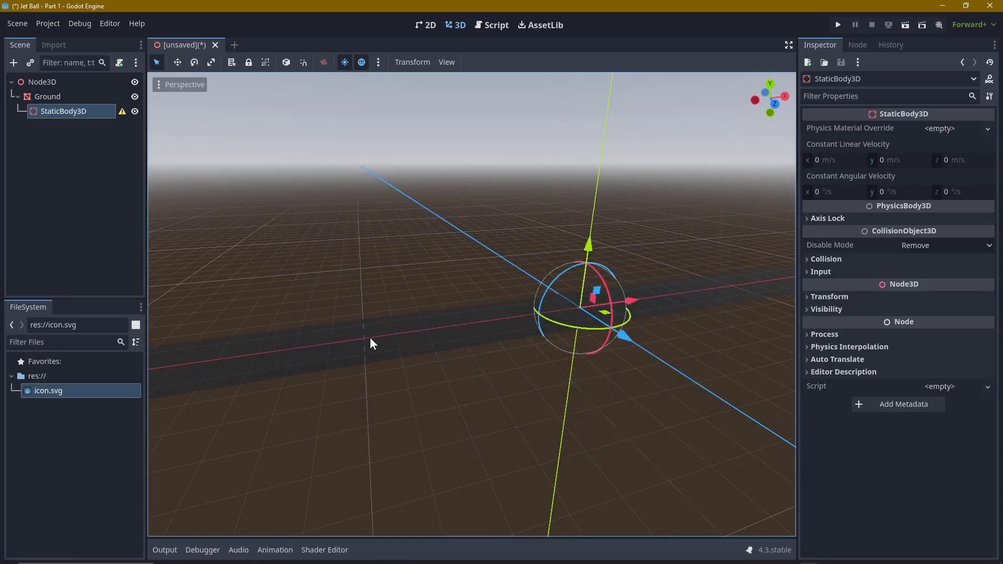
pyautogui.click(121, 111)
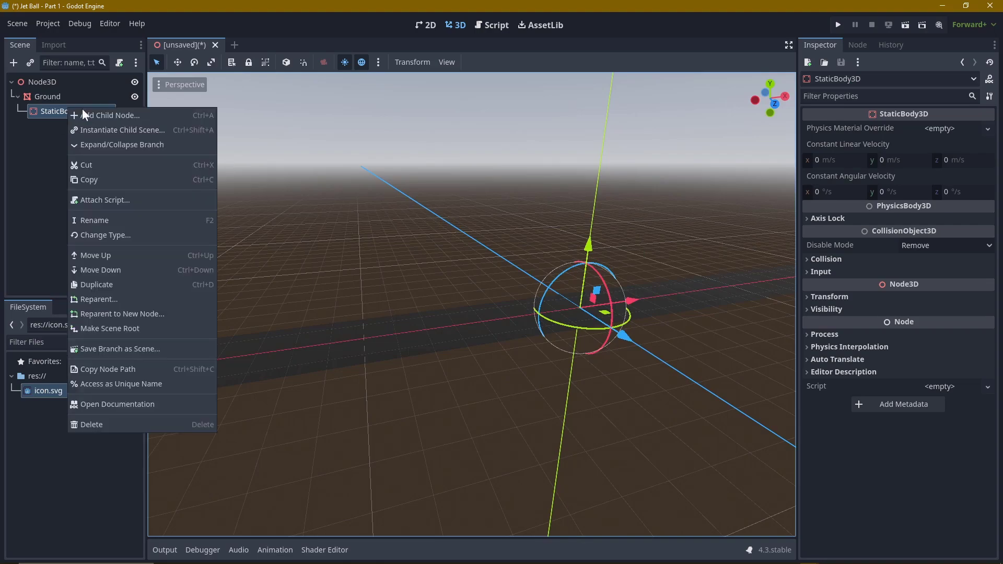
pyautogui.click(112, 115)
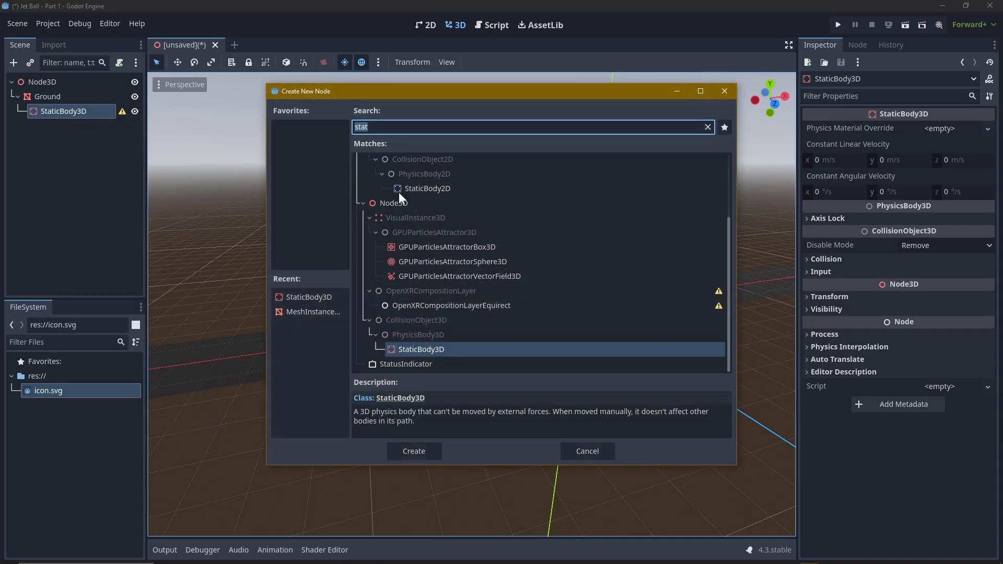
pyautogui.click(413, 451)
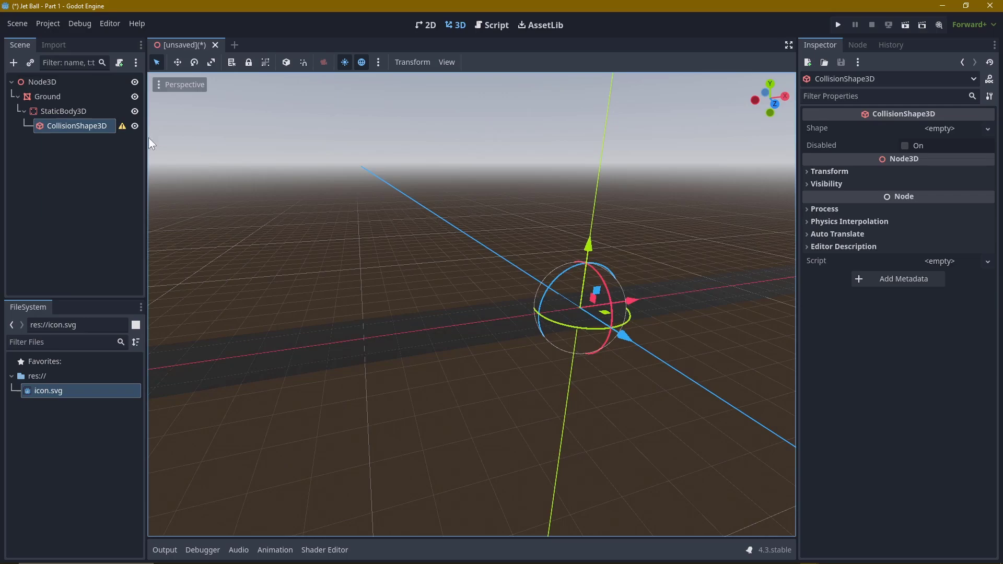
pyautogui.click(988, 128)
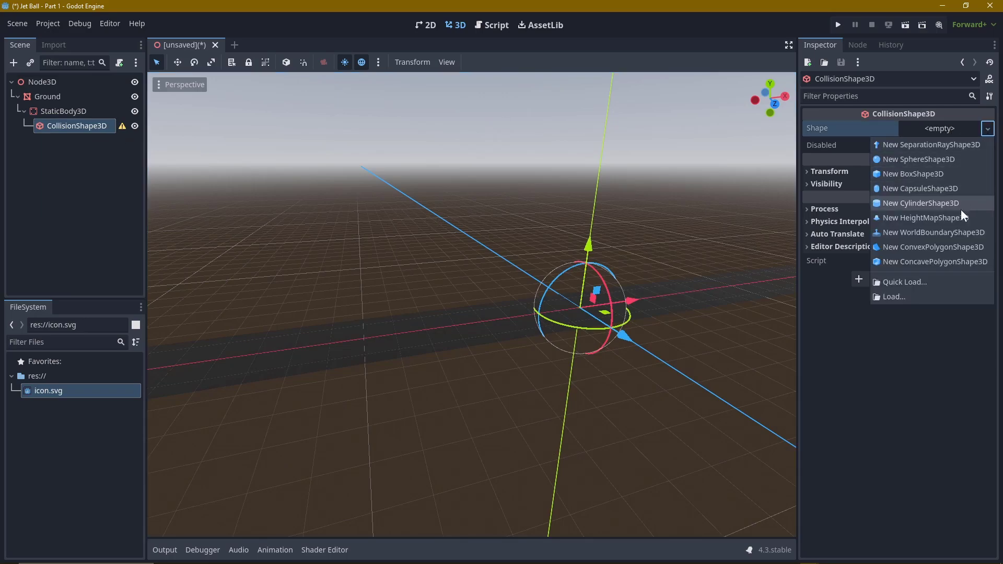
pyautogui.click(933, 232)
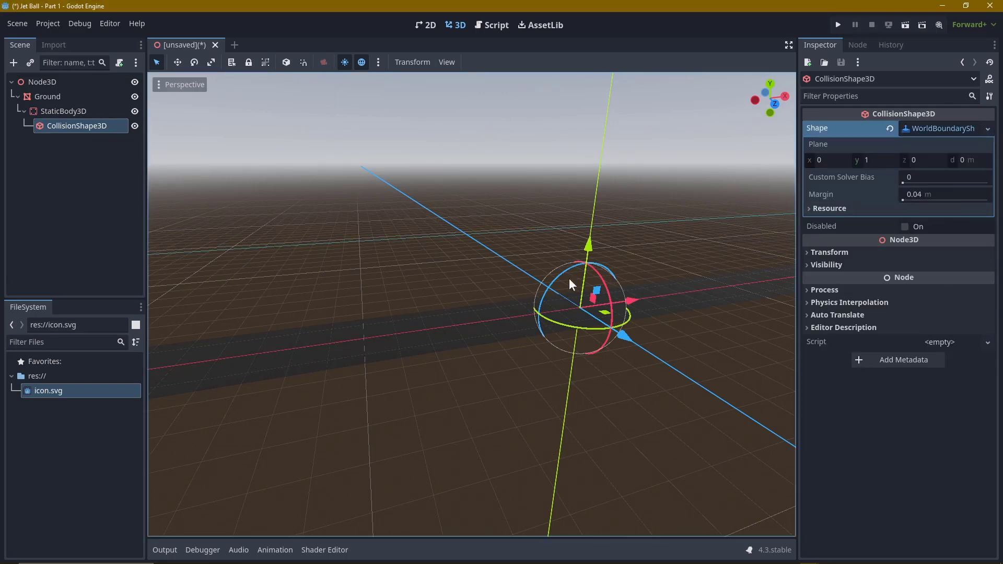
# Reparent the static body under Node3D beside Ground and keep it positioned at the origin.
pyautogui.click(64, 111)
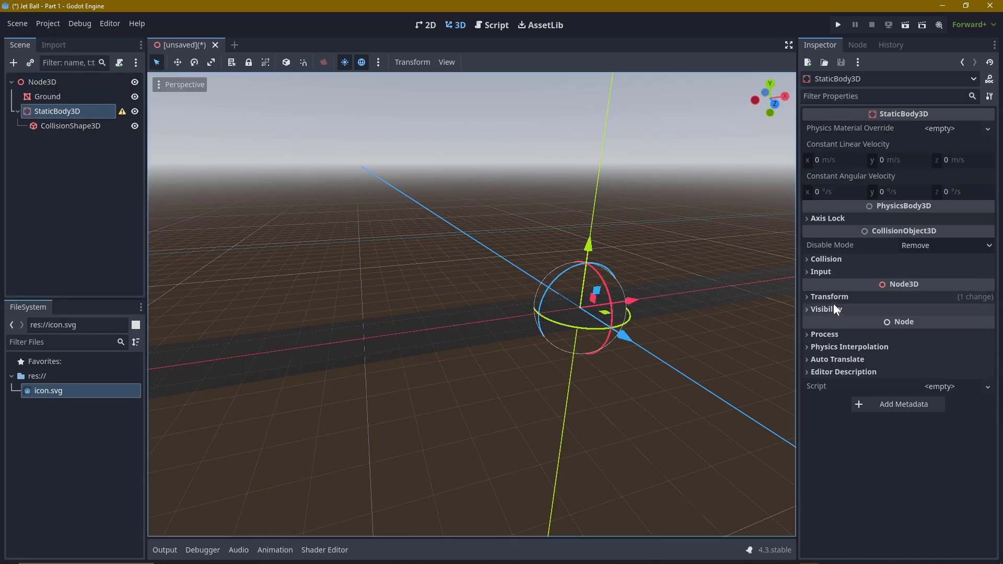
pyautogui.click(830, 295)
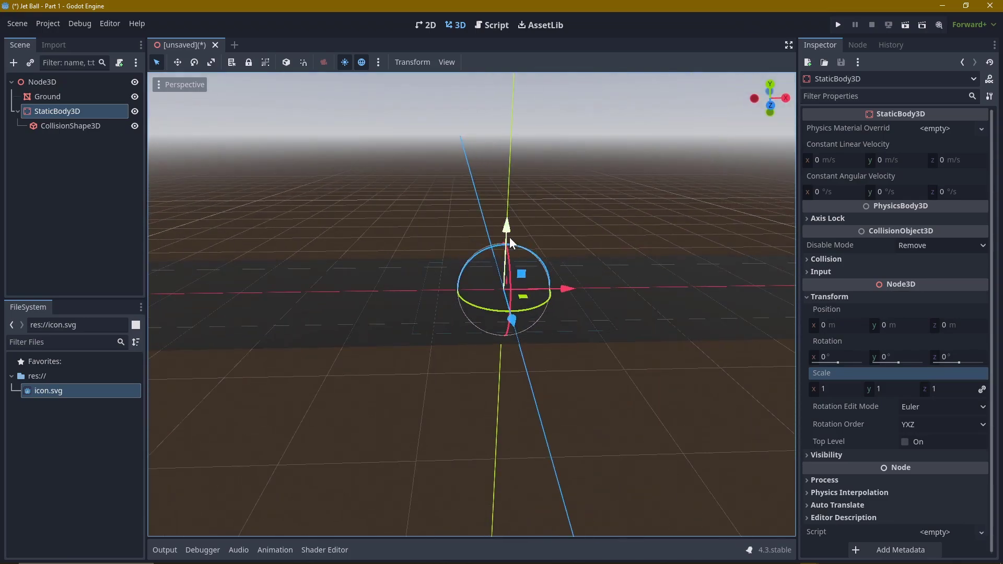
pyautogui.moveTo(506, 242); pyautogui.dragTo(506, 223)
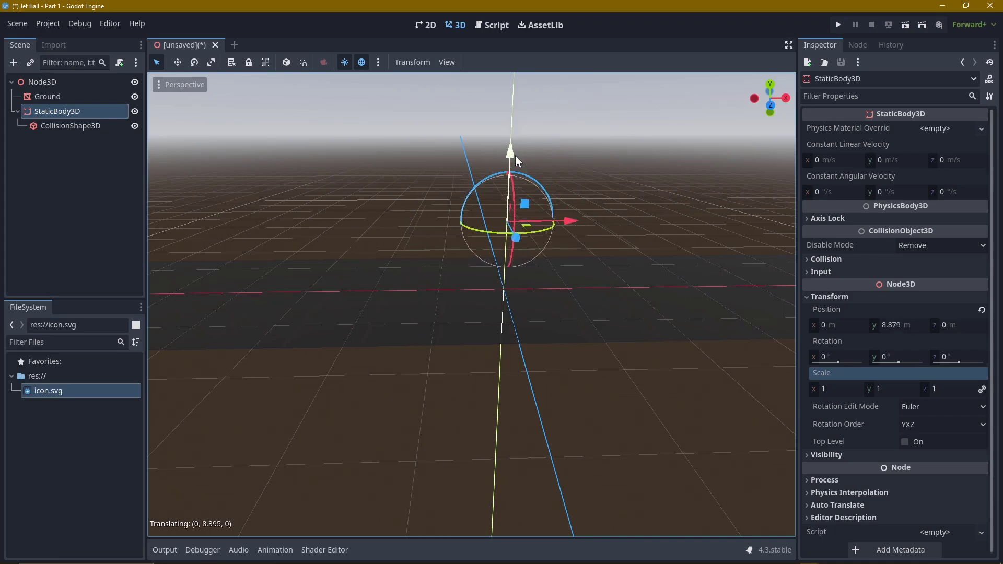
pyautogui.moveTo(510, 150); pyautogui.dragTo(522, 204)
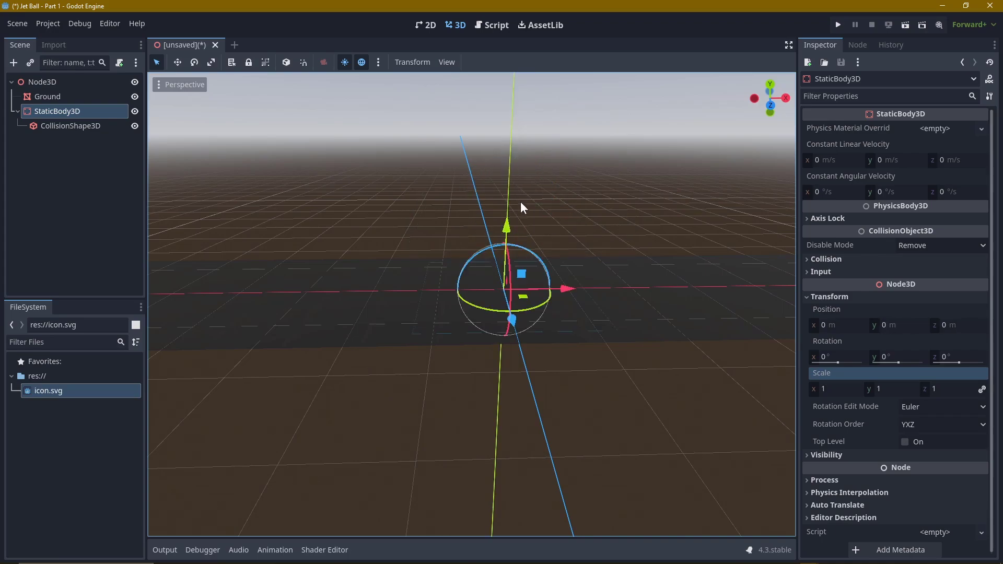
# Add a sphere-mesh 'JetBall Mesh' under a new RigidBody3D, its position offset reset.
pyautogui.rightClick(42, 82)
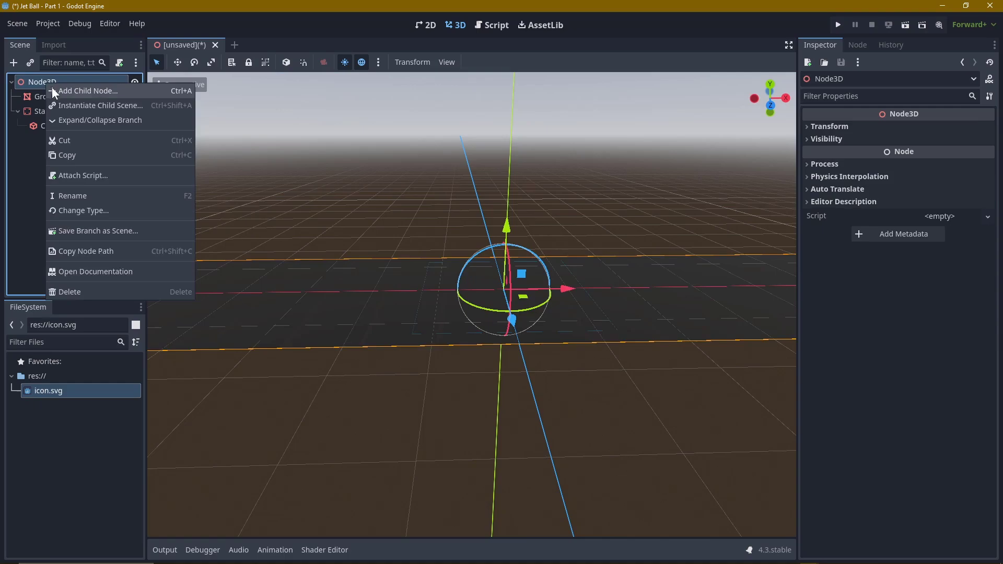
pyautogui.click(86, 90)
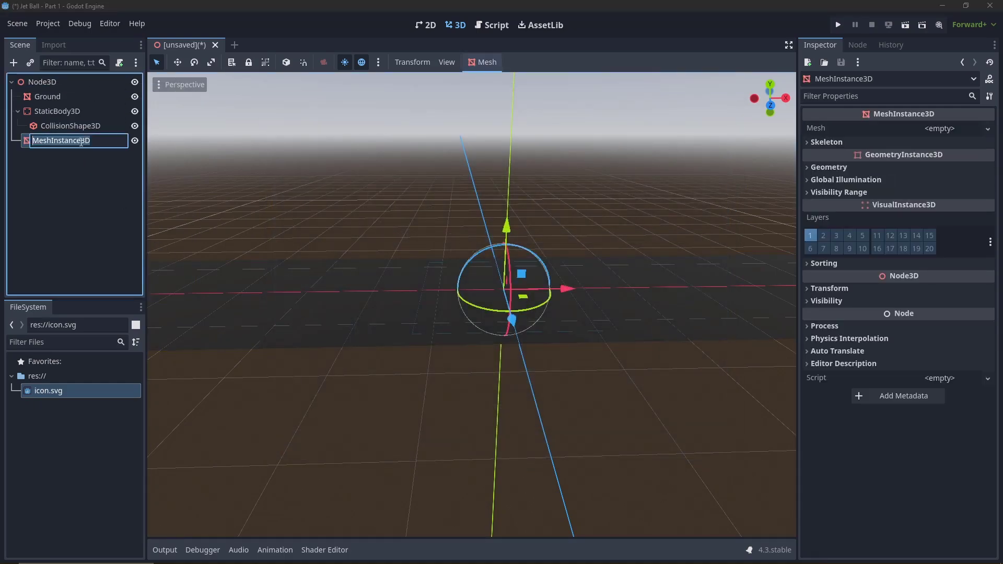
pyautogui.click(988, 128)
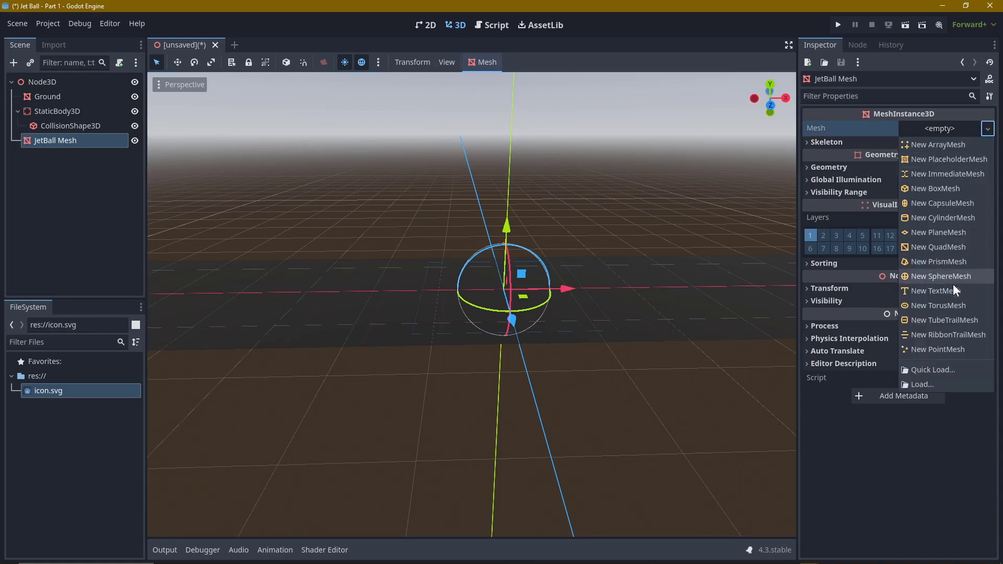
pyautogui.click(945, 276)
pyautogui.write('rig')
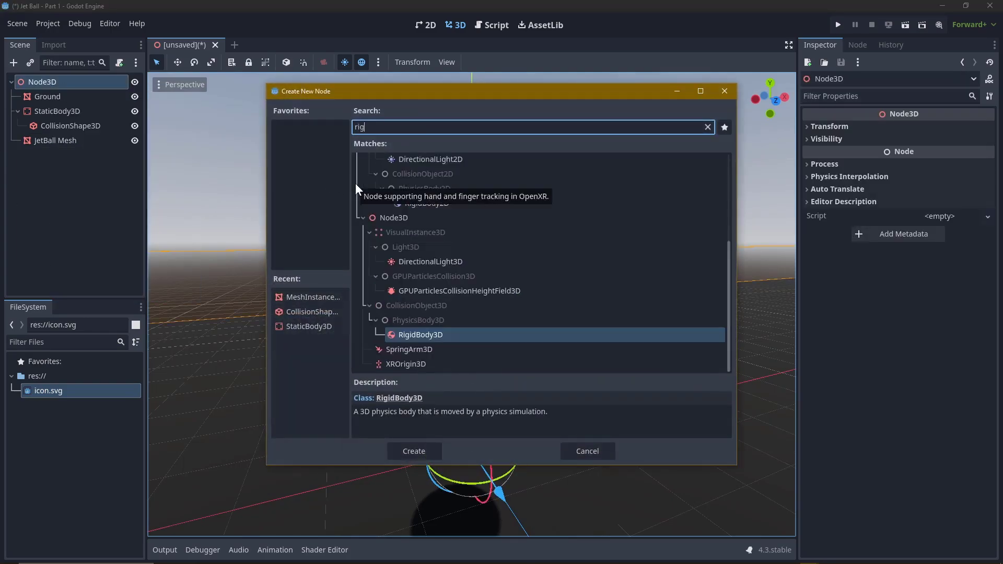
pyautogui.click(414, 452)
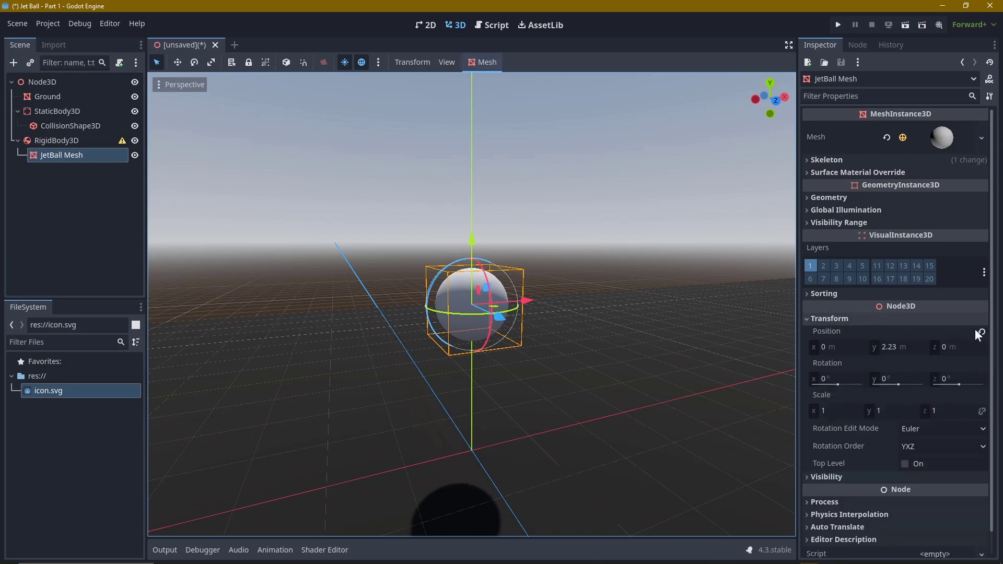
pyautogui.click(57, 140)
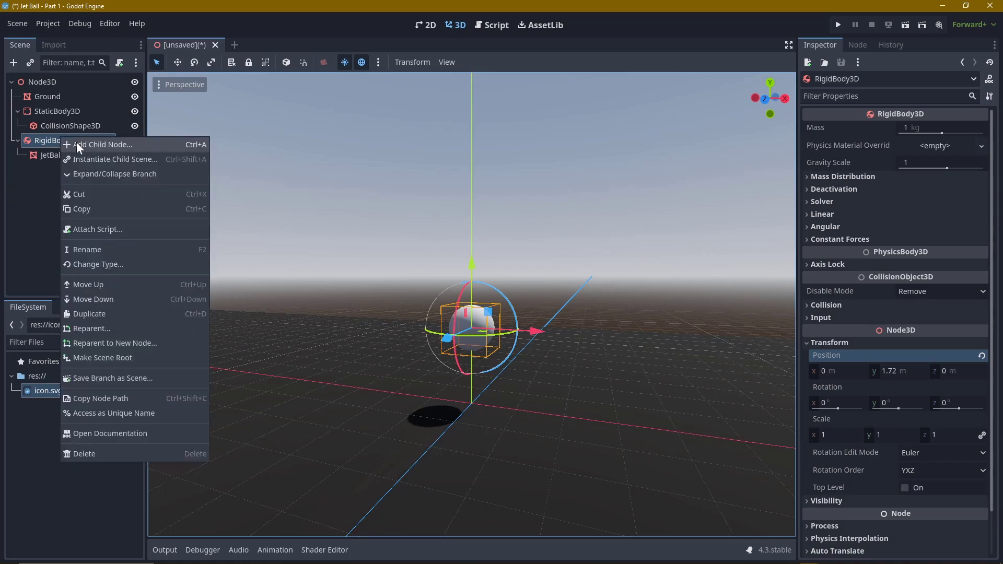
# Give the rigid body a CollisionShape3D with New SphereShape3D, radius enlarged to about 2.6.
pyautogui.click(104, 144)
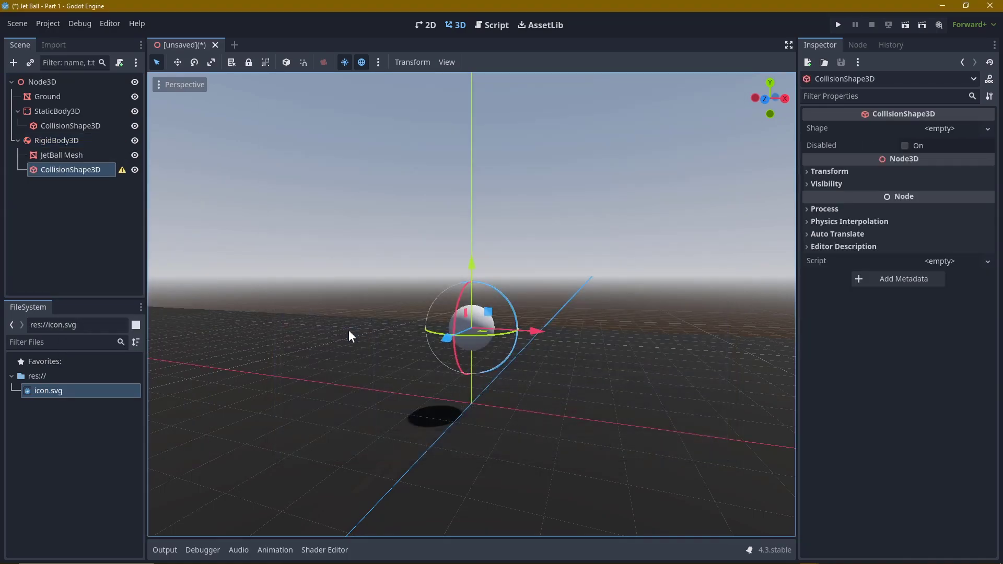
pyautogui.click(988, 127)
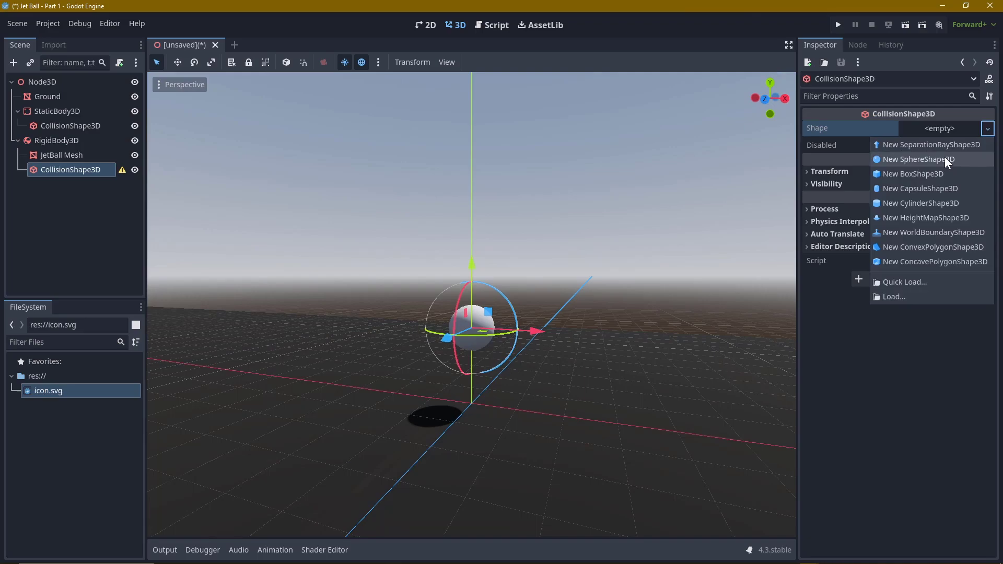
pyautogui.click(919, 159)
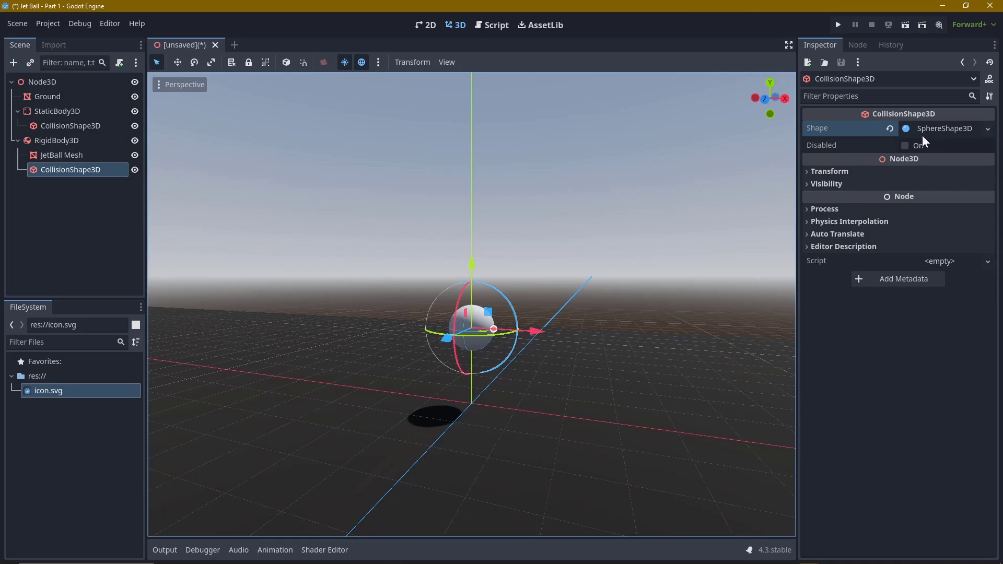
pyautogui.click(939, 128)
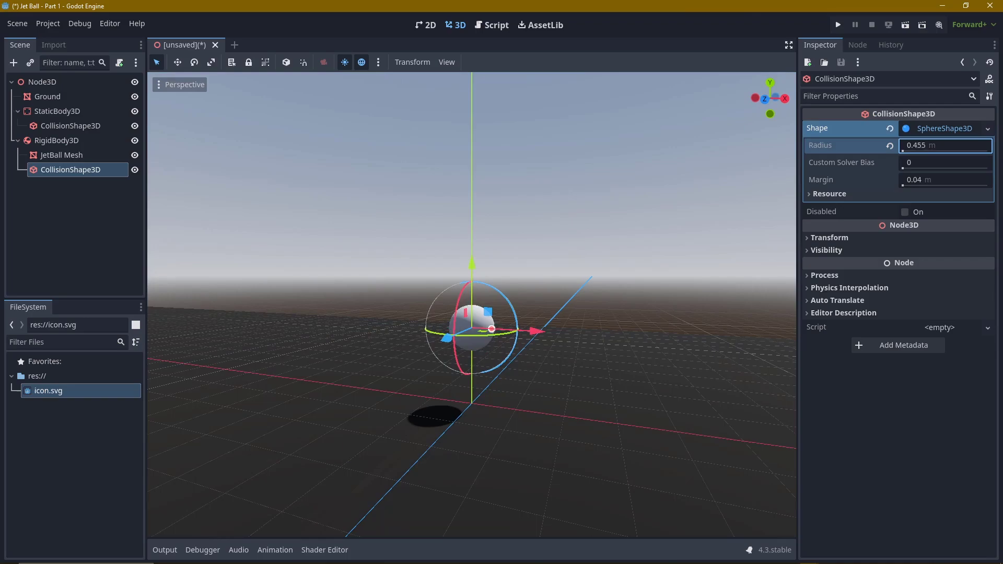
pyautogui.moveTo(536, 332); pyautogui.dragTo(530, 331)
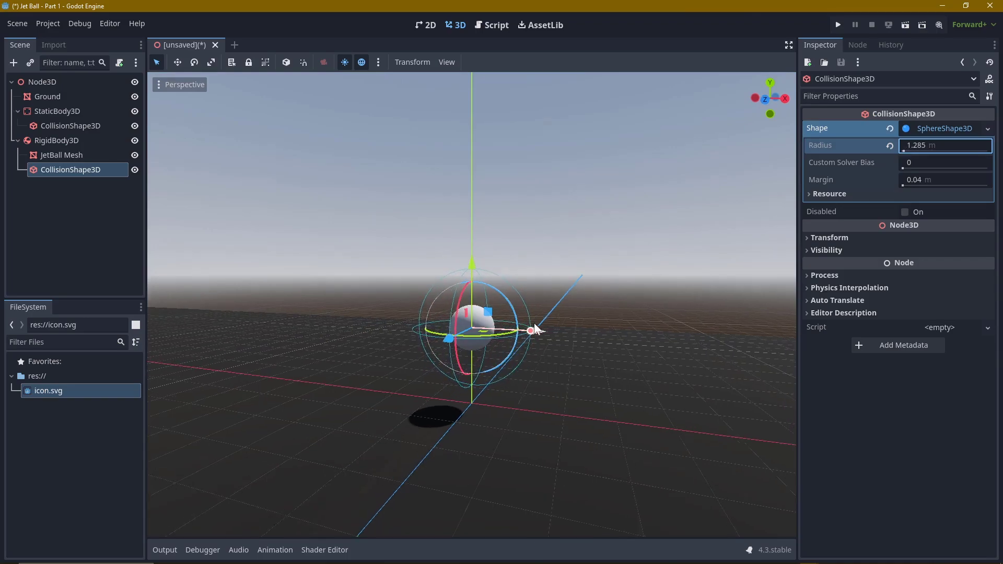
pyautogui.moveTo(531, 331); pyautogui.dragTo(591, 335)
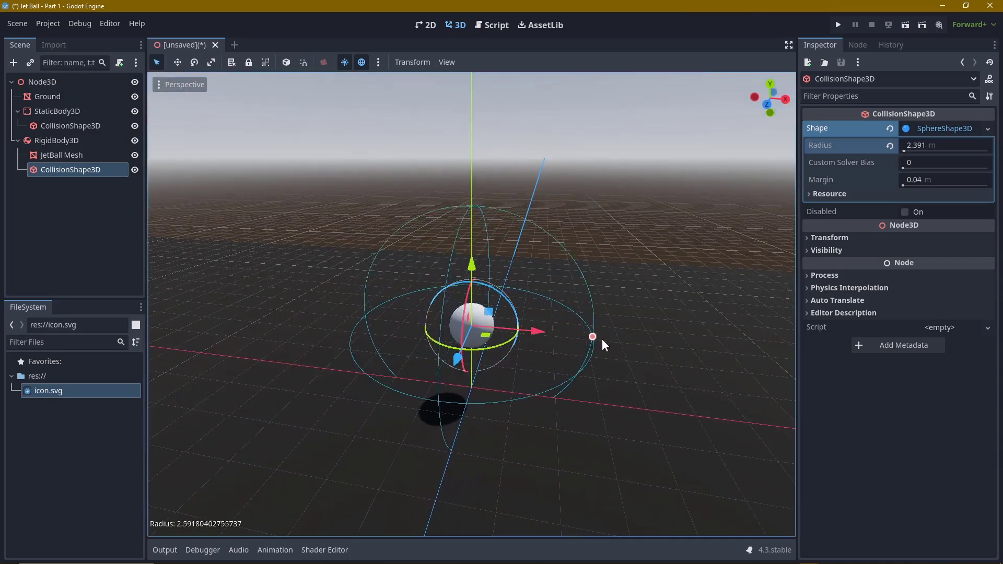
pyautogui.click(61, 154)
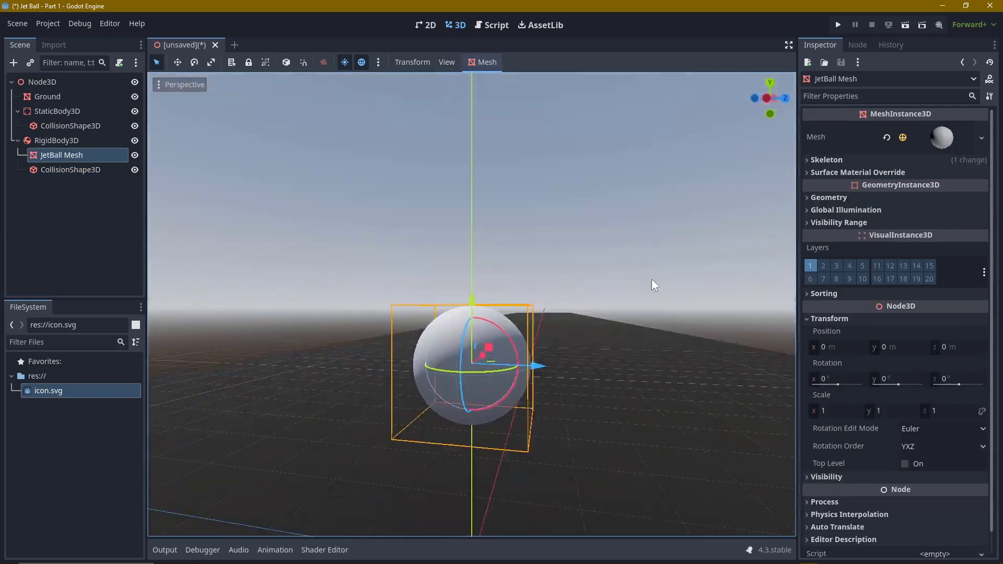
# Set JetBall Mesh's material to pink emission, roughness 0.15, specular 0.38, energy 0.45 Multiply.
pyautogui.click(829, 197)
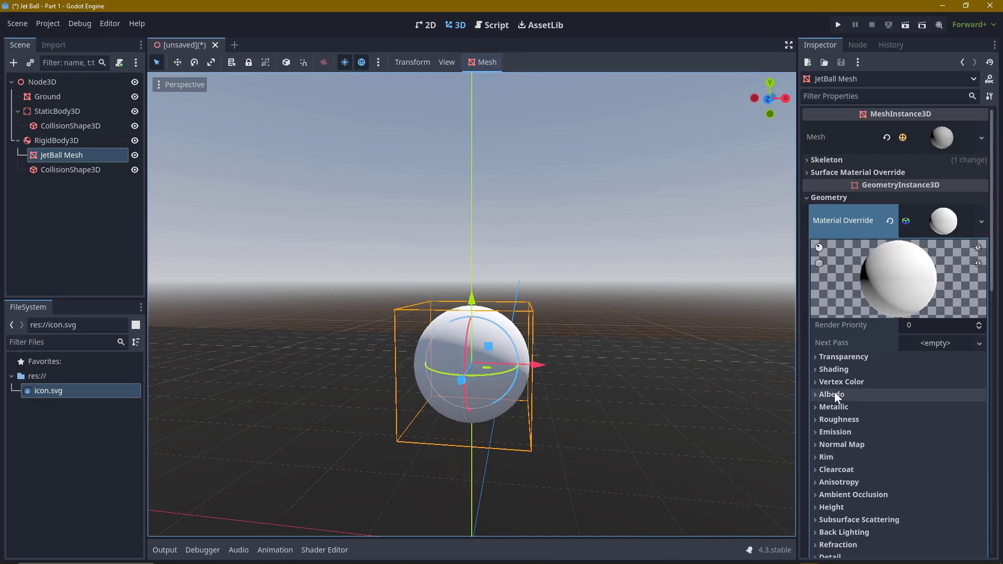
pyautogui.click(832, 394)
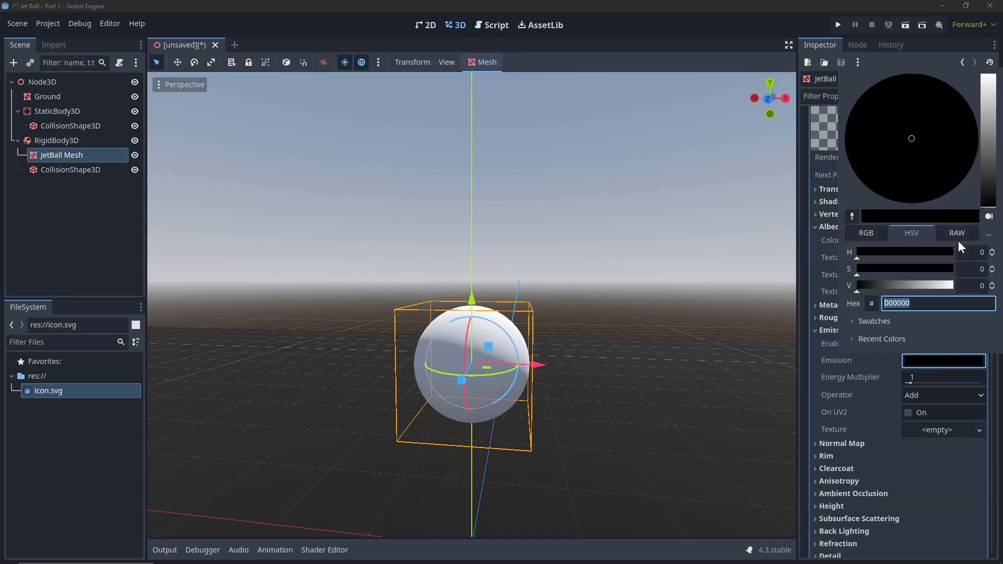
pyautogui.click(964, 107)
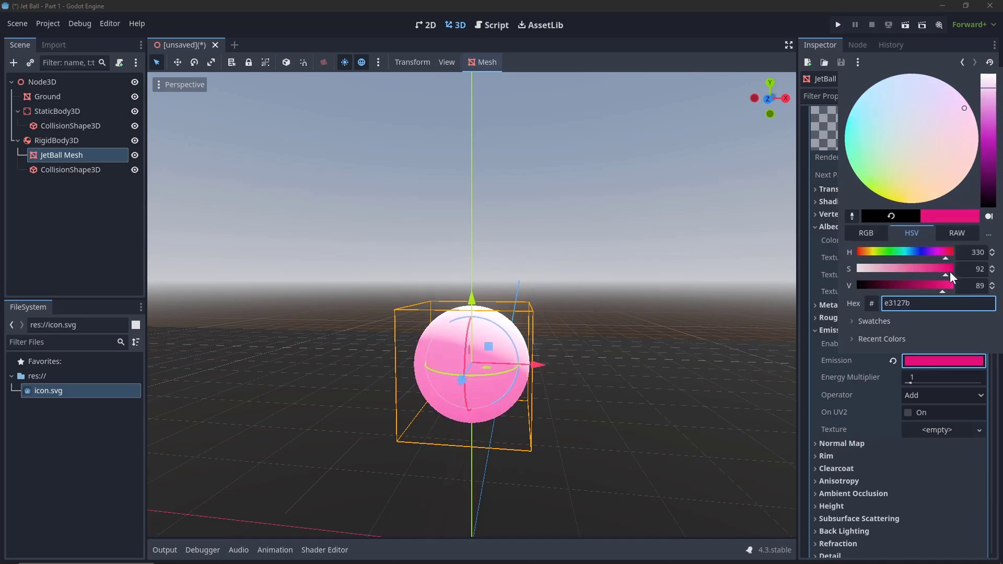
pyautogui.click(848, 158)
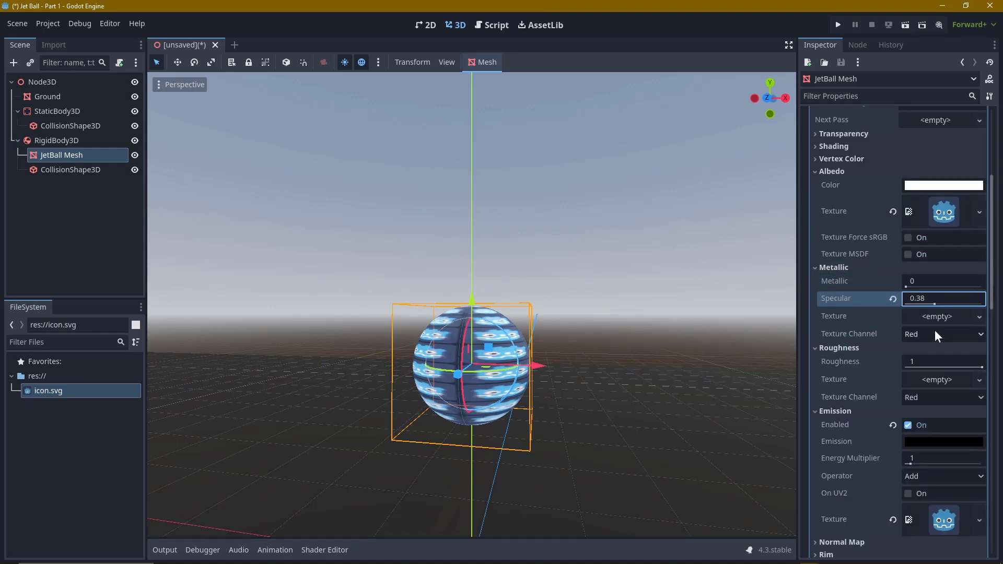
pyautogui.click(943, 361)
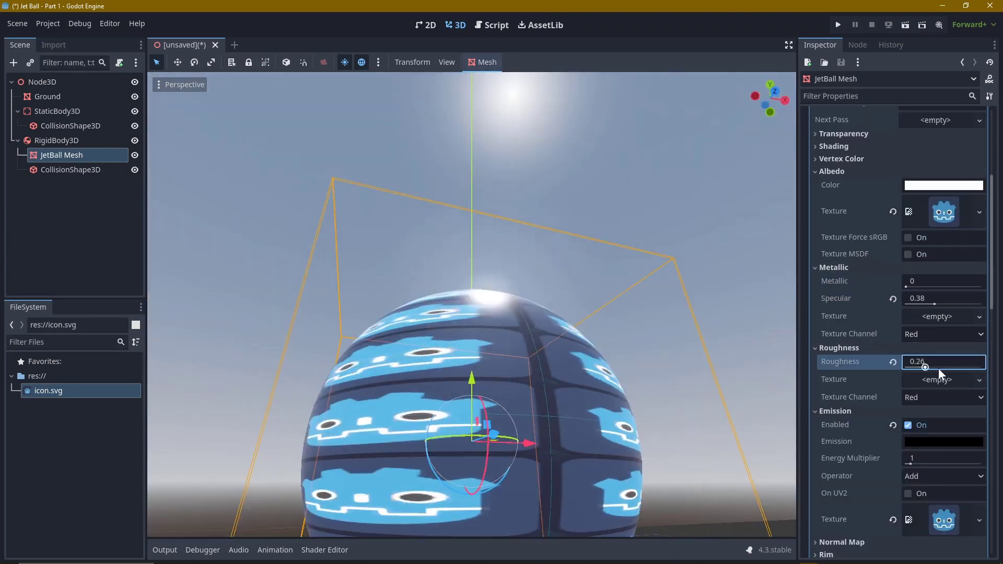
pyautogui.write('0.15')
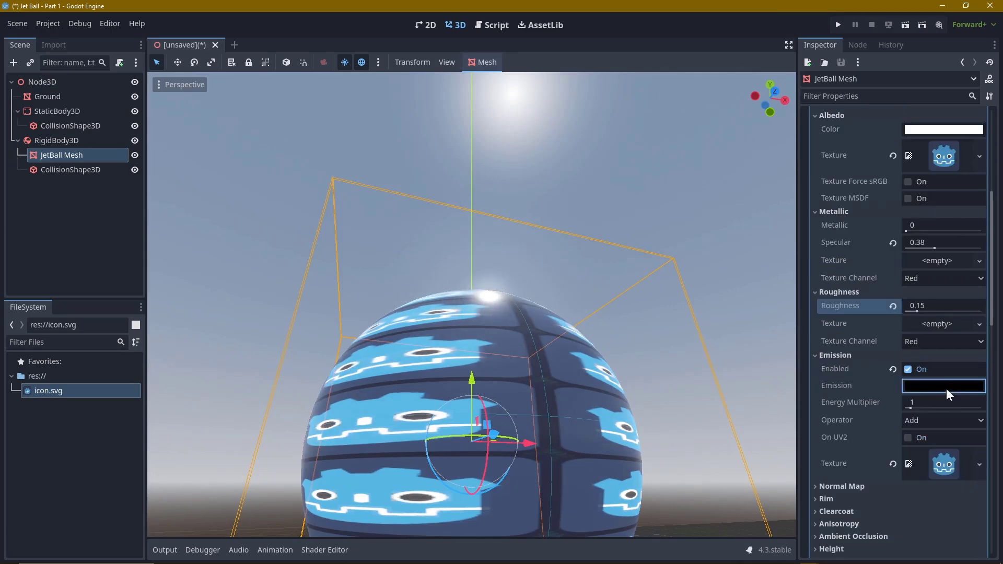
pyautogui.click(942, 386)
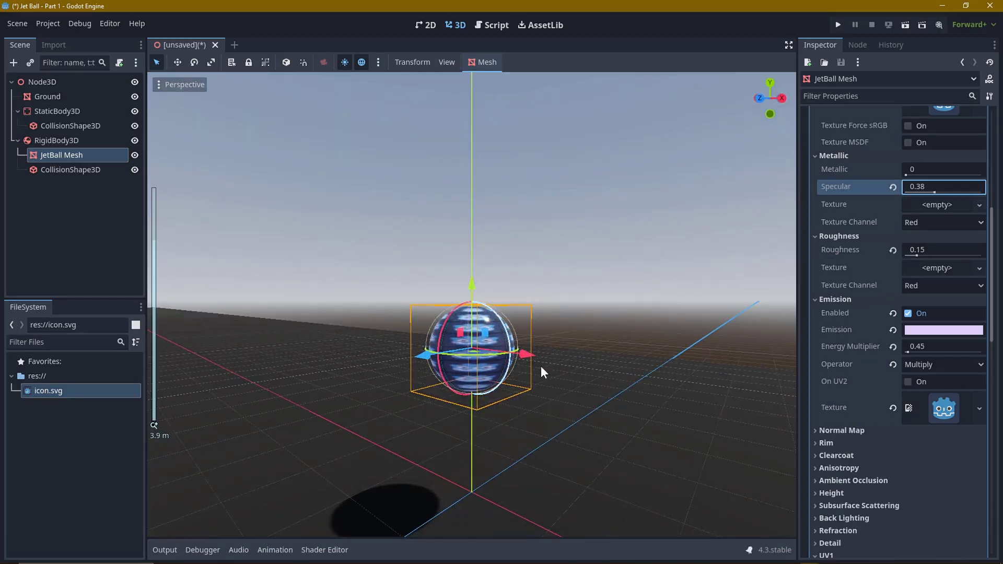
# Add a Camera3D moved beside the ball, save as JetBall Part 1.tscn, and re-enable preview sun and sky.
pyautogui.click(42, 82)
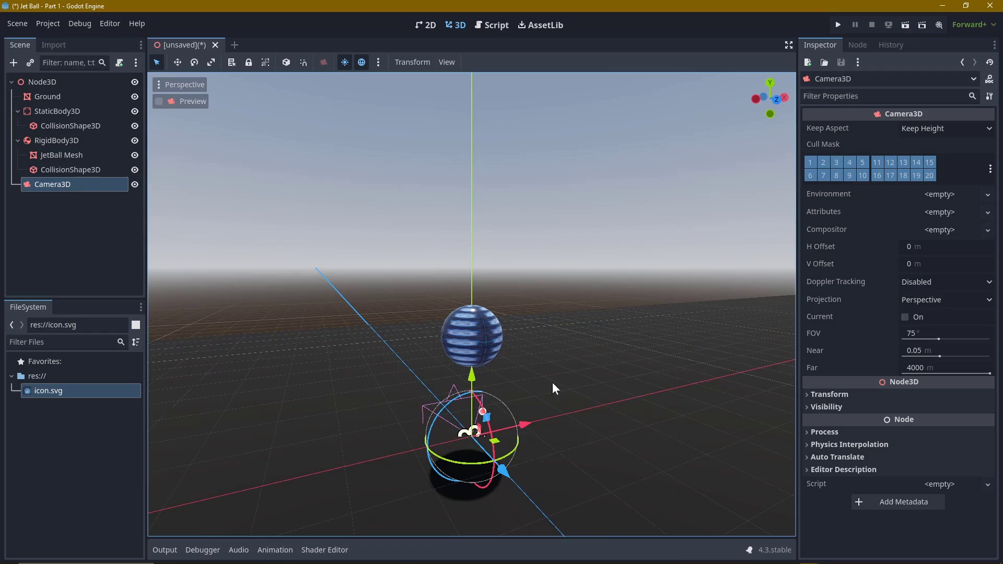
pyautogui.moveTo(471, 398); pyautogui.dragTo(585, 300)
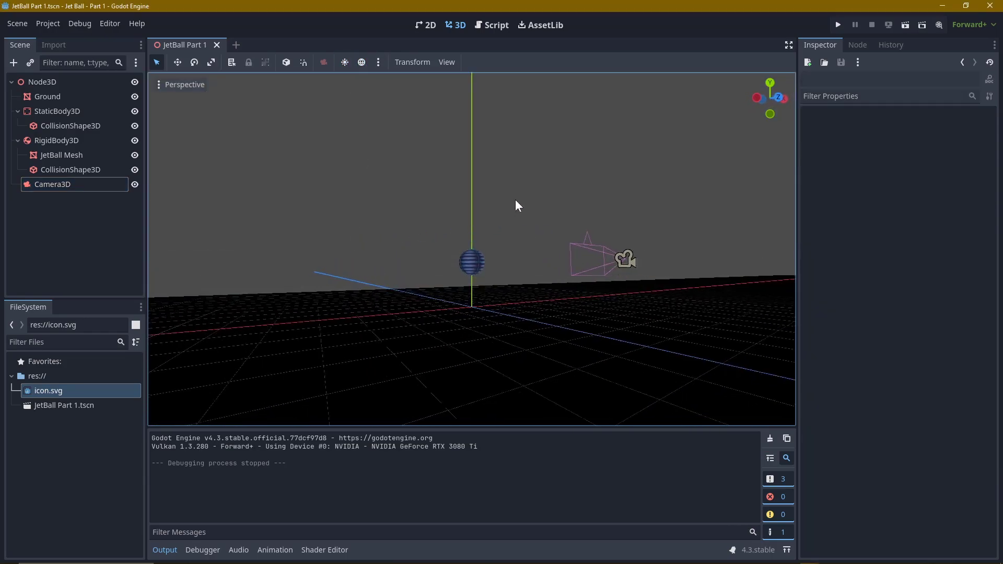
pyautogui.click(343, 62)
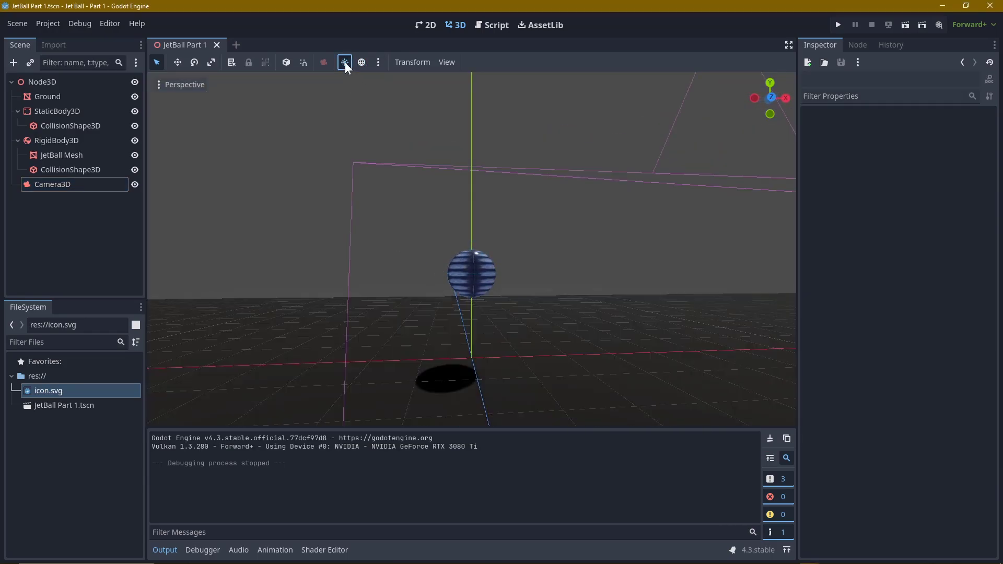
pyautogui.click(343, 61)
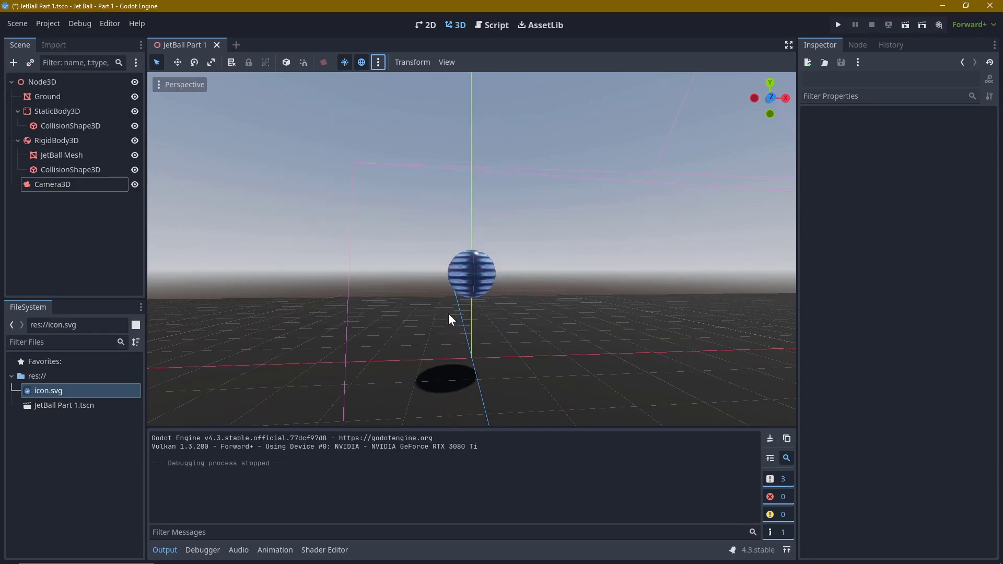
pyautogui.click(378, 62)
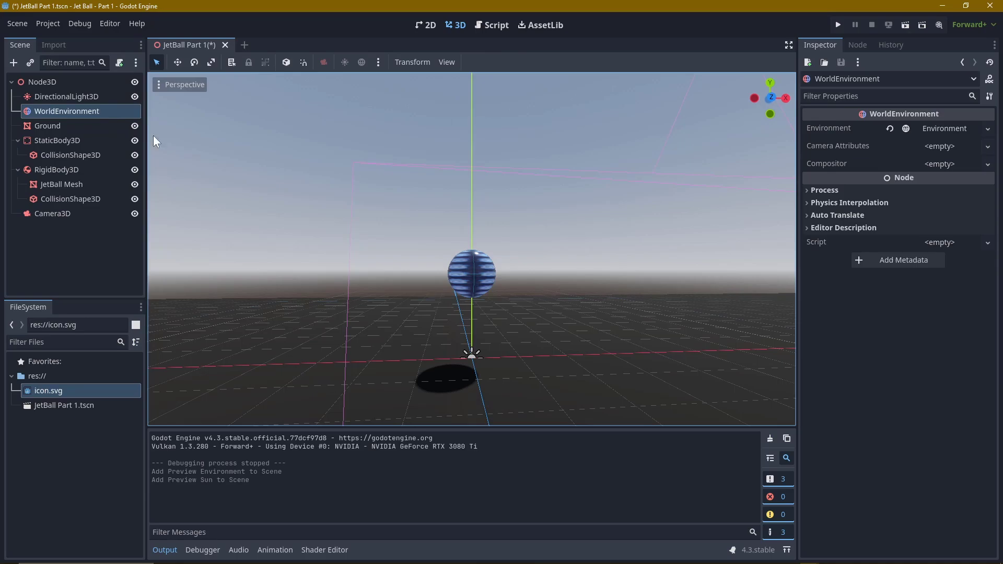
# Enable SDFGI and SSAO on WorldEnvironment, test-run, and select this scene as the project's main scene.
pyautogui.click(65, 96)
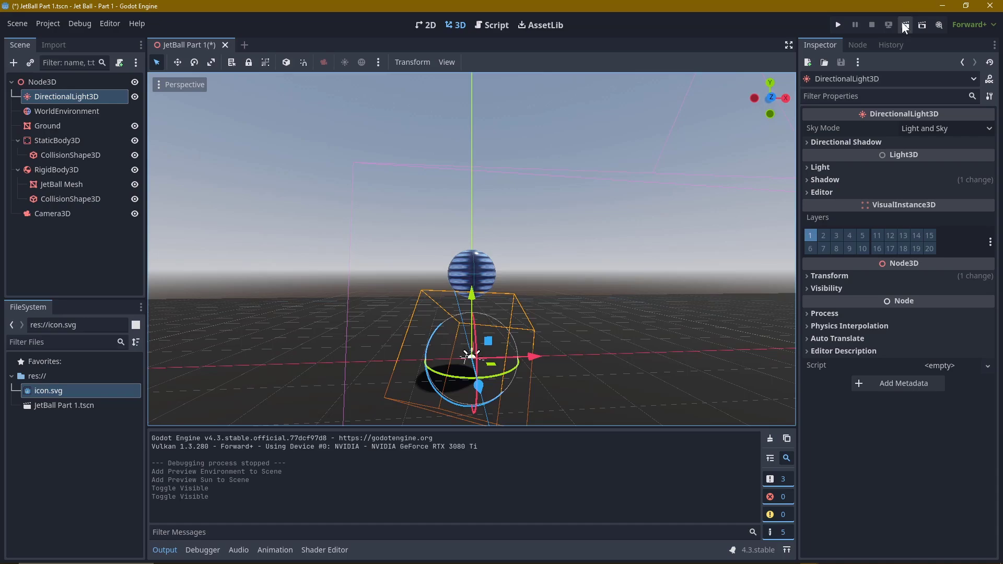
pyautogui.click(837, 24)
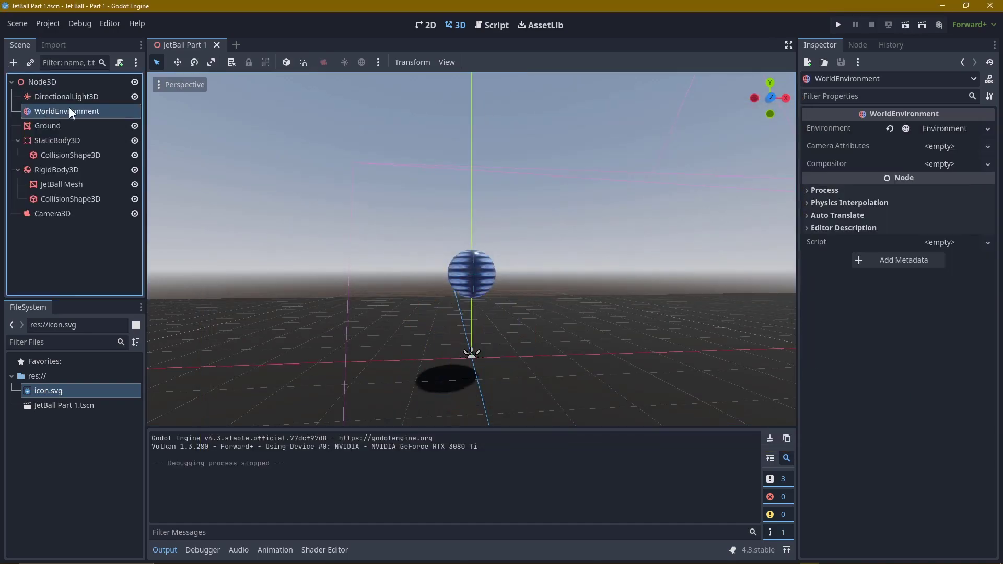
pyautogui.click(945, 127)
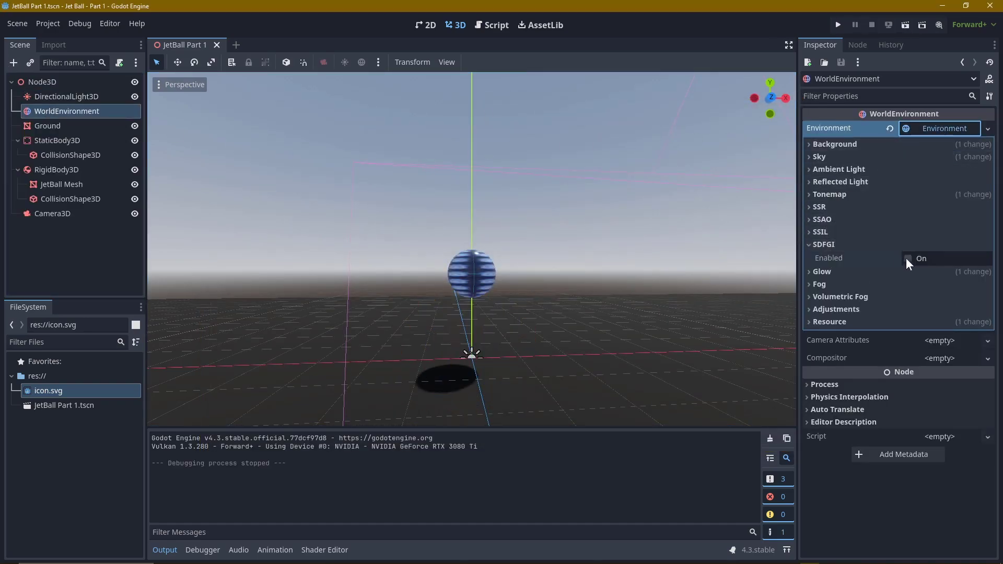
pyautogui.click(907, 258)
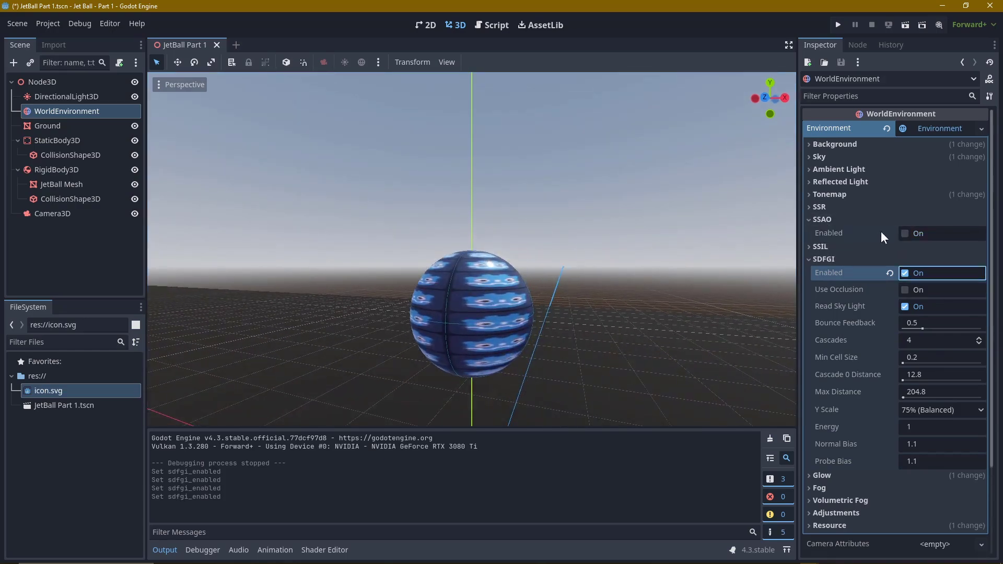
pyautogui.click(837, 24)
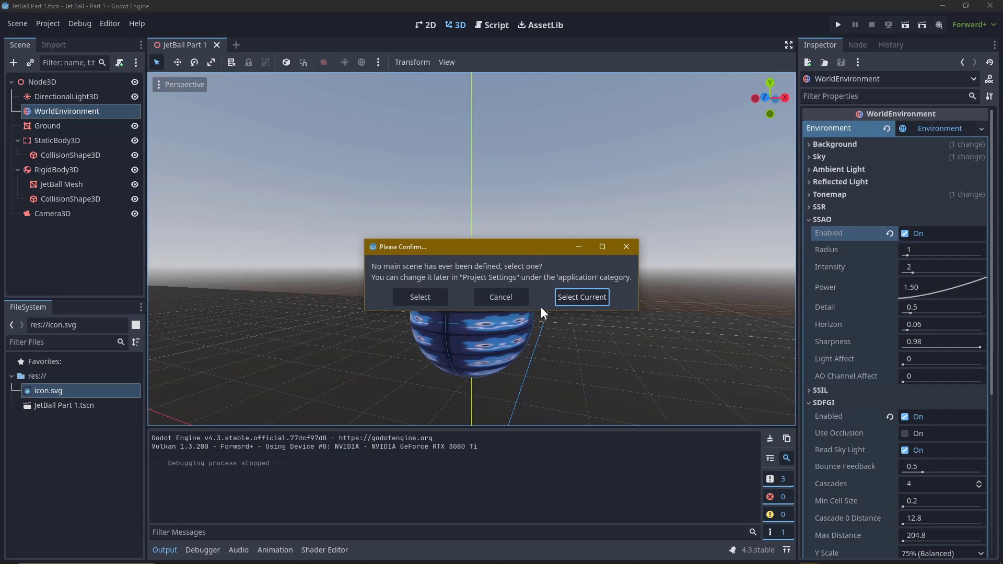
pyautogui.click(580, 297)
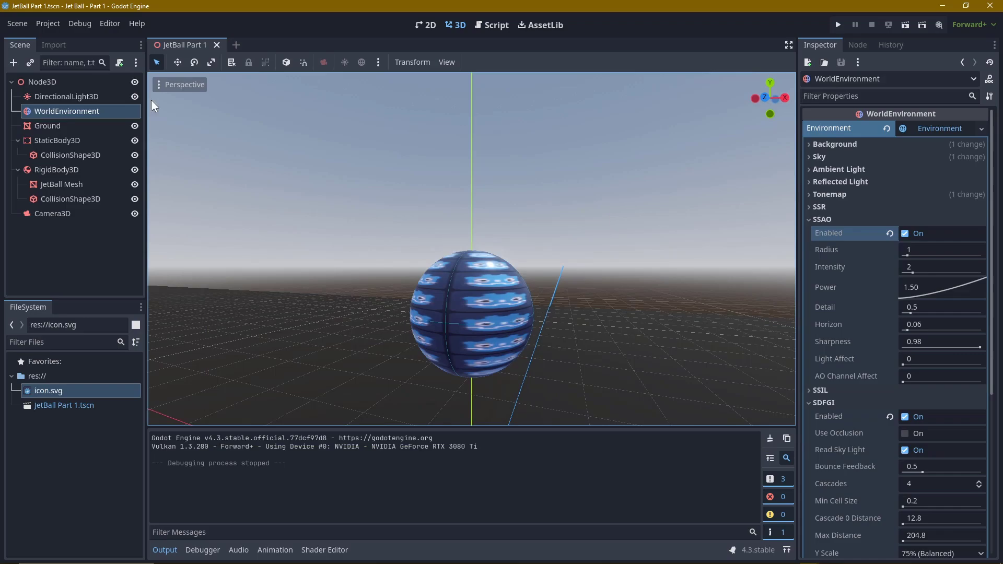
pyautogui.click(47, 24)
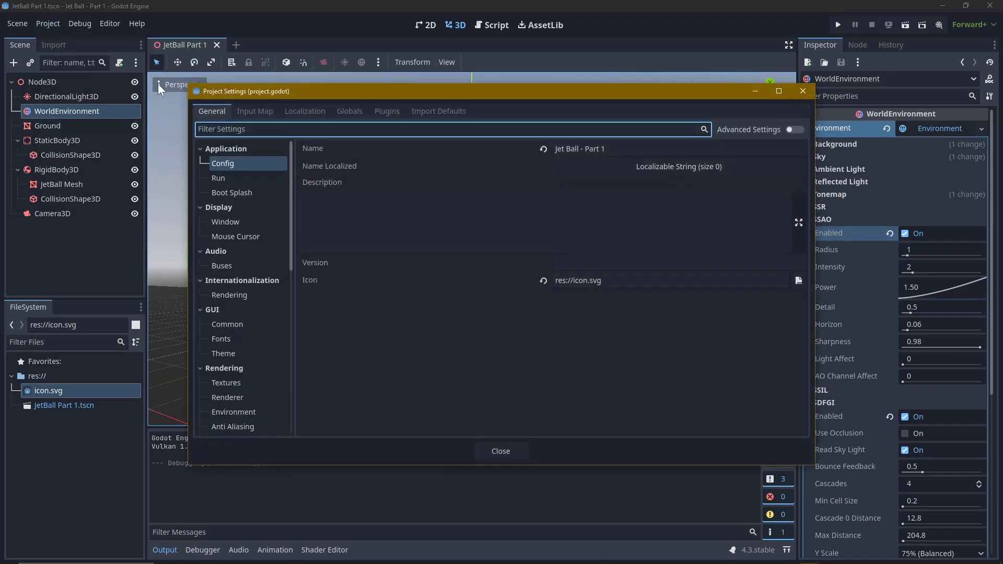
pyautogui.click(254, 111)
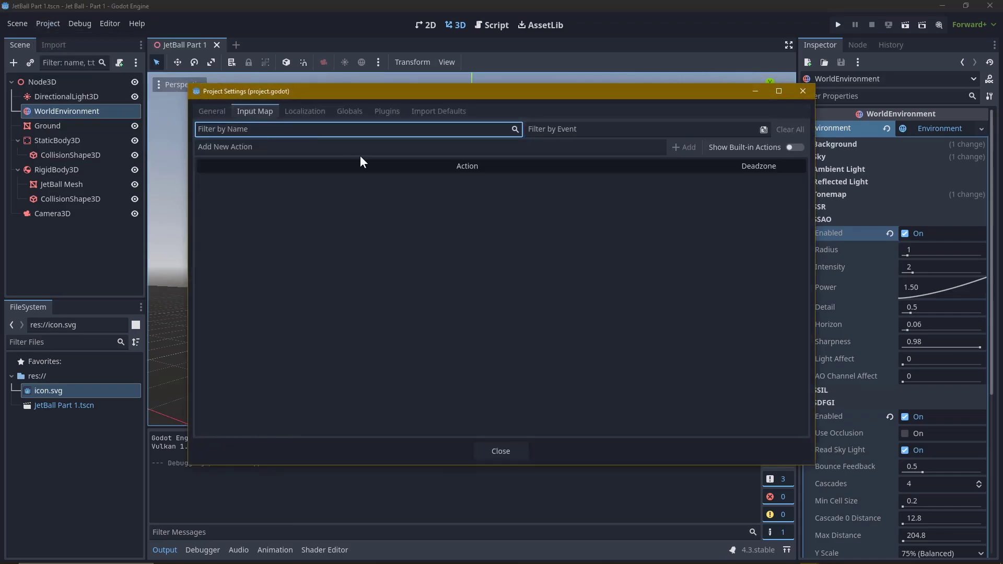
pyautogui.click(793, 147)
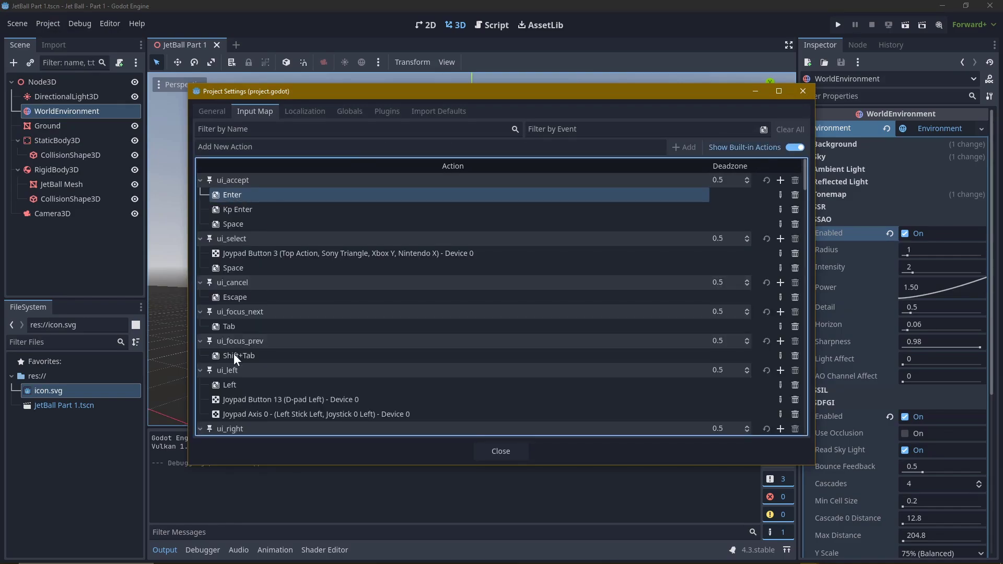
pyautogui.scroll(-3)
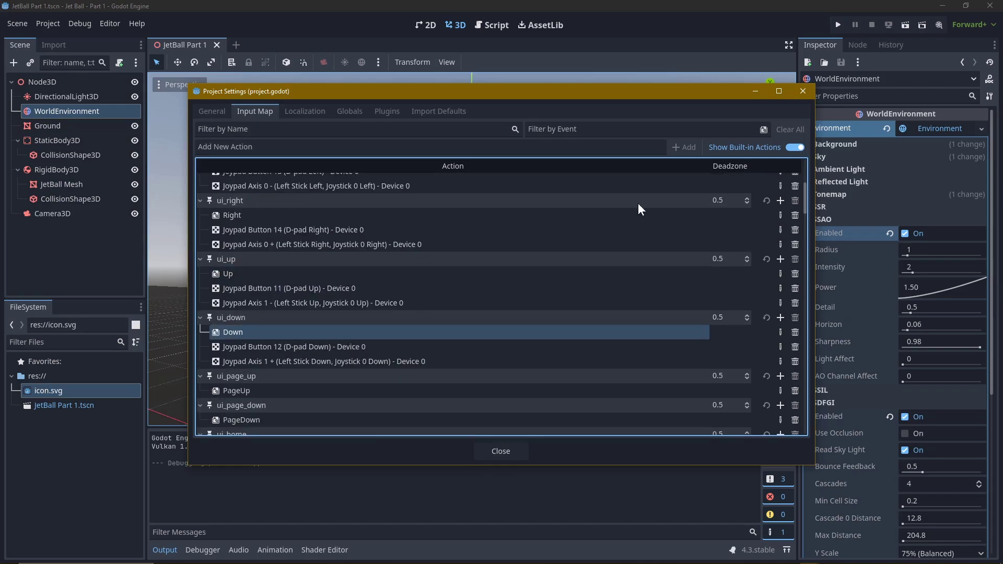
pyautogui.click(501, 451)
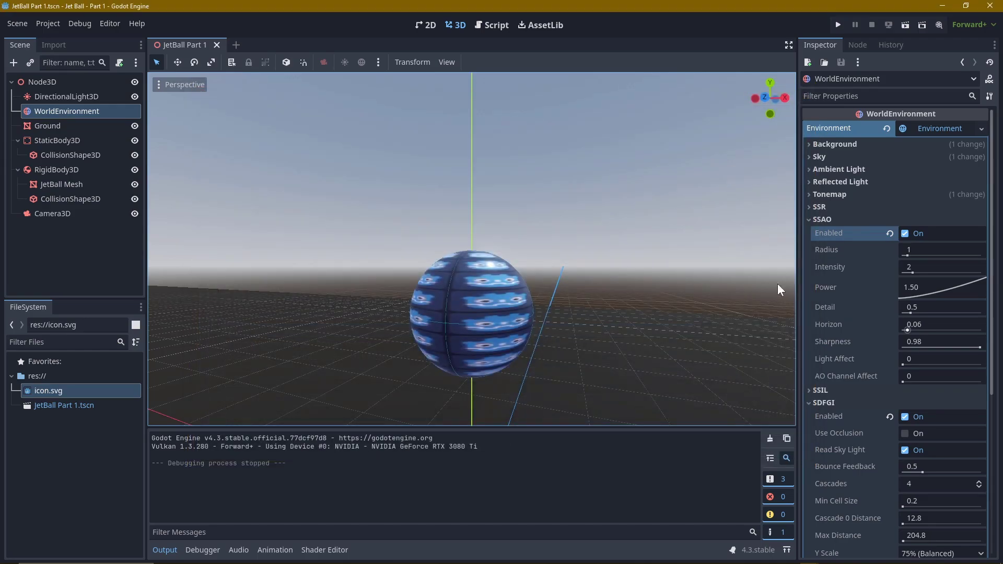
pyautogui.click(496, 25)
pyautogui.write('JetBall ')
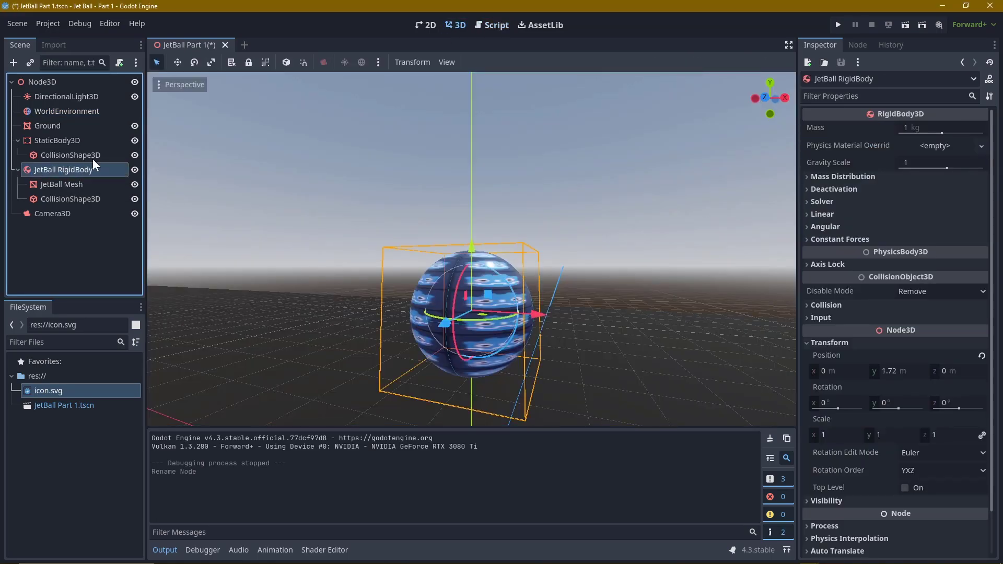
# Attach a new jet_ball_rigid_body.gd to JetBall RigidBody and remove the accidental jet_ball_mesh.gd.
pyautogui.rightClick(63, 169)
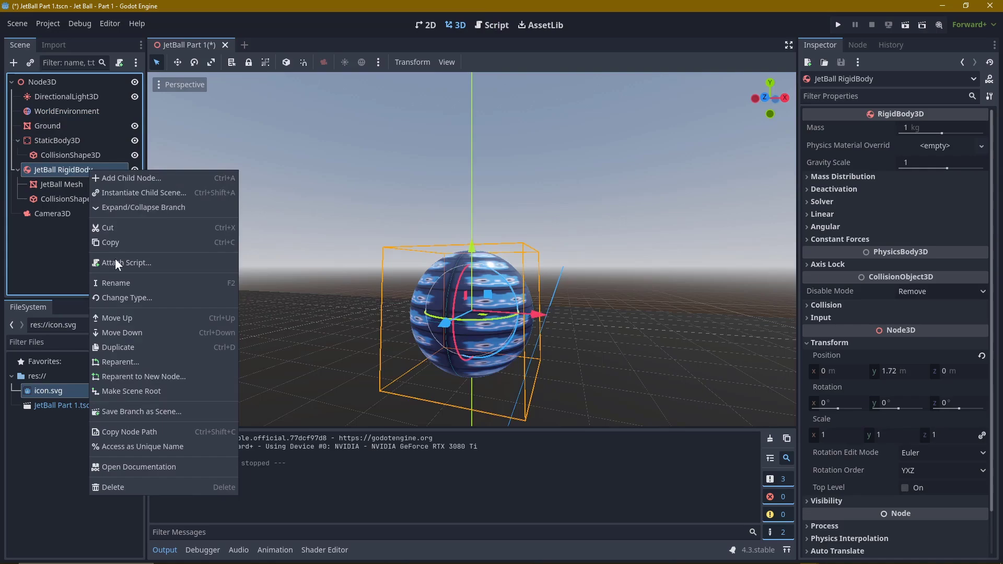
pyautogui.click(124, 262)
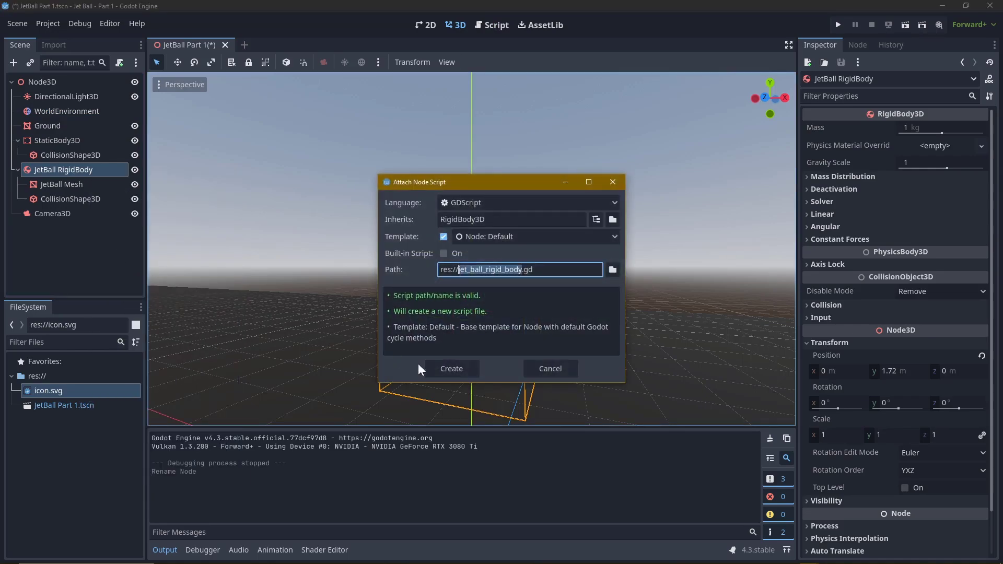
pyautogui.click(451, 369)
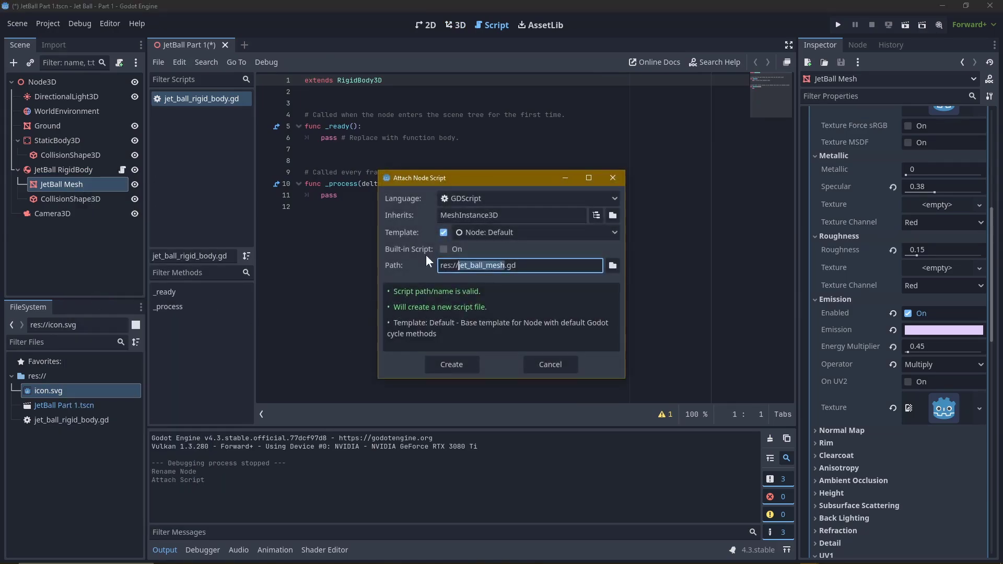
pyautogui.click(451, 363)
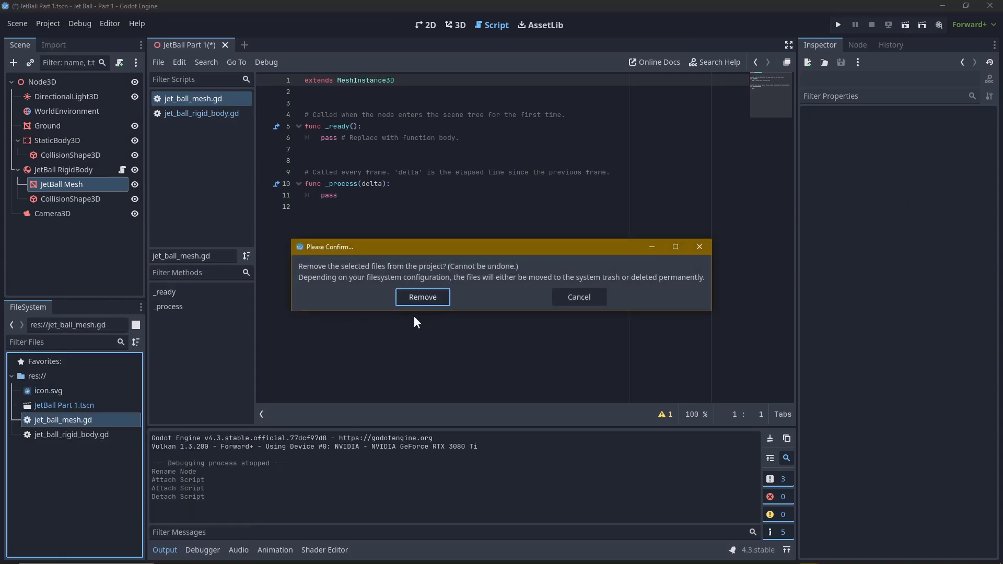
pyautogui.click(421, 296)
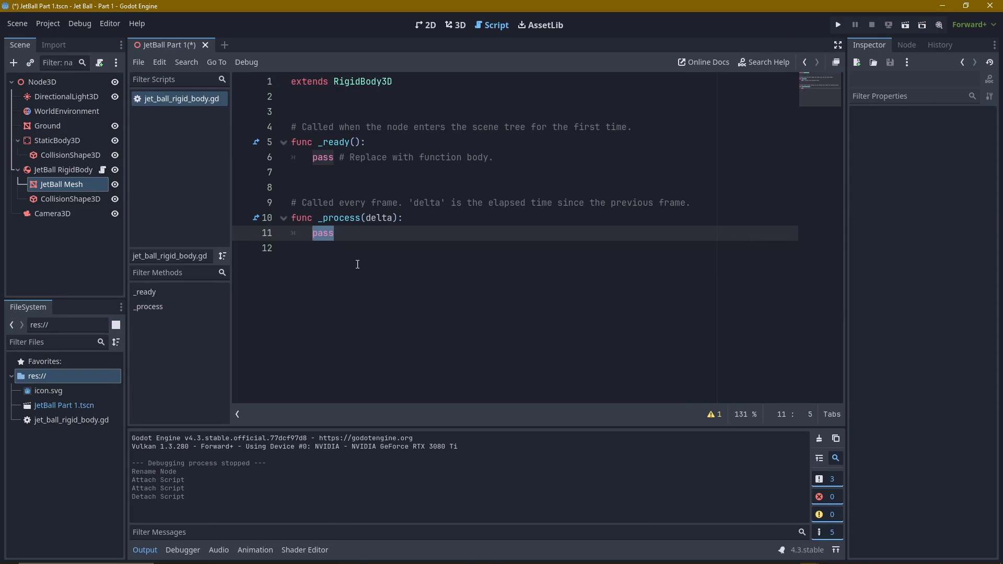
# In _process write var long = Input.get_action_strength("ui_right").
pyautogui.write('var')
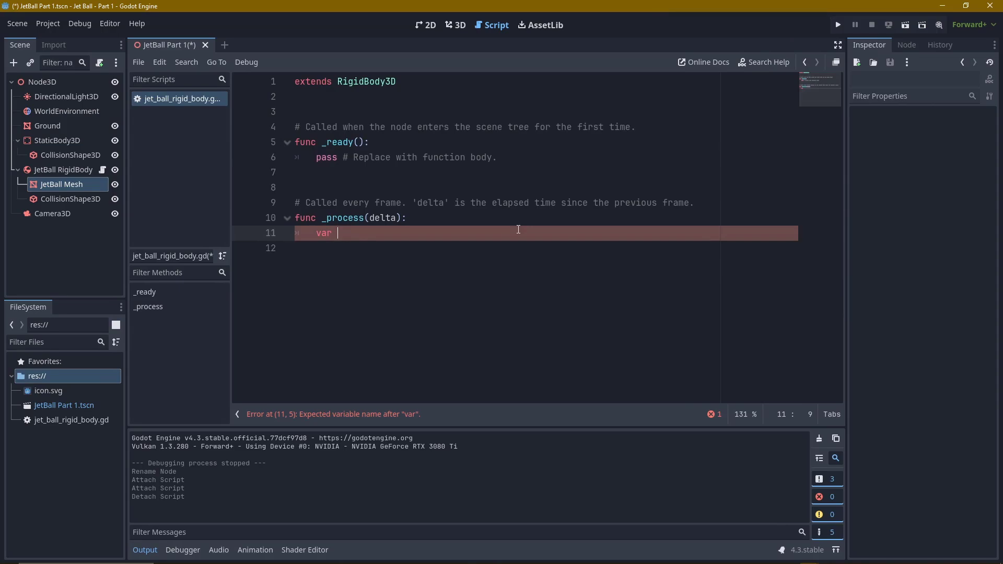
pyautogui.write('long')
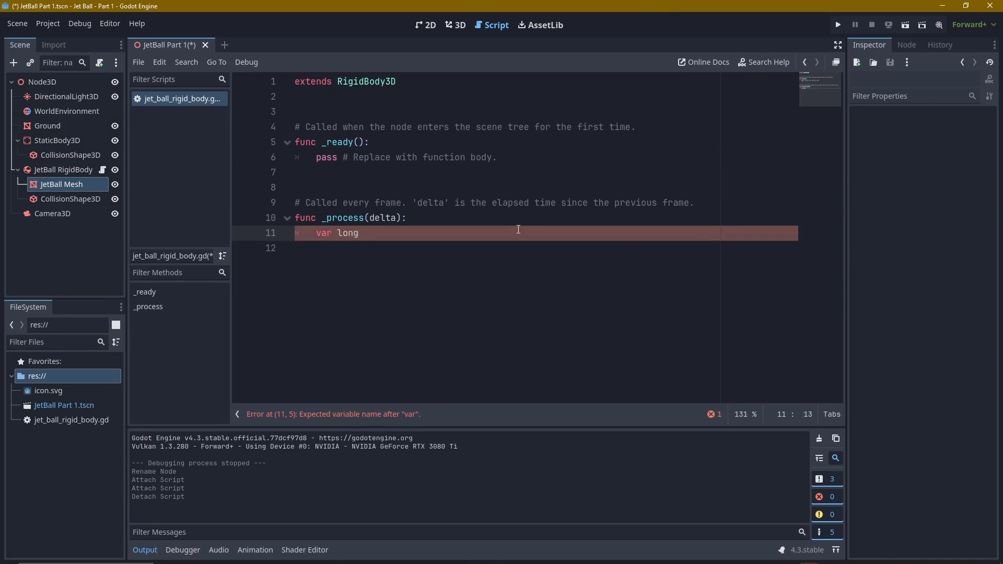
pyautogui.press('BackSpace')
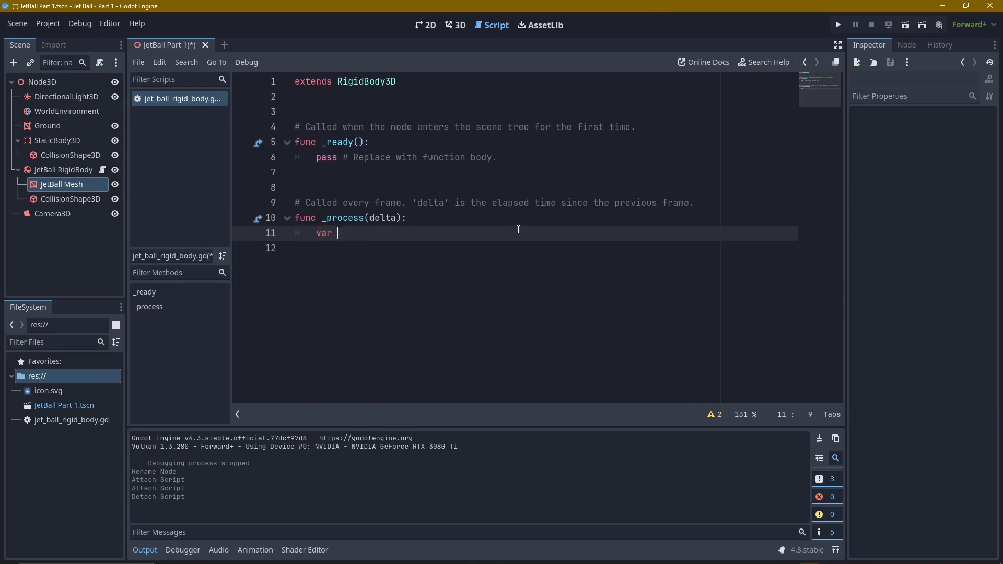
pyautogui.write('cheese')
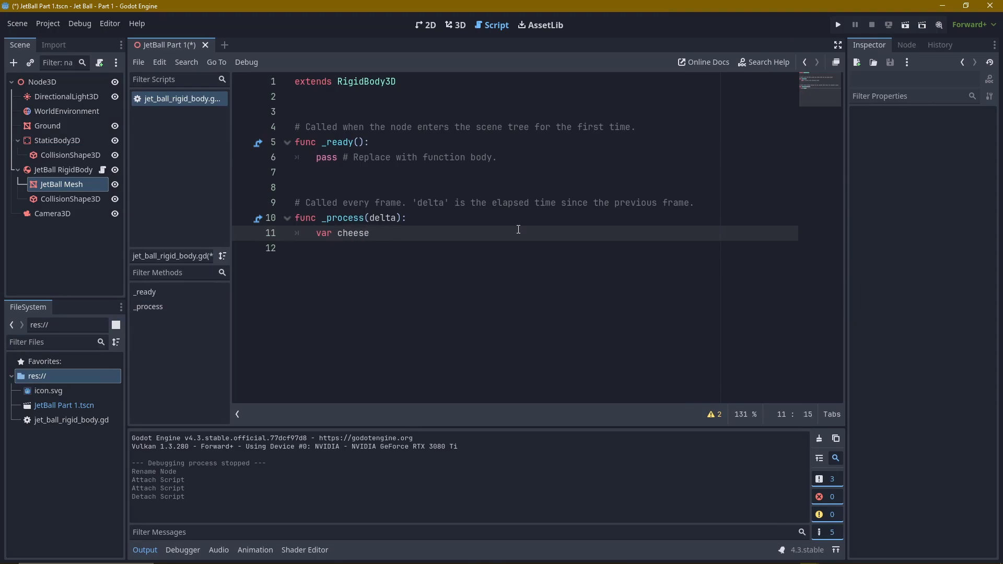
pyautogui.write('up_down')
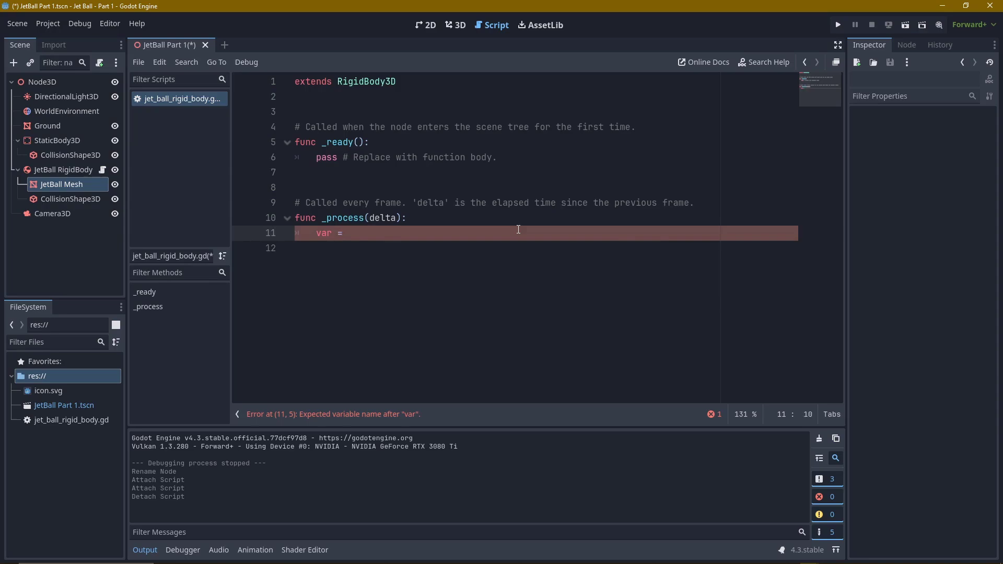
pyautogui.write('long')
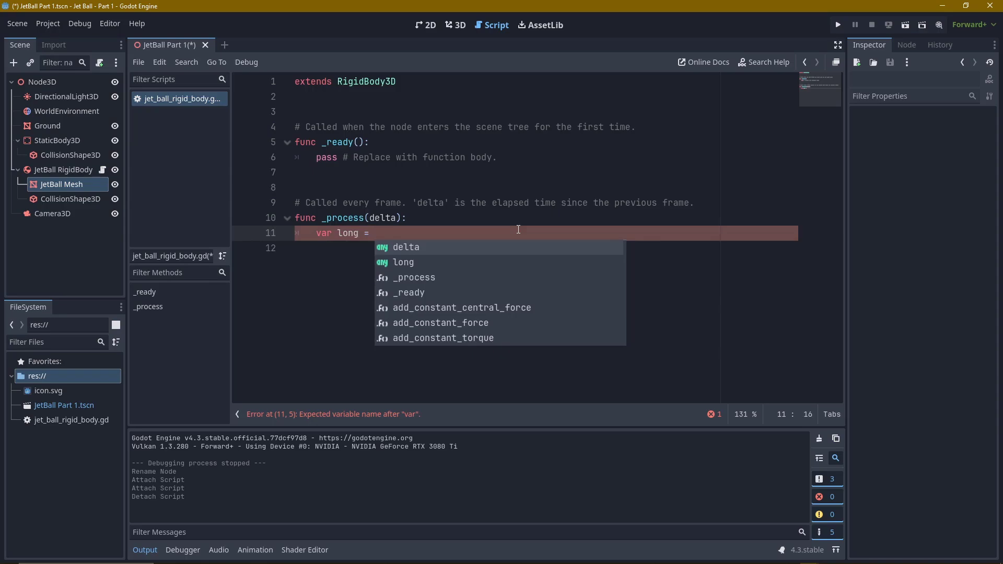
pyautogui.write('Input')
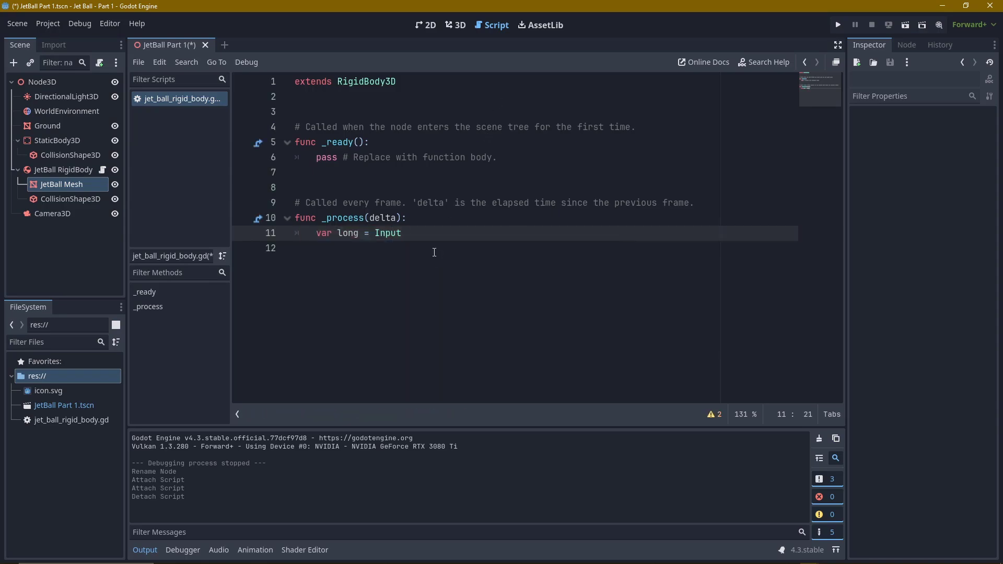
pyautogui.write('.')
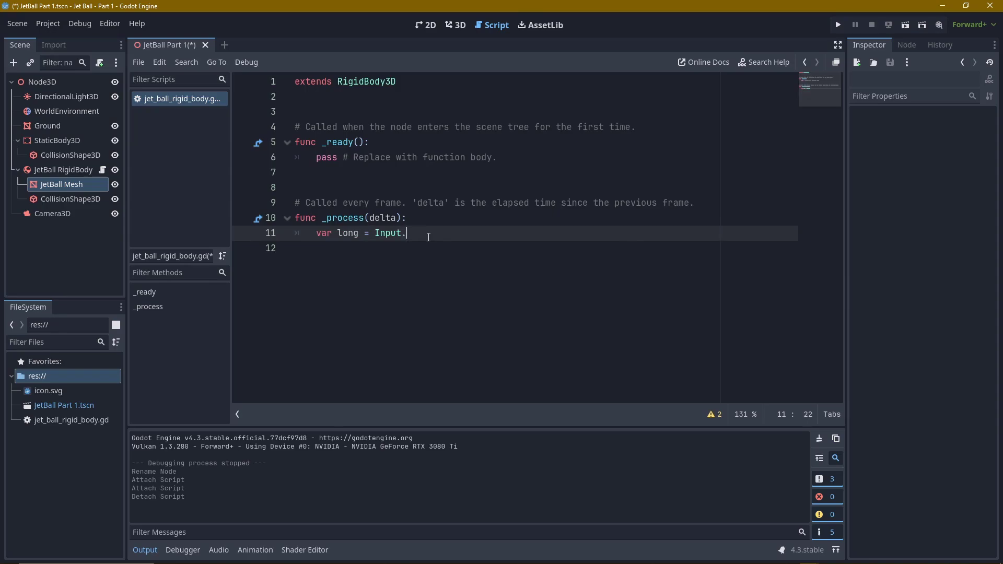
pyautogui.write('get_action_strength()')
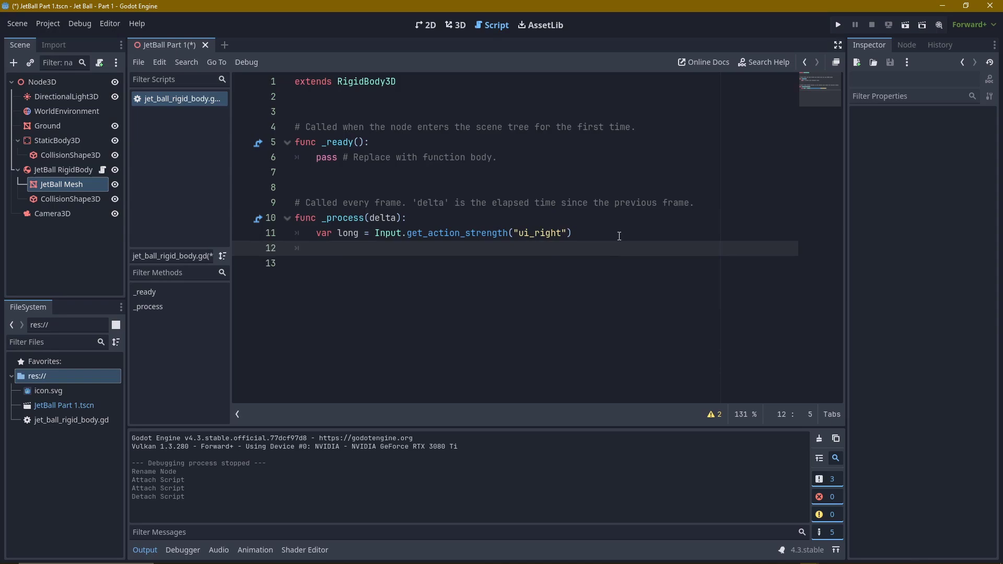
# Add print(long) and run the scene to see 0/1 values logged.
pyautogui.write('print("")')
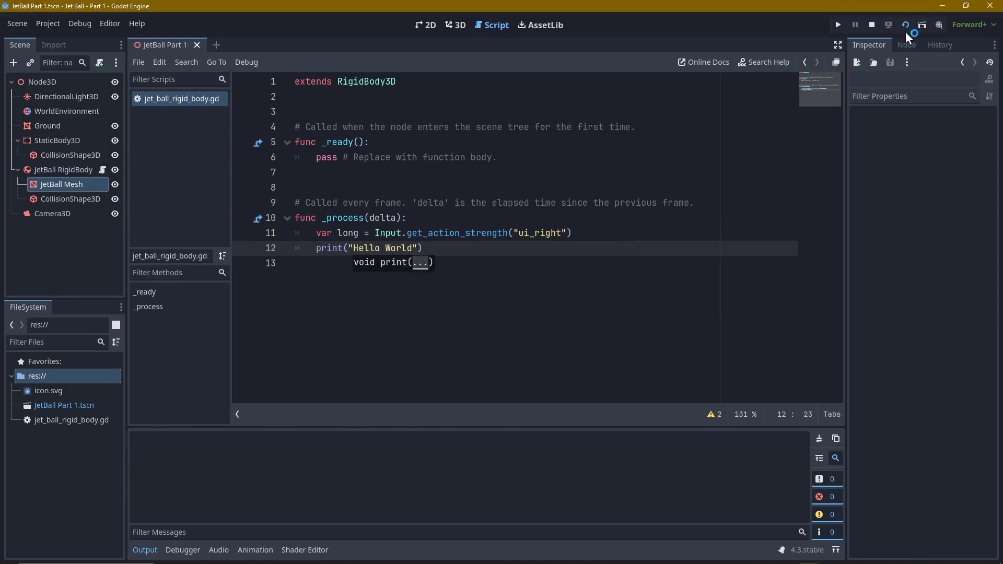
pyautogui.click(837, 24)
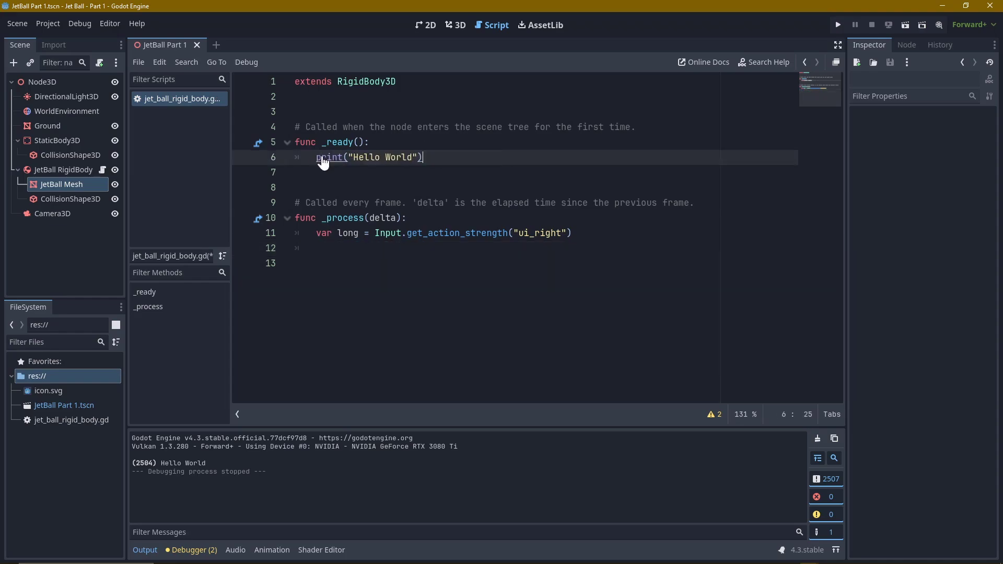
pyautogui.click(838, 24)
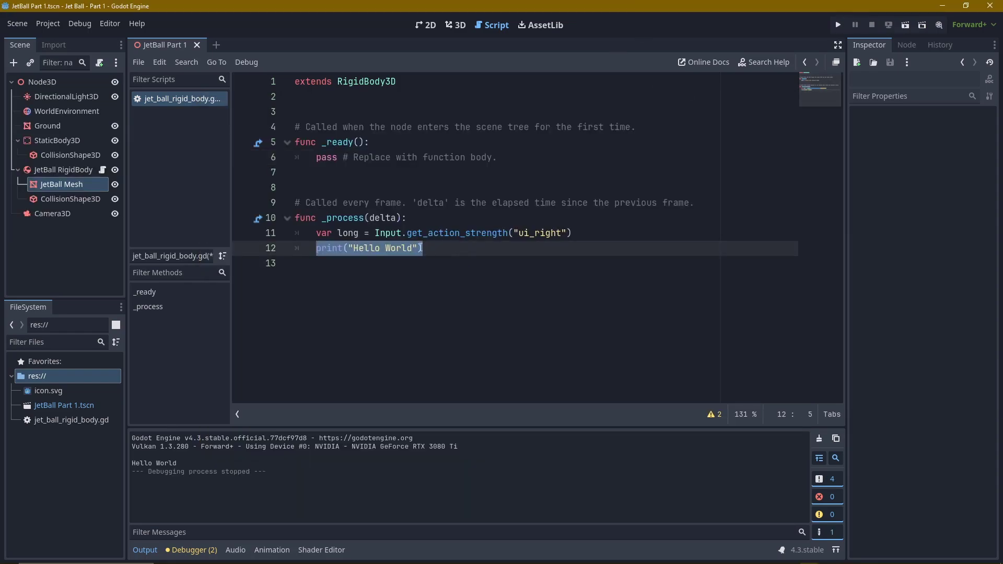
pyautogui.write('long)')
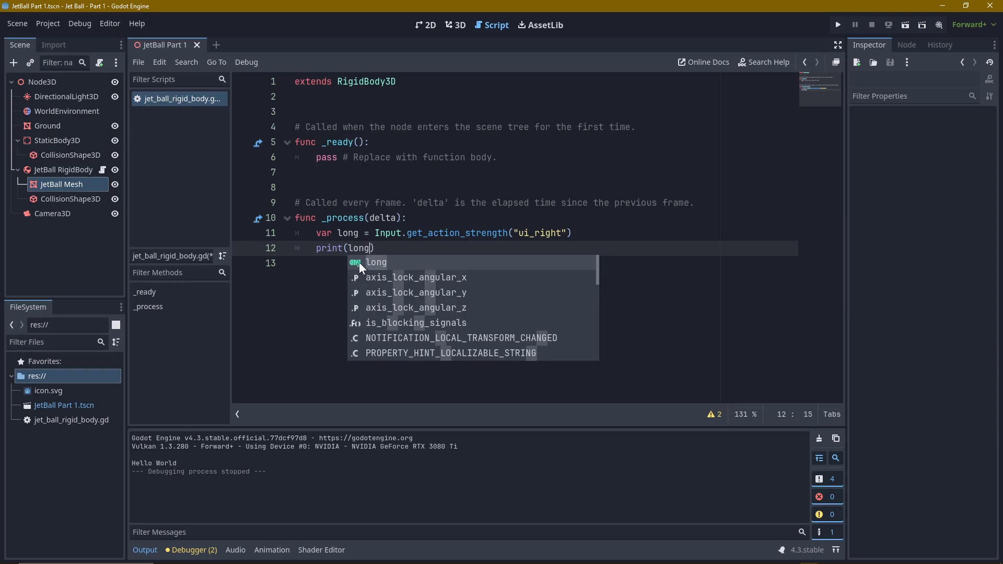
pyautogui.click(837, 24)
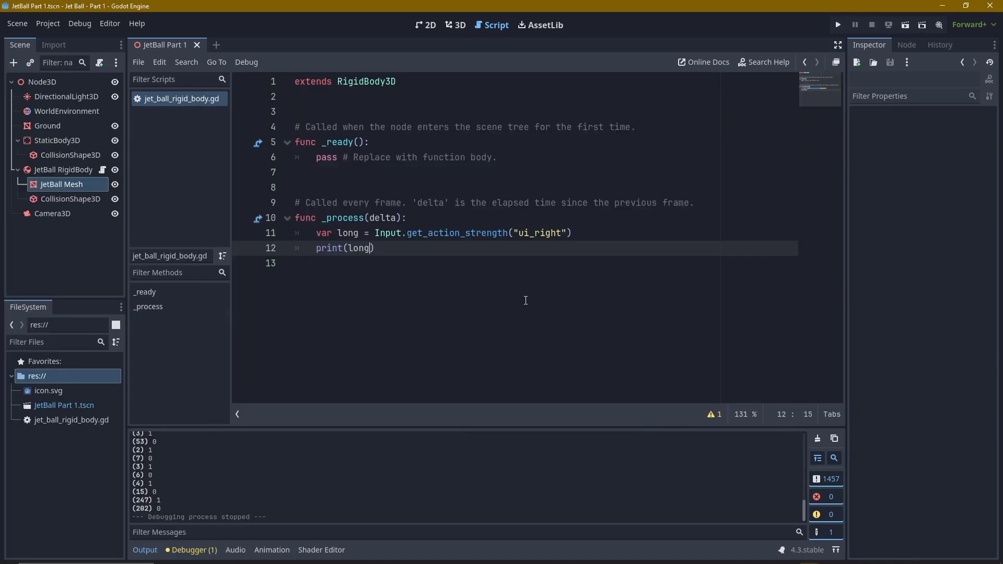
pyautogui.moveTo(517, 276)
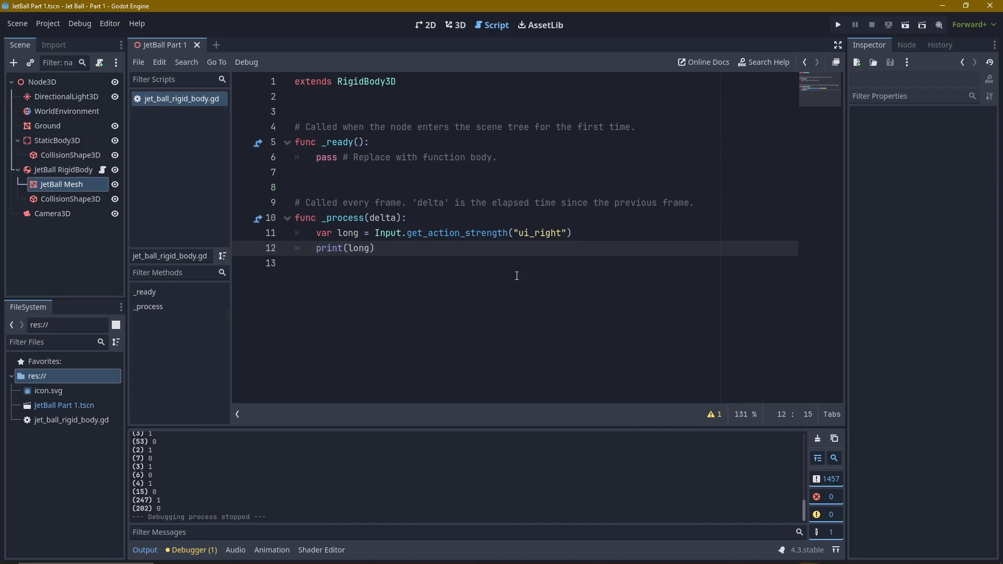
# Subtract Input.get_action_strength("ui_left") from ui_right in long and test-run, logging 1, 0 and -1.
pyautogui.click(374, 248)
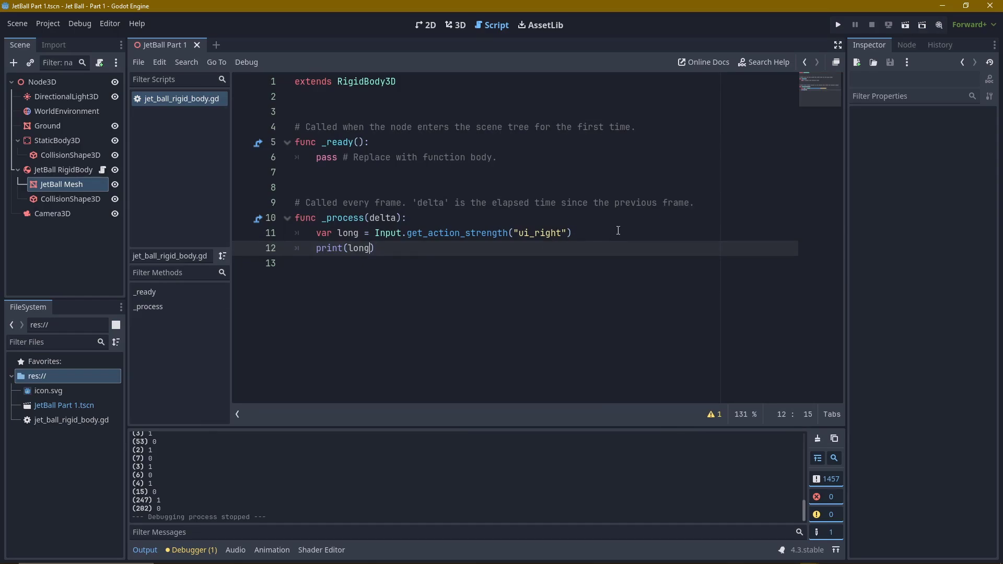
pyautogui.write('- Input.get_action_strength(')
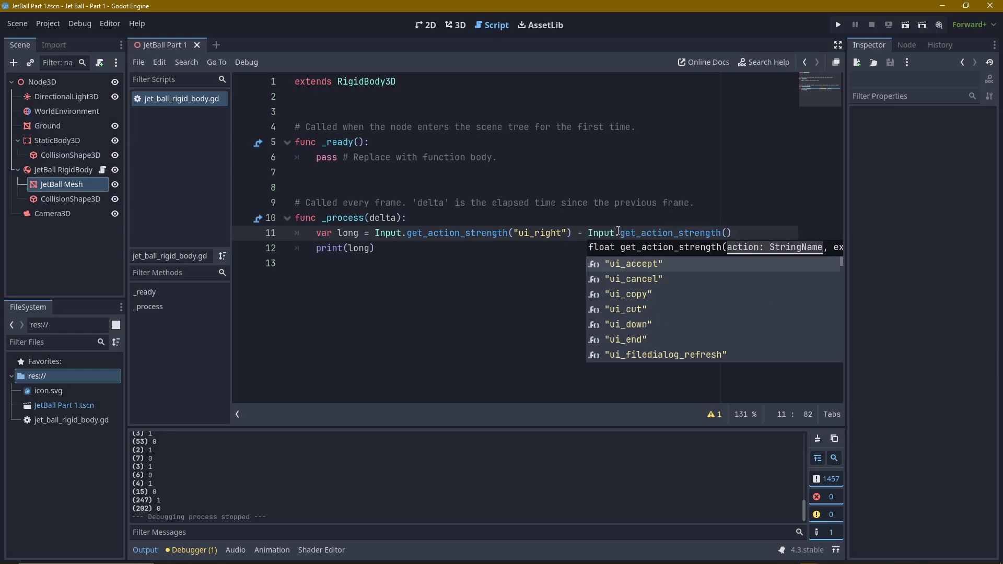
pyautogui.write('"ui_left"')
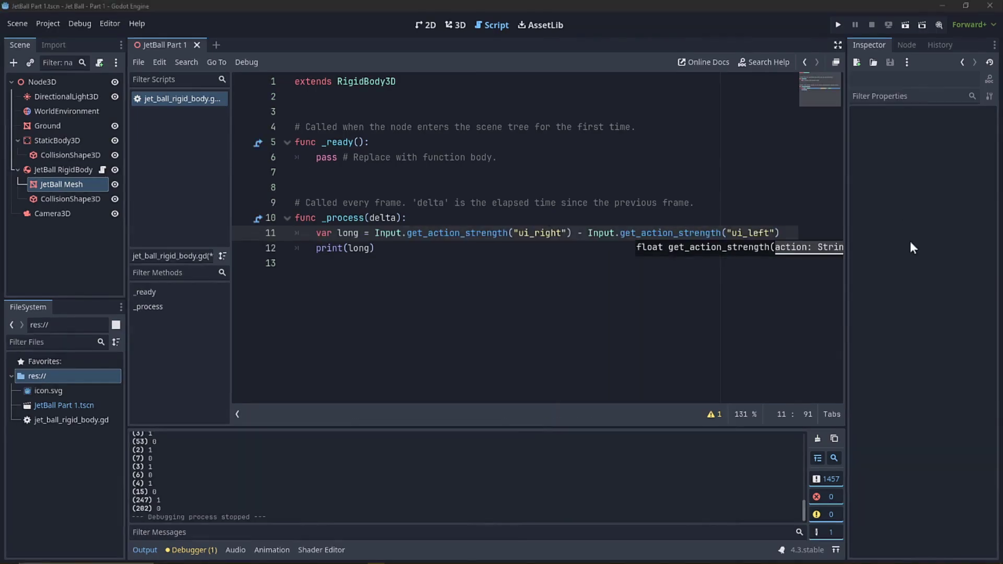
pyautogui.click(838, 24)
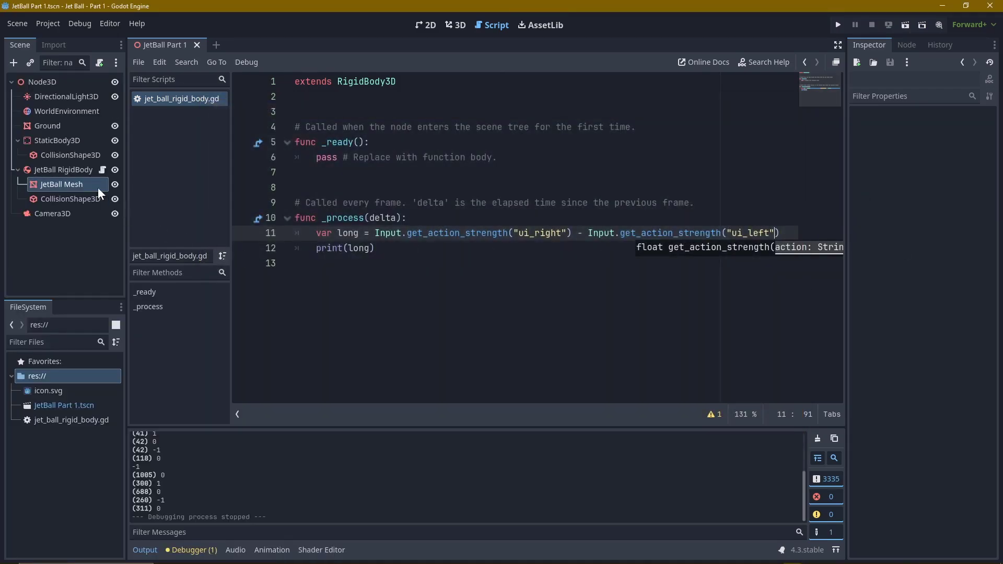
pyautogui.click(63, 170)
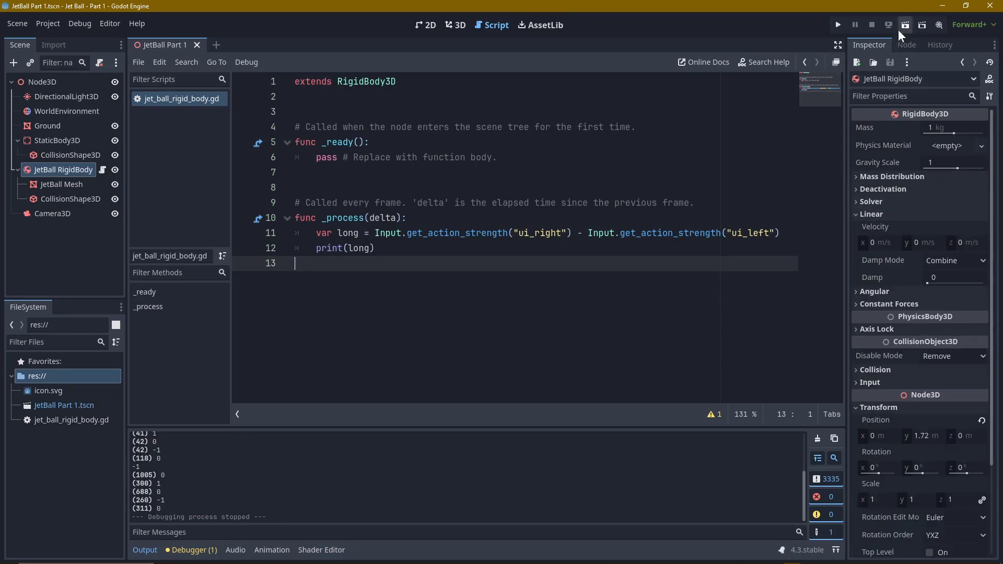
# Write linear_velocity.x = long * 10 in the ball script with a print of the value.
pyautogui.click(837, 24)
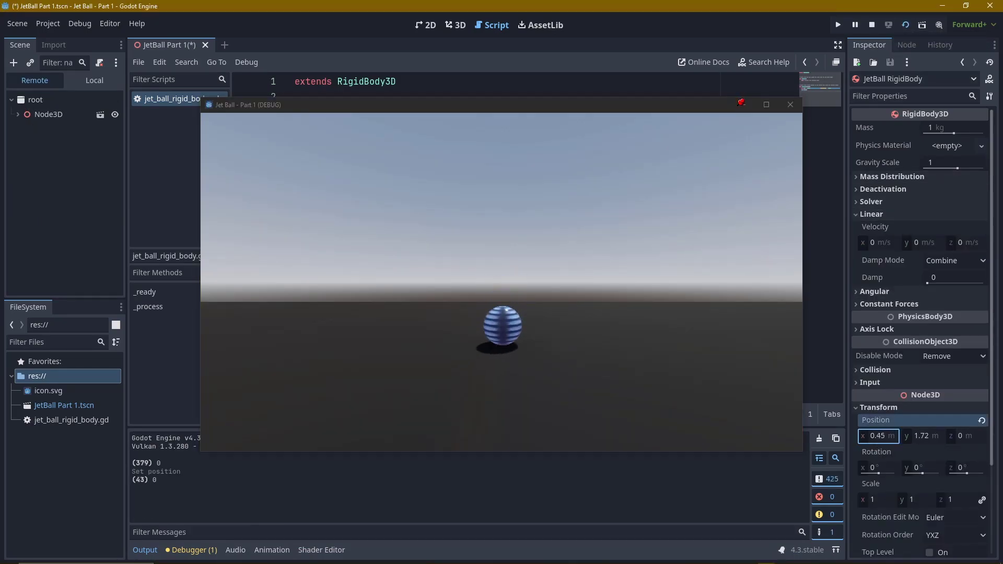
pyautogui.write('0')
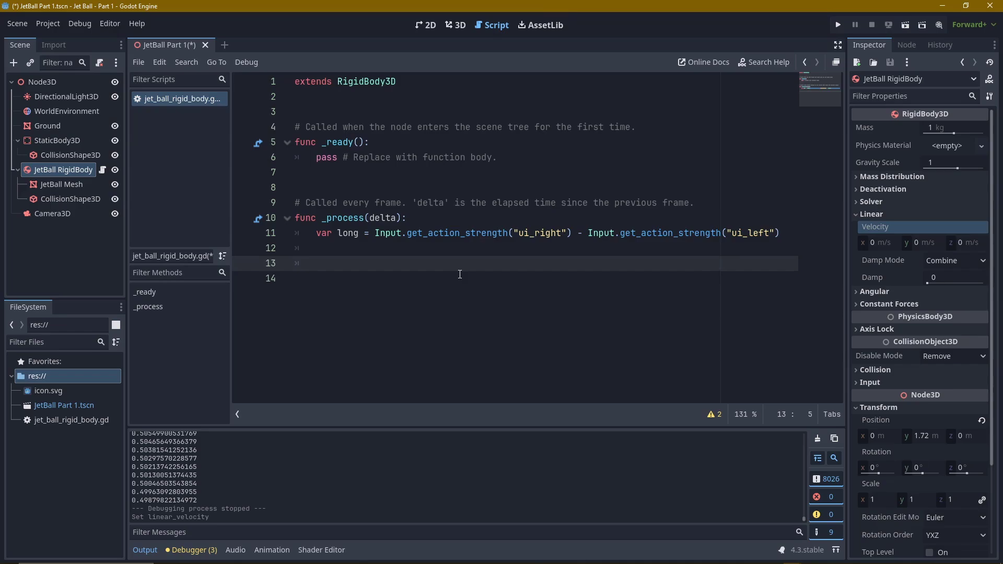
pyautogui.write('linear_velocity')
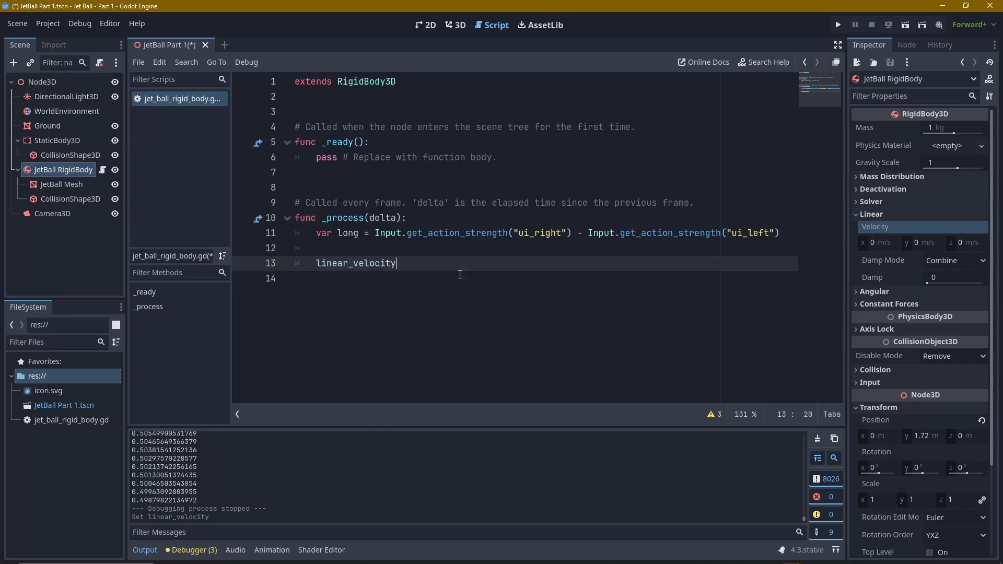
pyautogui.write('.')
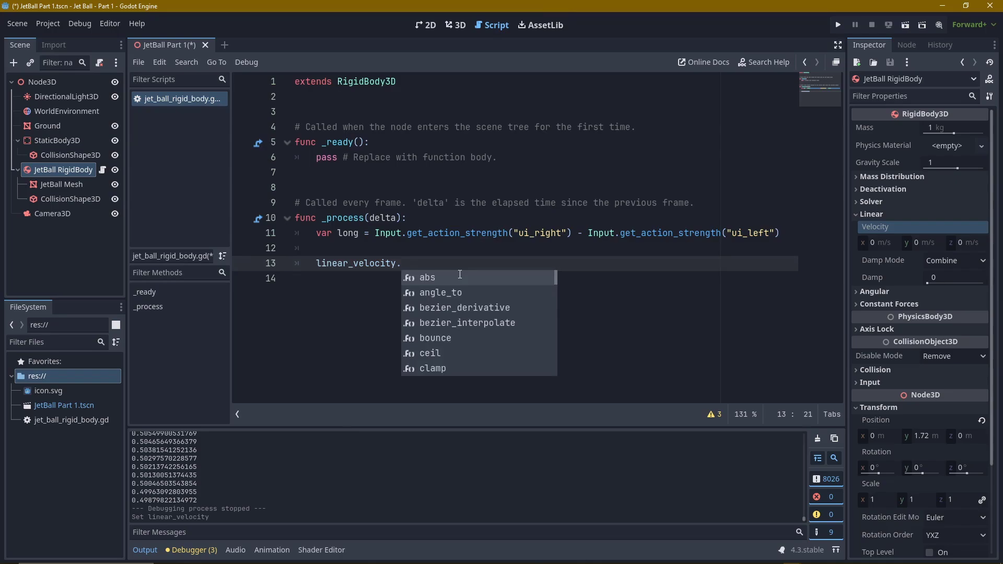
pyautogui.write('x')
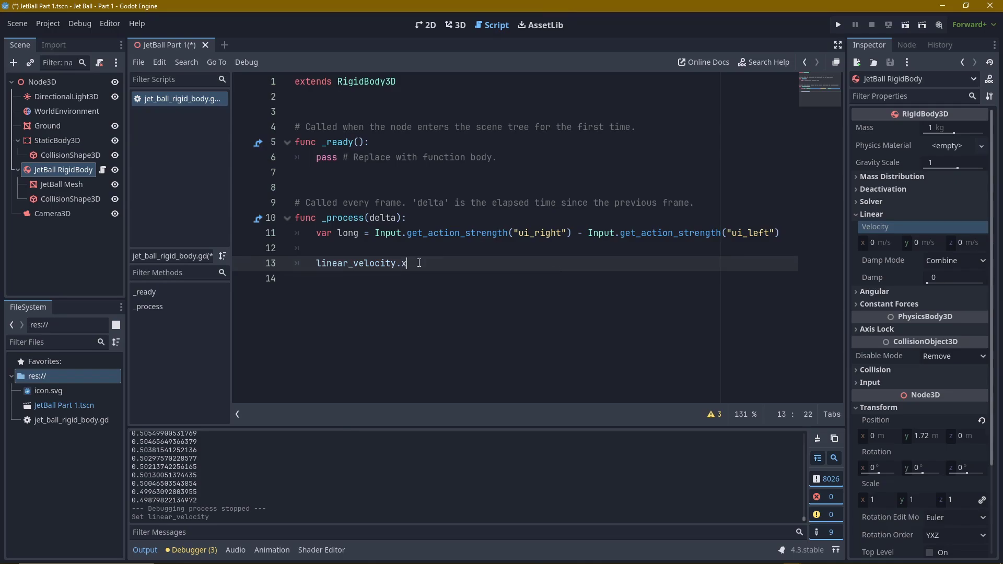
pyautogui.write('= long')
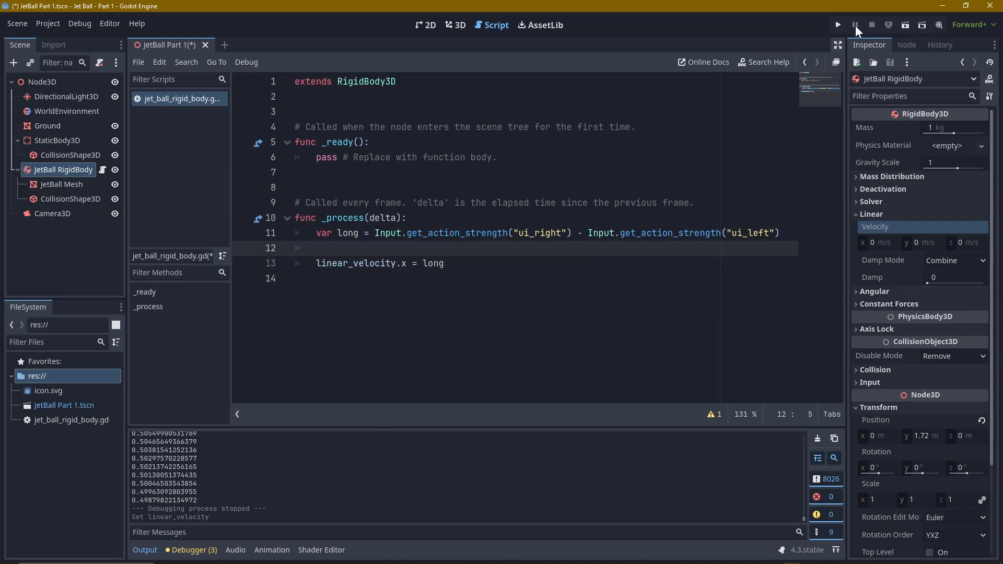
# Run the game to test horizontal movement, logging 10, 0 and -10, then retest faster movement.
pyautogui.click(838, 24)
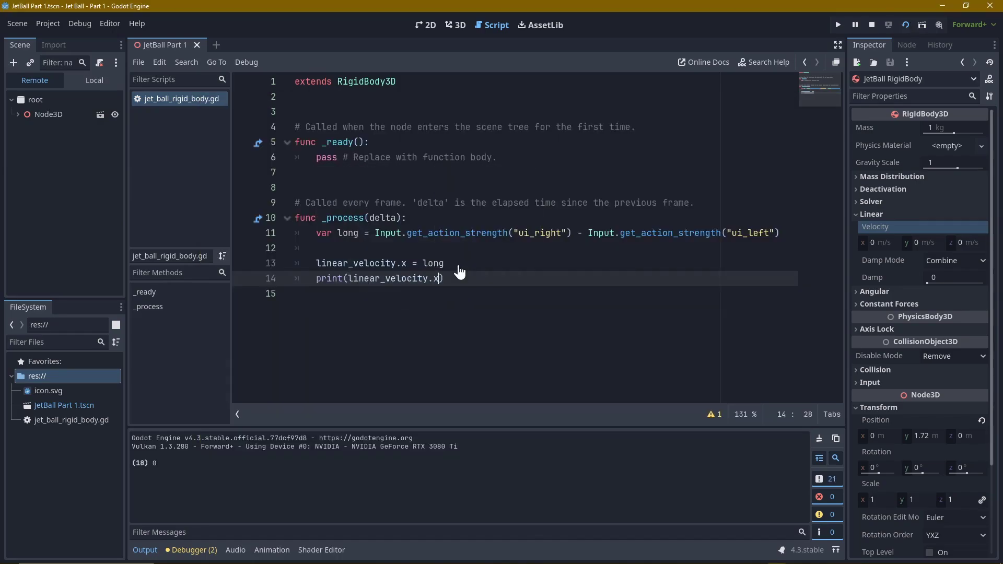
pyautogui.click(837, 24)
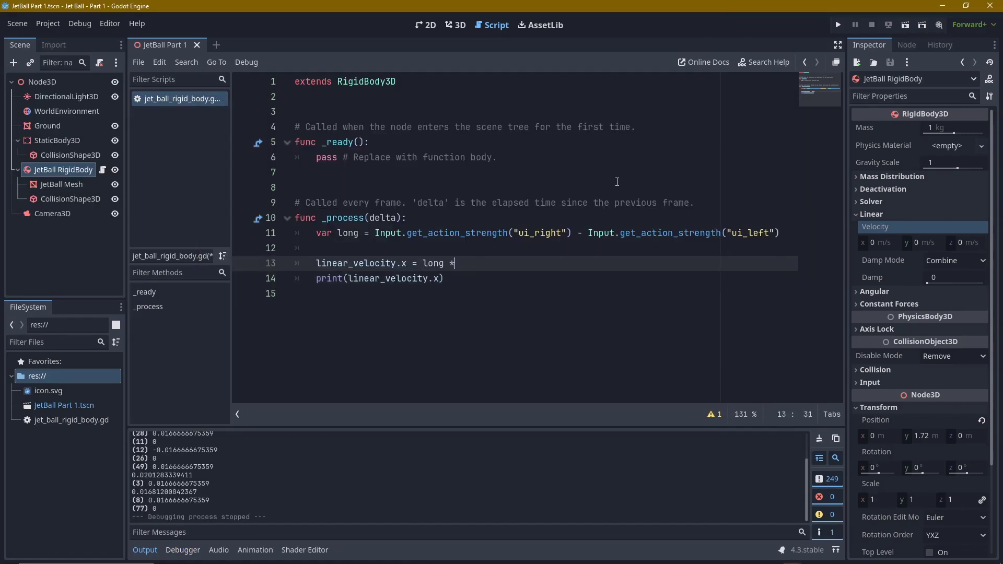
pyautogui.click(837, 24)
pyautogui.write(' 10')
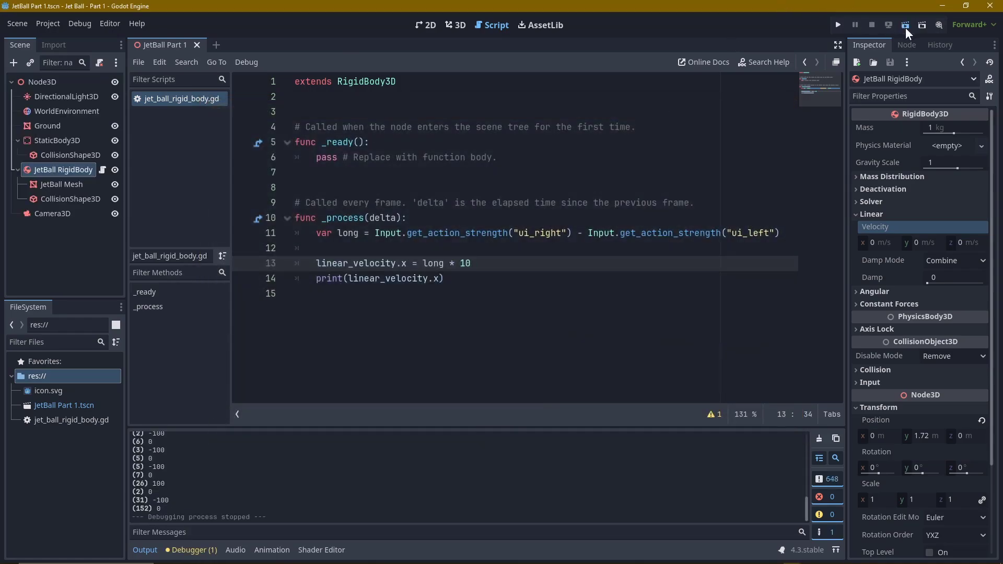
pyautogui.click(837, 24)
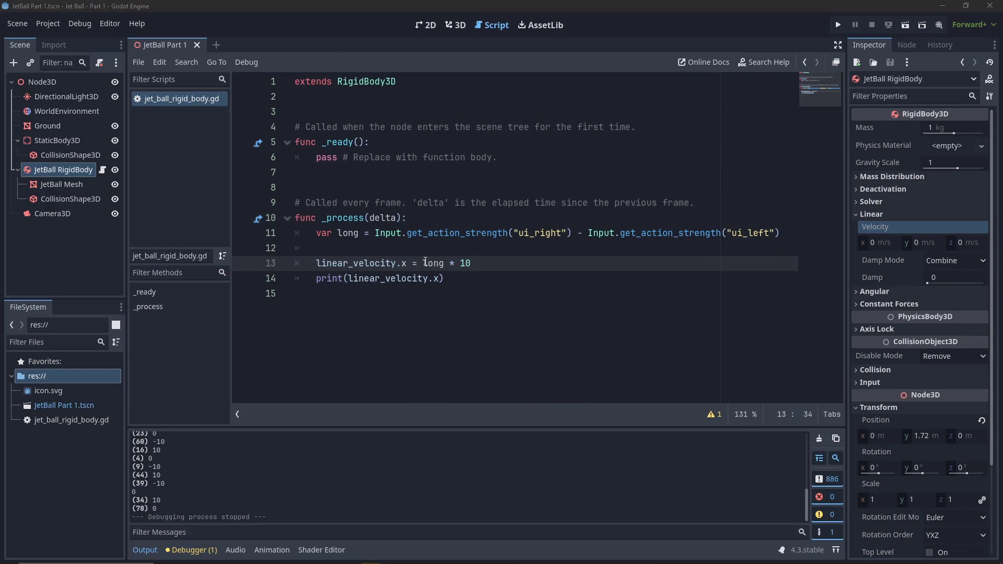
# Look up lerp's docs and change the line to lerp(linear_velocity.x, long * 20, delta).
pyautogui.rightClick(434, 264)
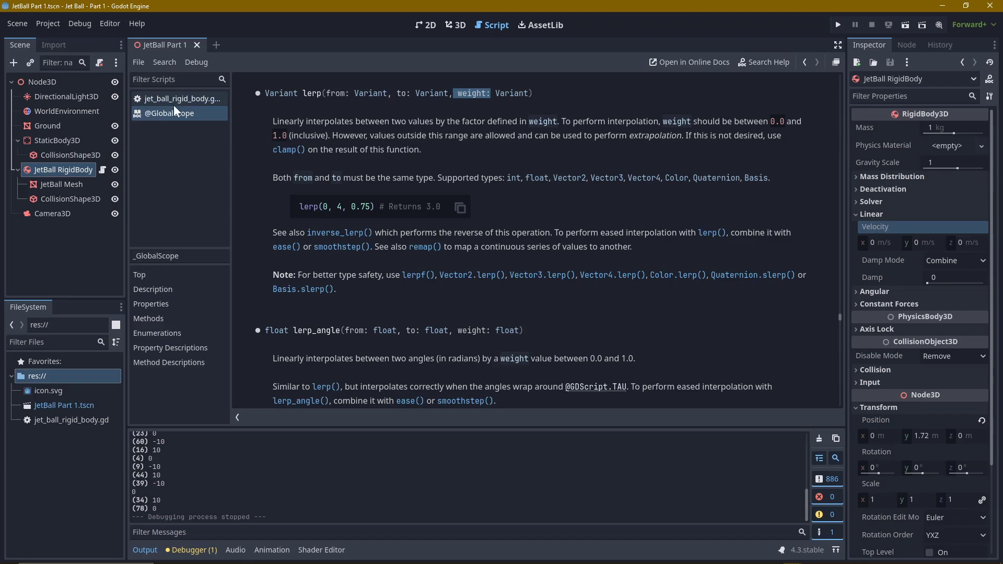
pyautogui.click(180, 98)
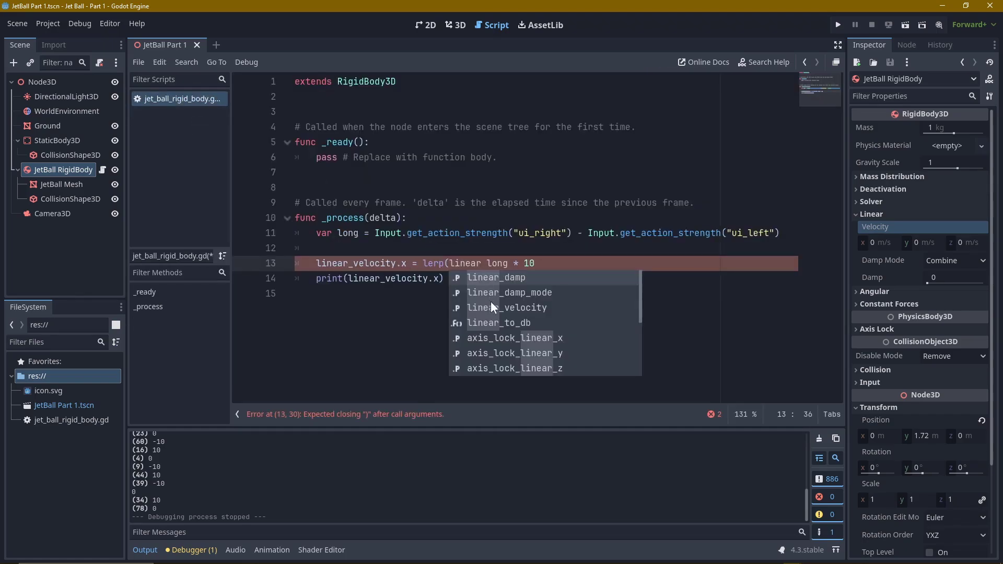
pyautogui.click(508, 308)
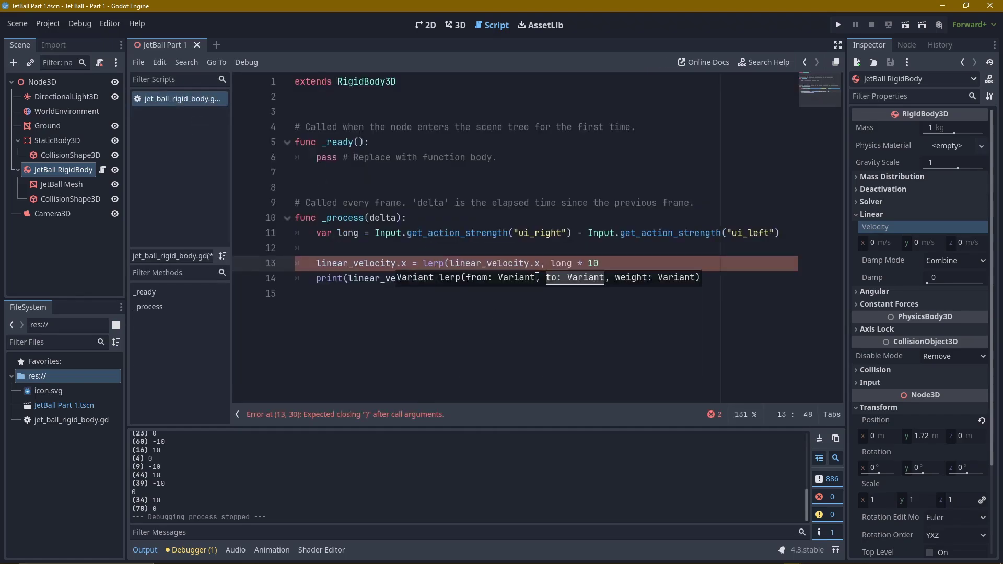
pyautogui.write(',delta')
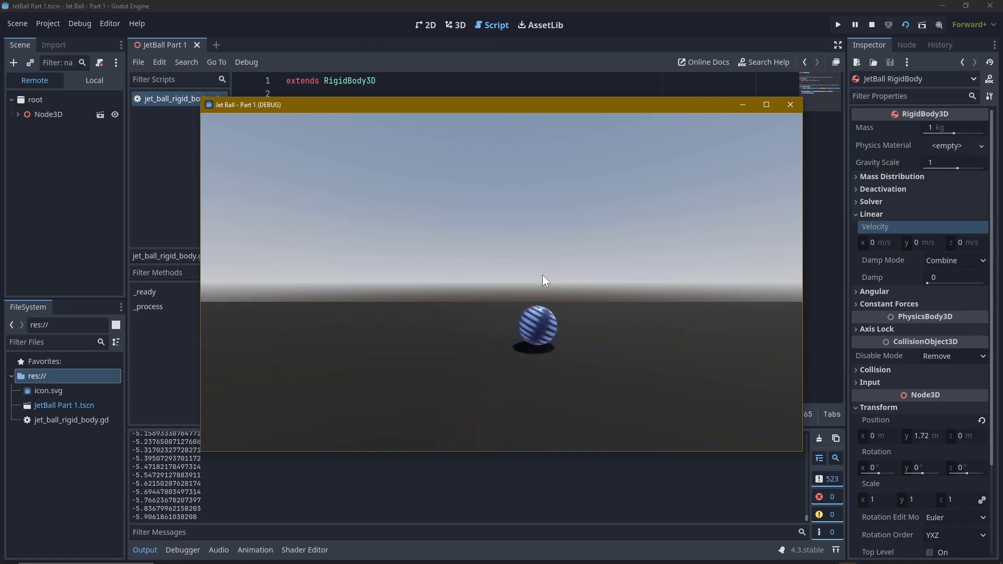
# Test the easing in the running game and raise the lerp weight to delta * 5.
pyautogui.click(790, 105)
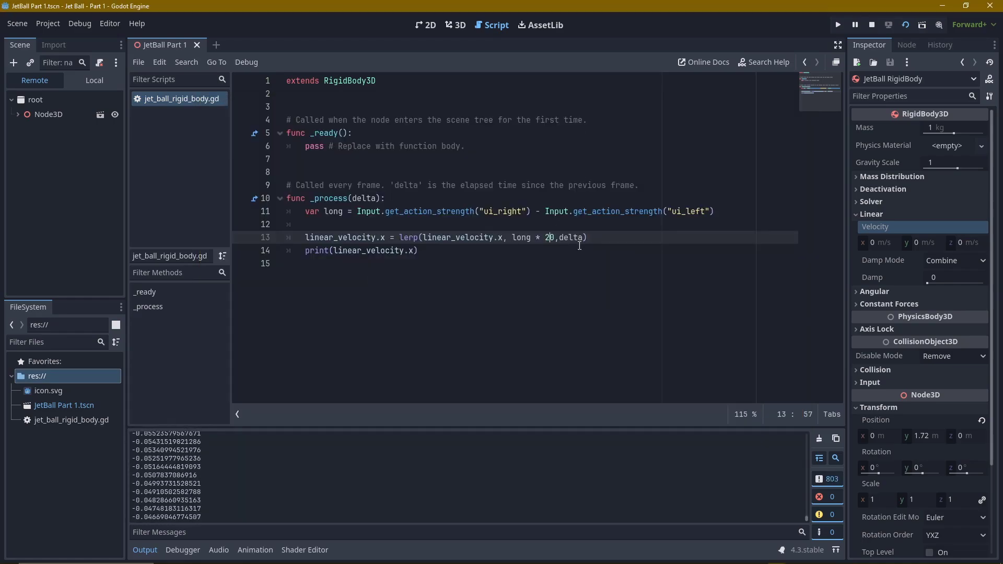
pyautogui.click(837, 24)
pyautogui.write('*5')
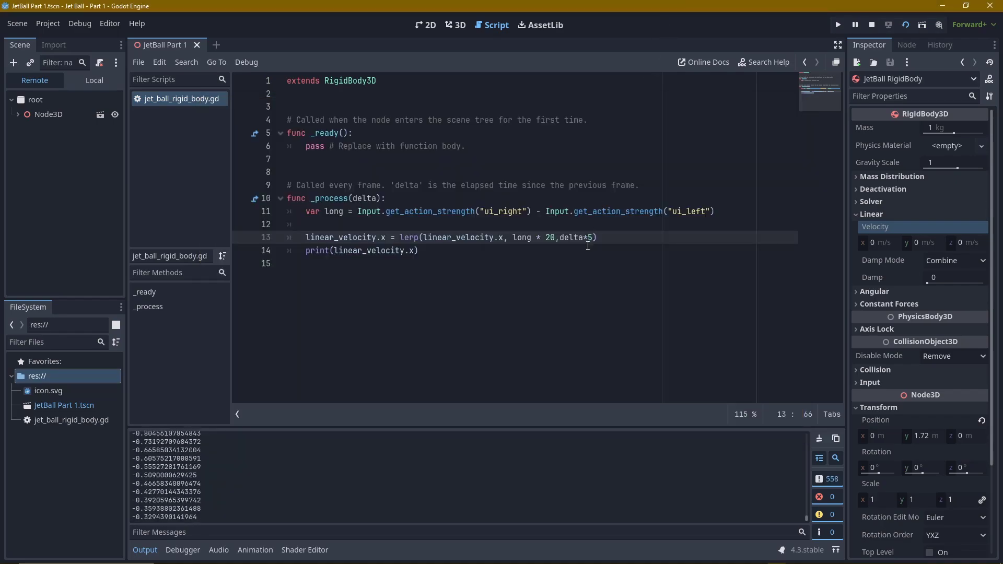
pyautogui.click(837, 24)
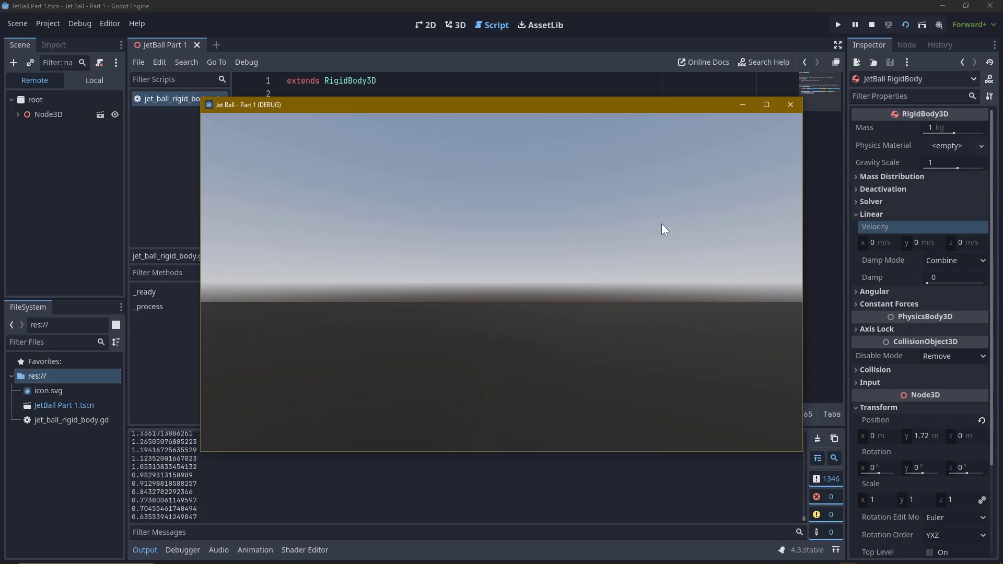
# Attach a new camera_3d.gd script to the Camera3D node.
pyautogui.click(871, 24)
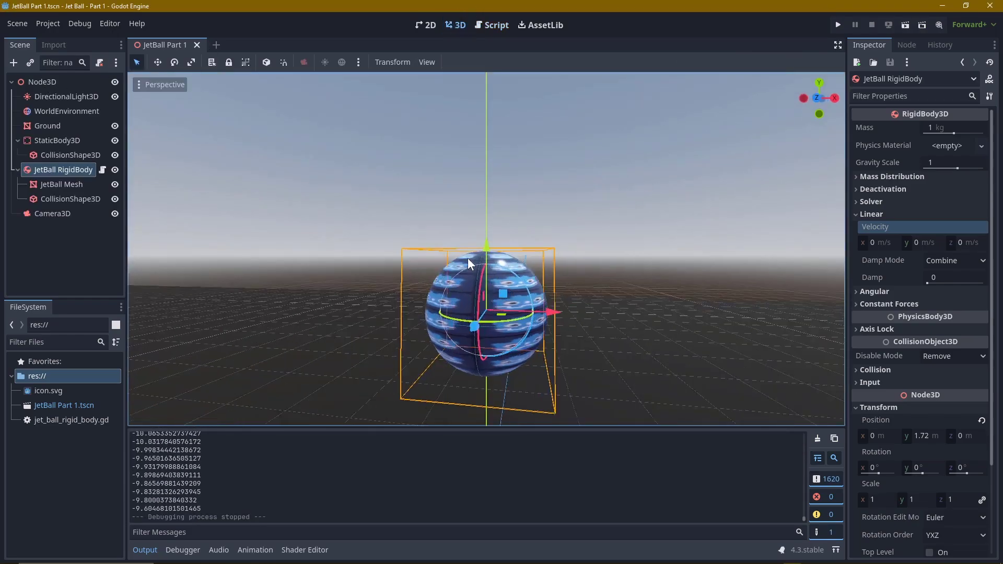
pyautogui.rightClick(52, 213)
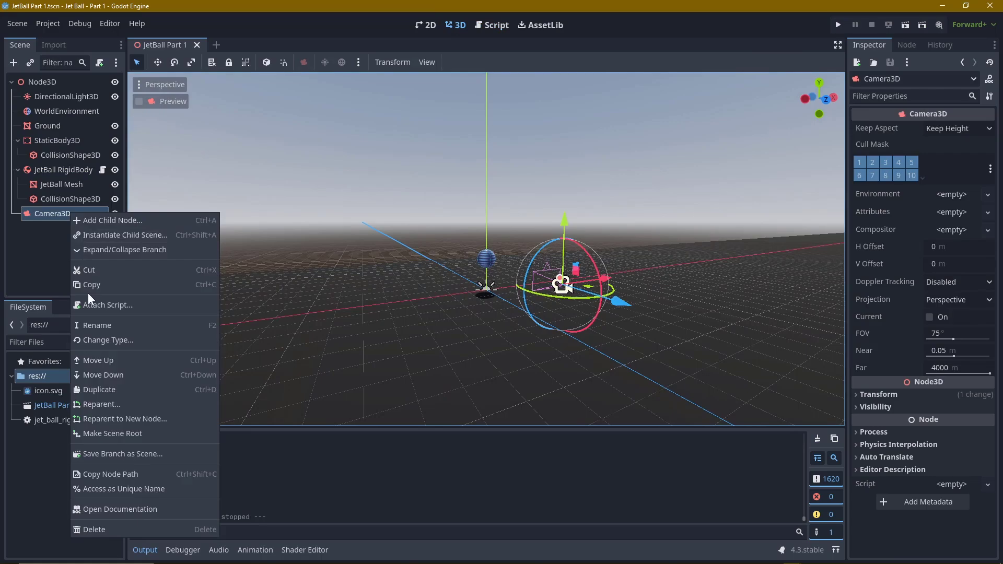
pyautogui.click(108, 304)
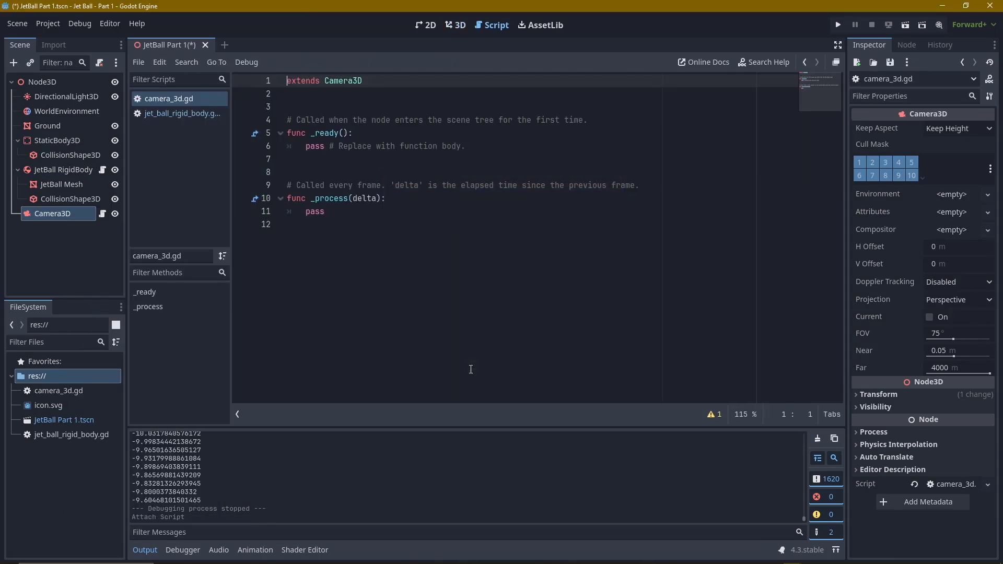
# Lerp the camera's position.x toward the jet_ball_rigid_body reference and test-run the game.
pyautogui.write('position.x =')
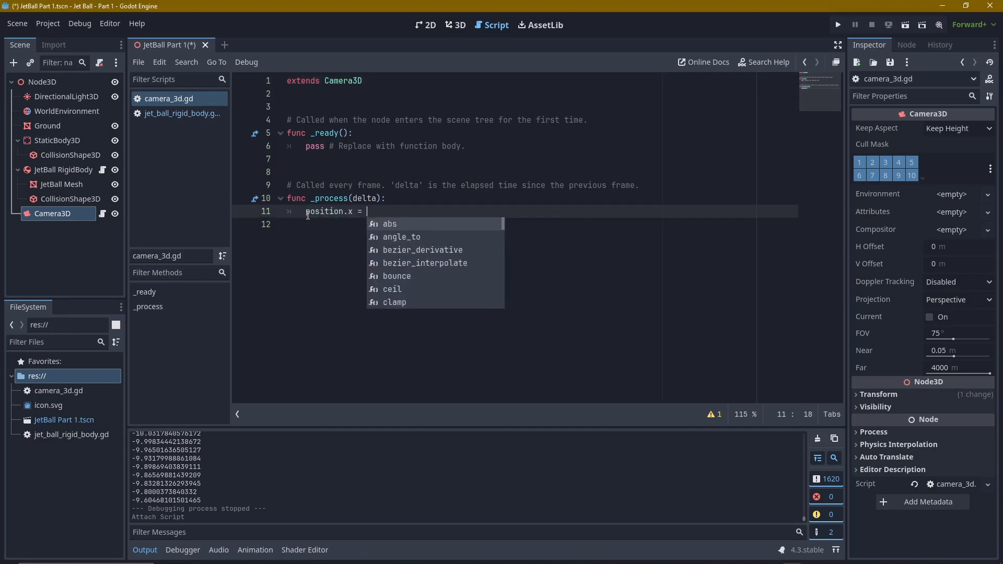
pyautogui.write('lerp(')
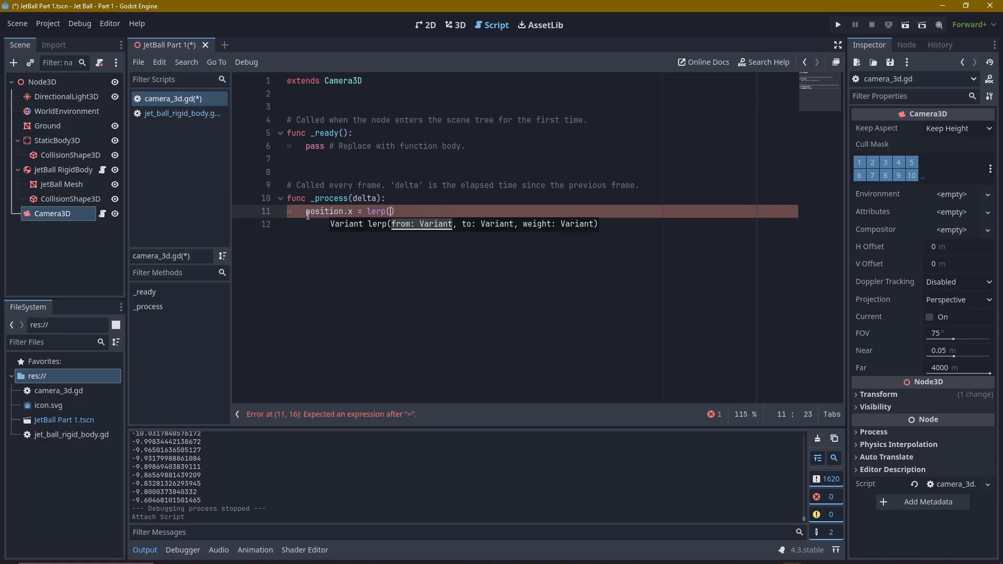
pyautogui.write('position.x, jet')
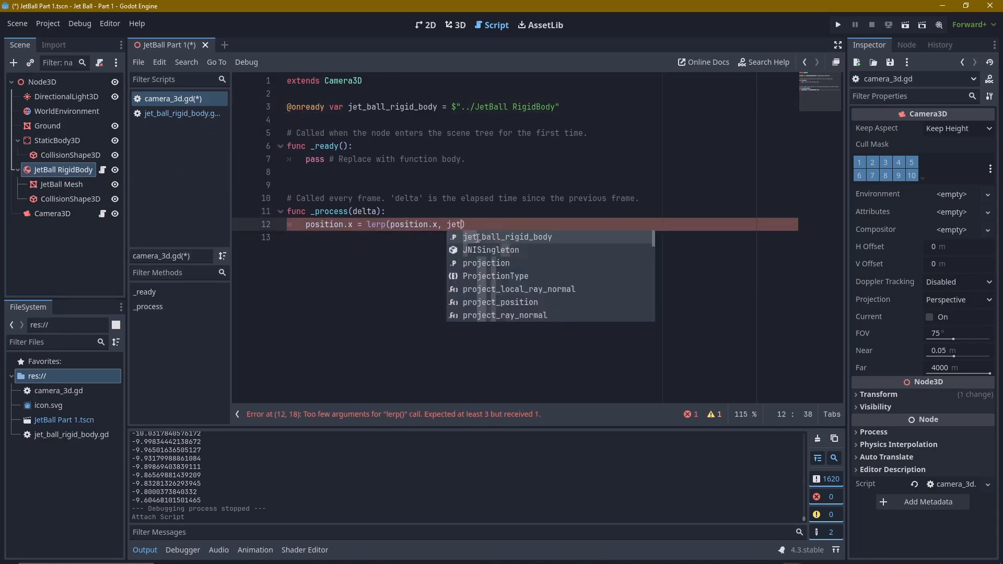
pyautogui.click(837, 24)
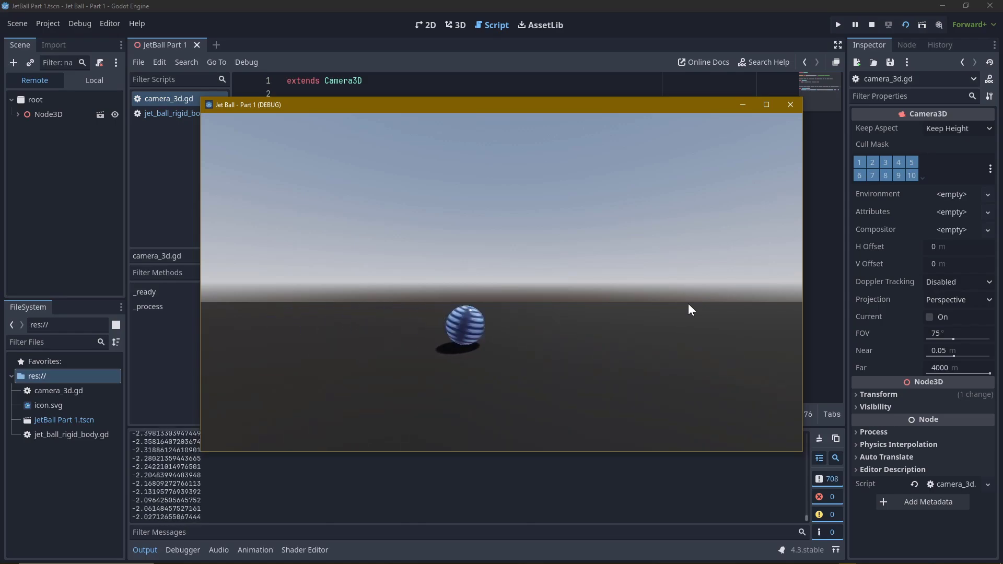
pyautogui.click(790, 104)
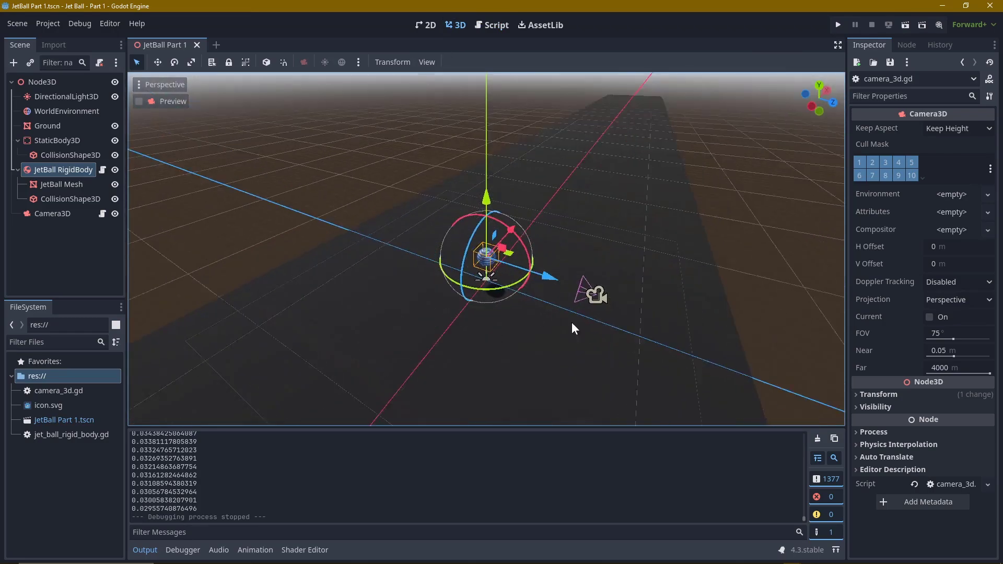
# Add var jump = Input.is_action_just_pressed("ui_accept") to the ball script and run it.
pyautogui.click(103, 169)
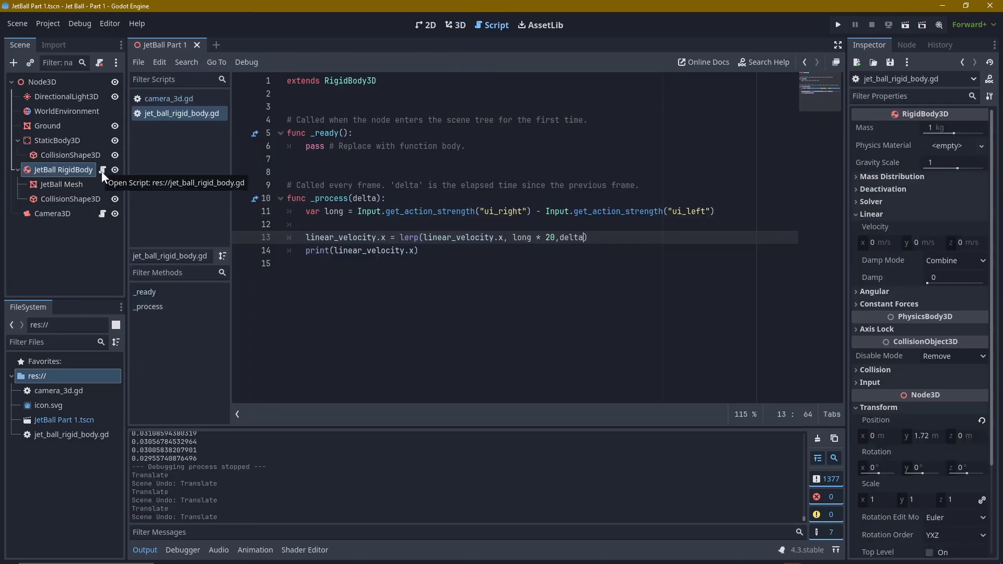
pyautogui.write('var jump = Input.is_action_just_pressed(')
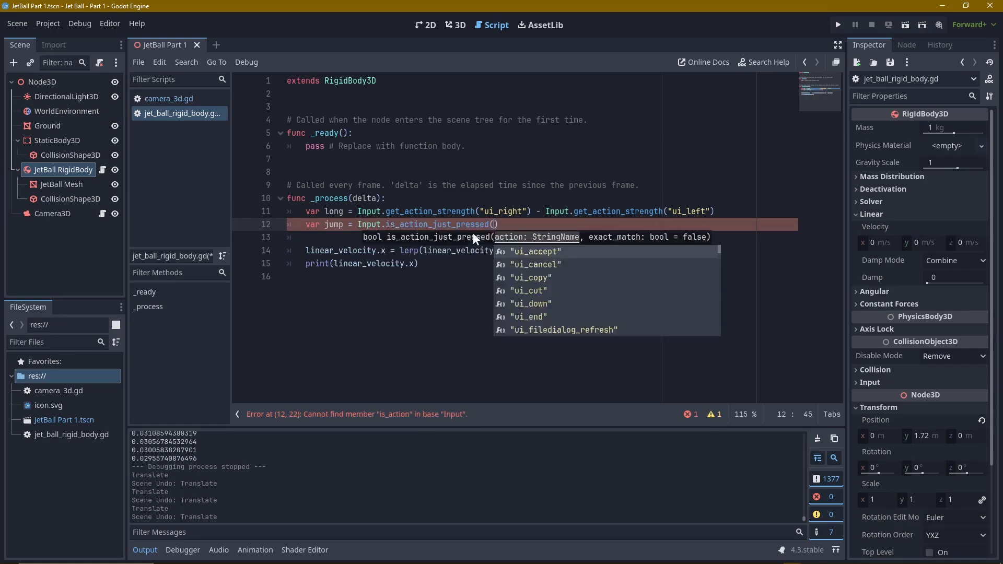
pyautogui.click(537, 250)
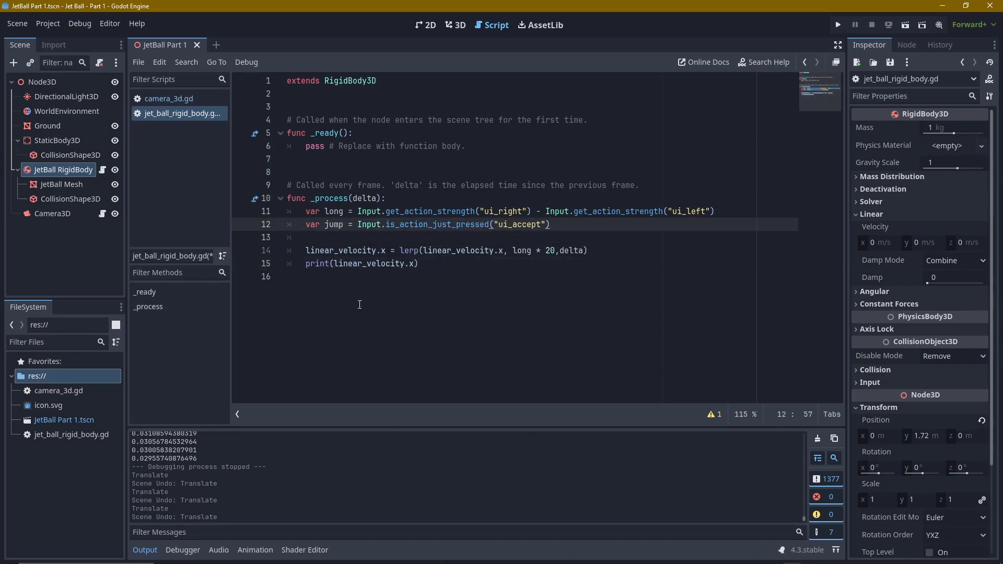
pyautogui.click(837, 24)
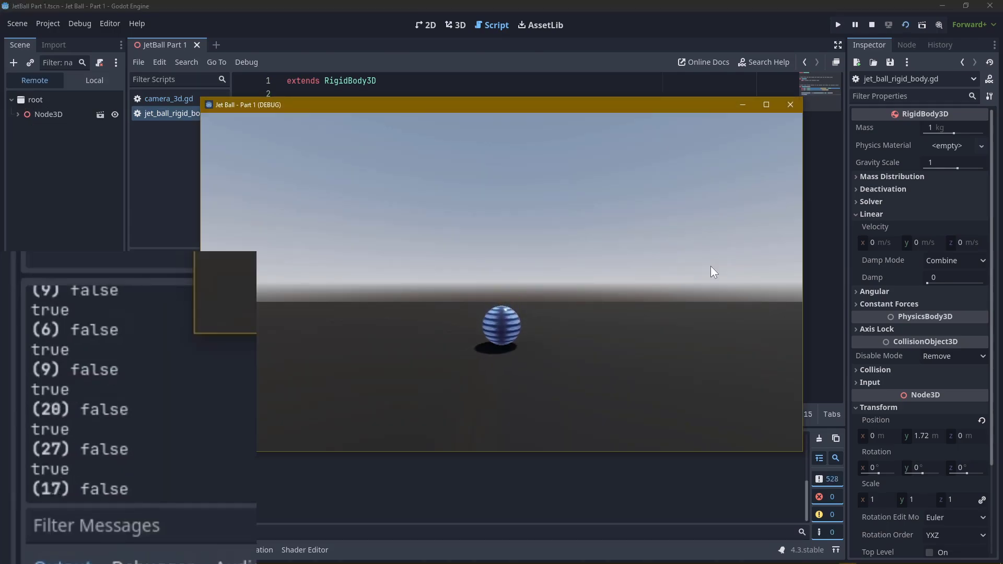
# Test jumping logs true/false in the game, then remove the debug print line.
pyautogui.click(790, 104)
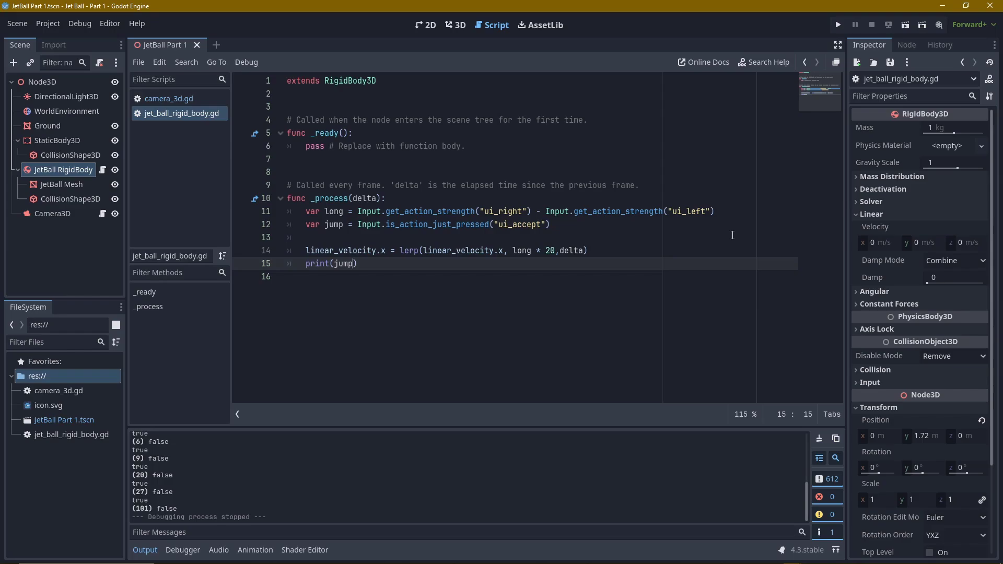
pyautogui.click(435, 224)
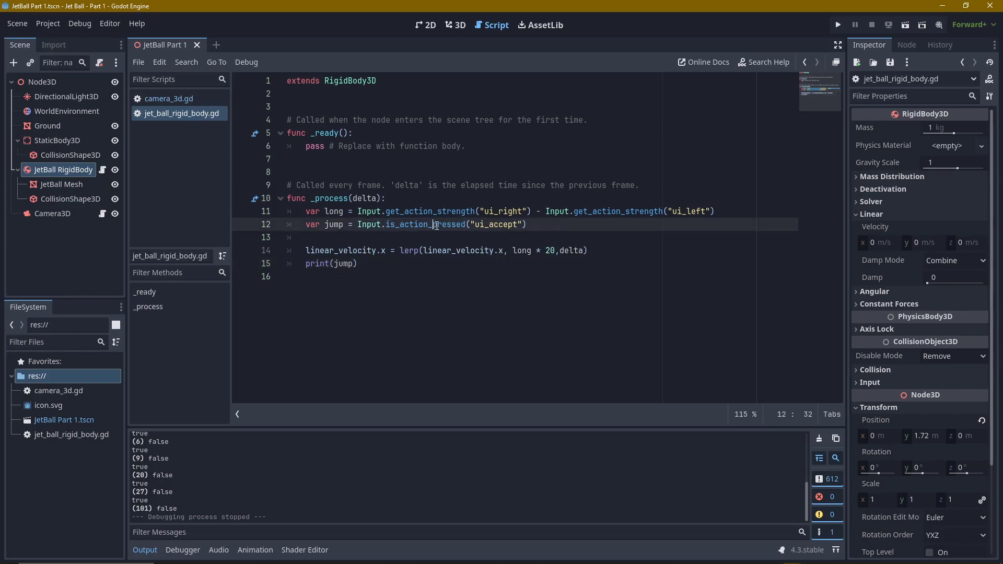
pyautogui.click(837, 24)
pyautogui.write('just_')
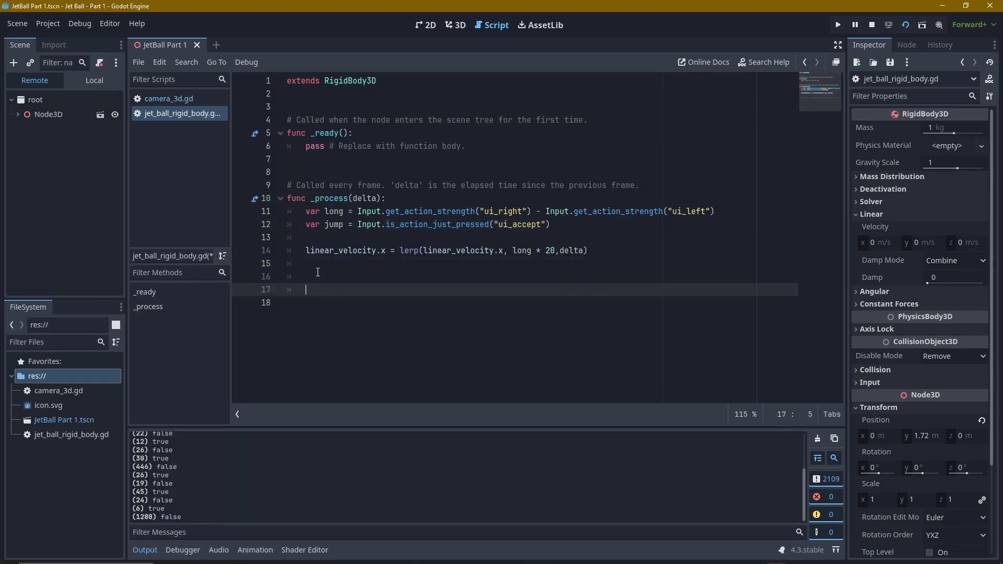
# Write if jump: apply_central_impulse and read its documentation via Lookup Symbol.
pyautogui.write('if jump:')
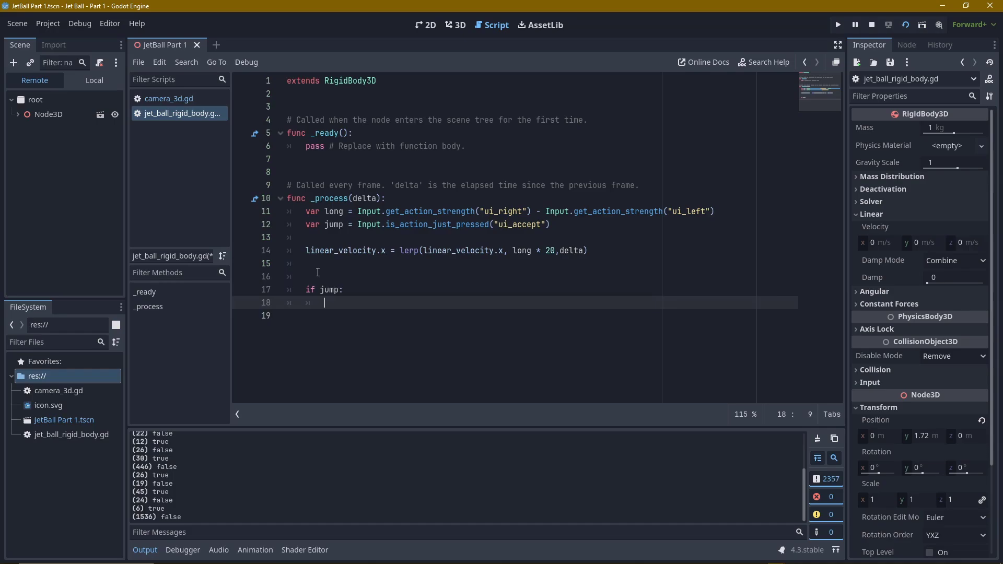
pyautogui.write('app')
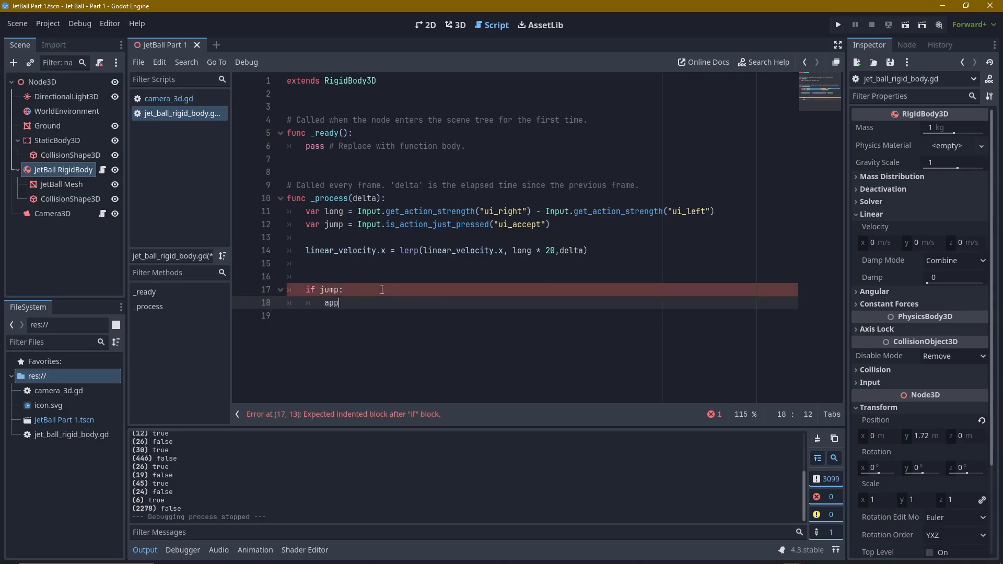
pyautogui.write('ly')
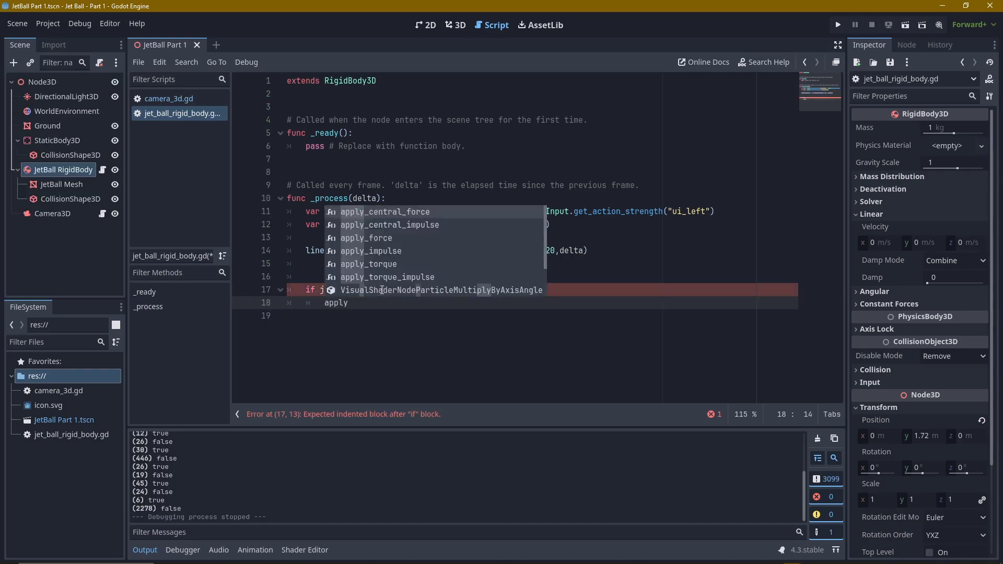
pyautogui.rightClick(377, 303)
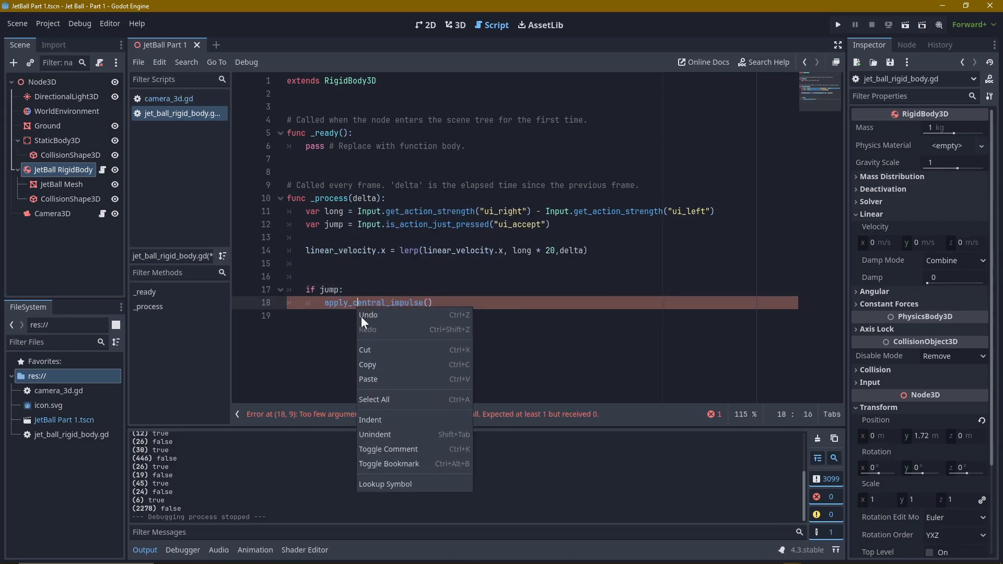
pyautogui.click(386, 484)
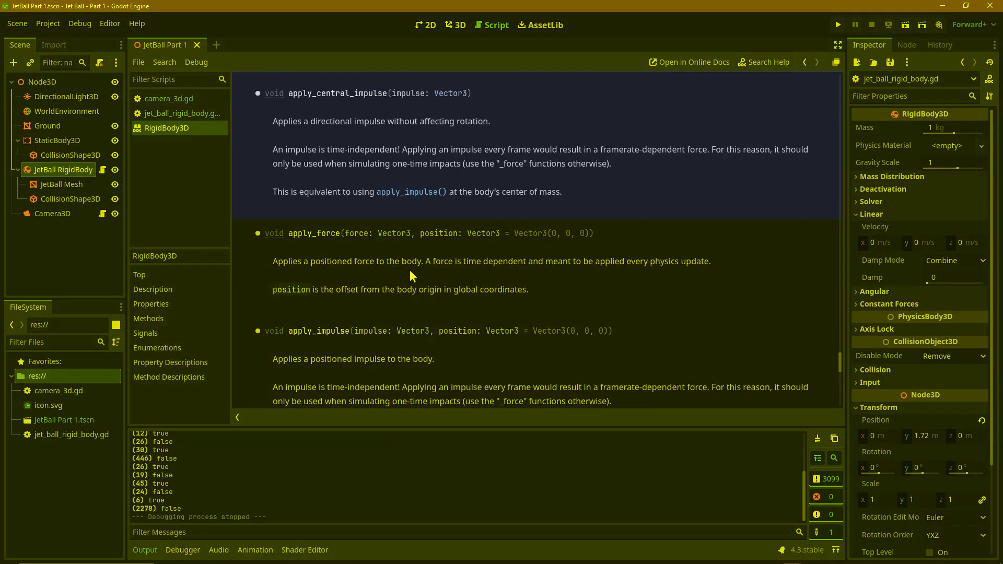
pyautogui.click(179, 113)
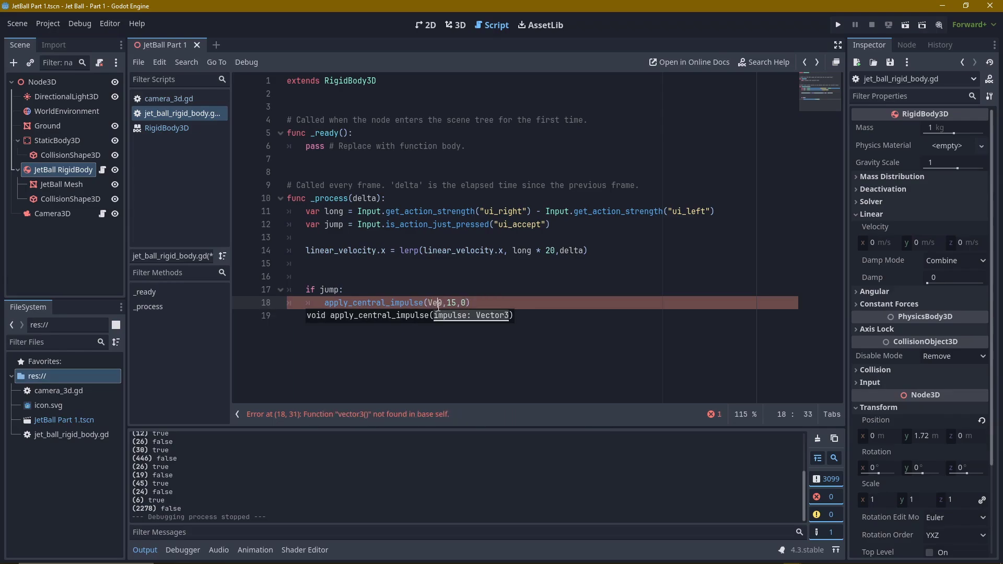
# Pass Vector3(0,15,0) as the impulse and launch the game to test the jump.
pyautogui.write('Vector3(0')
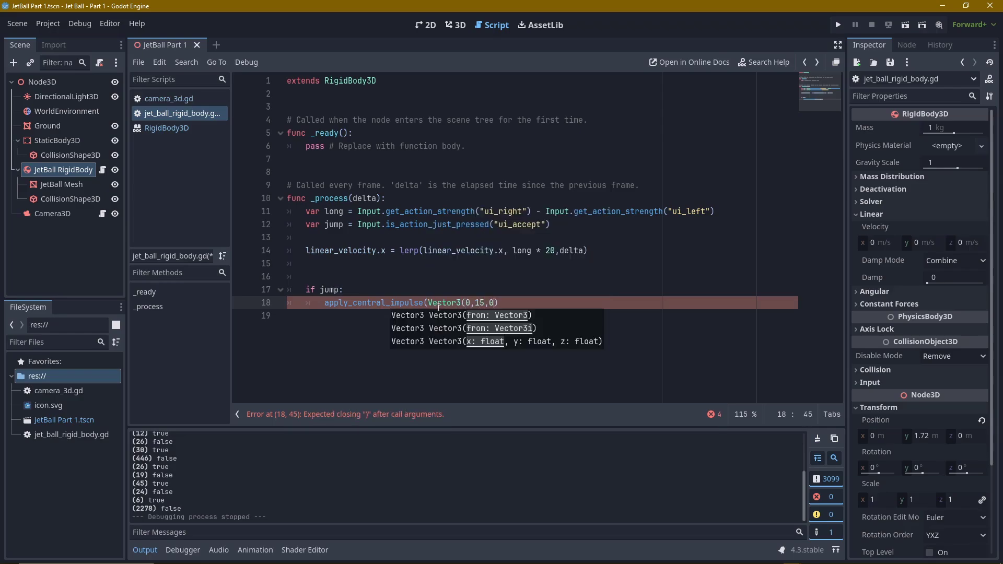
pyautogui.click(837, 24)
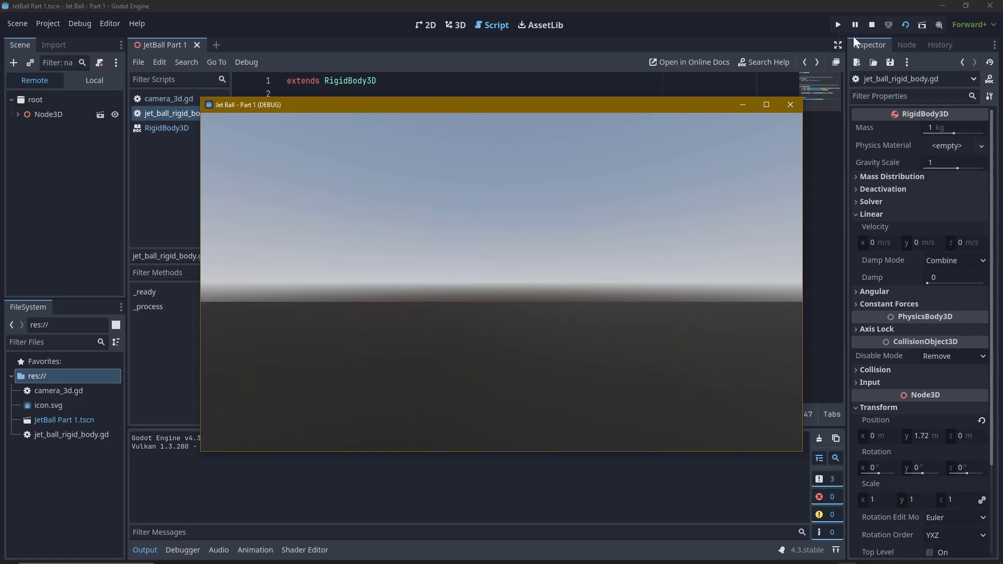
# Rename _process to _physics_process and set the ball's Constant Forces Y to -15.
pyautogui.click(870, 24)
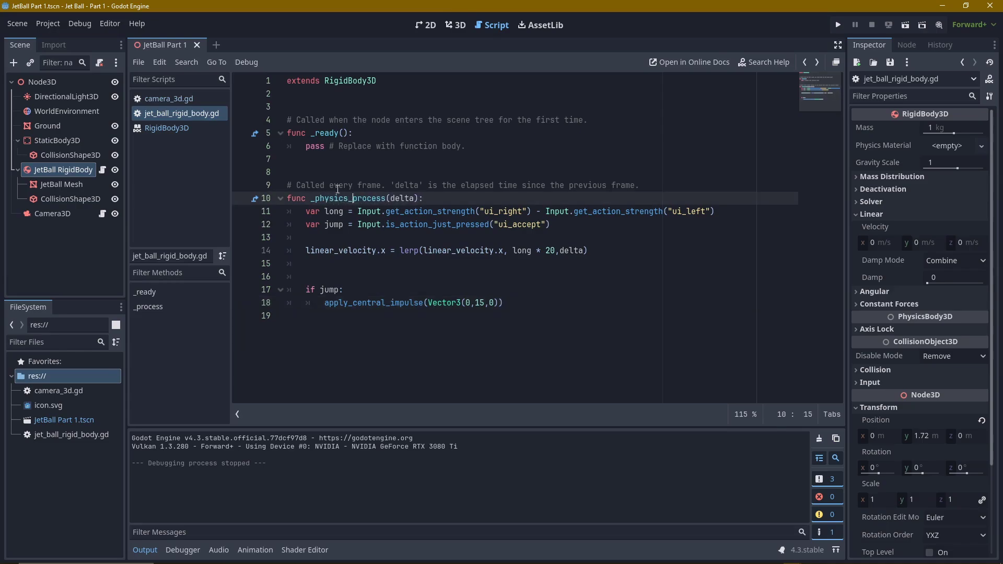
pyautogui.click(837, 25)
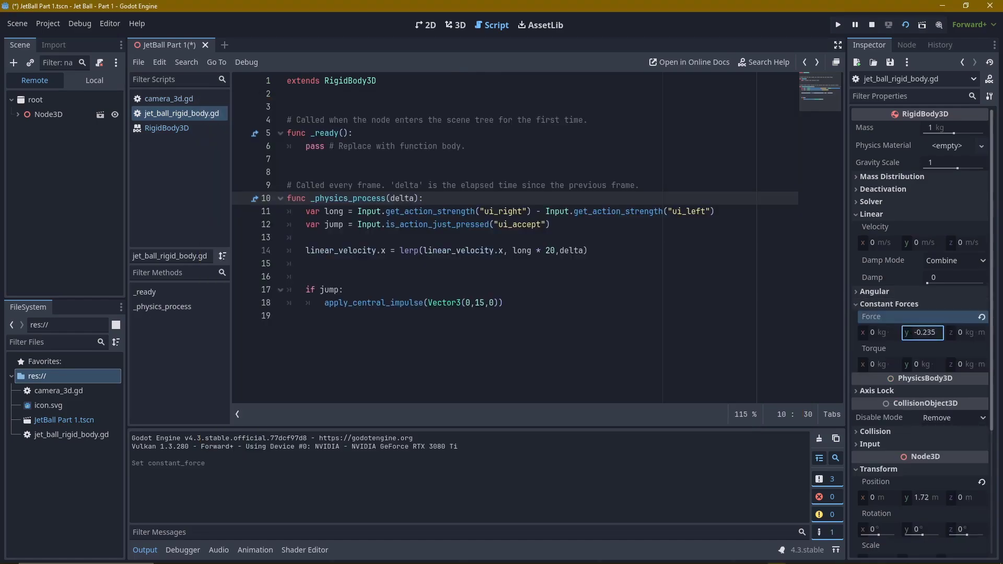
pyautogui.write('-15')
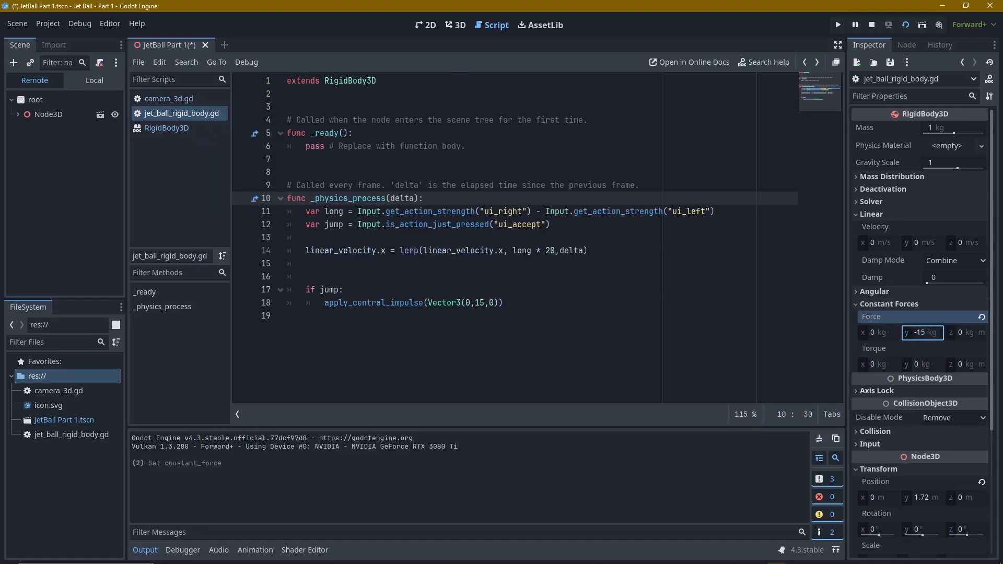
pyautogui.click(837, 24)
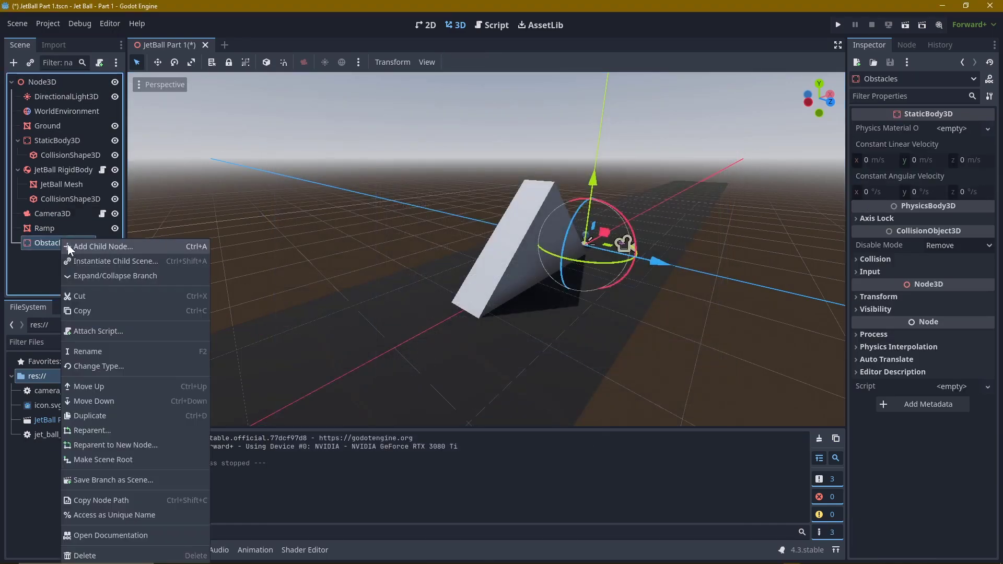
# Give Obstacles a CollisionShape3D child with a BoxShape3D fitted onto the ramp.
pyautogui.click(103, 247)
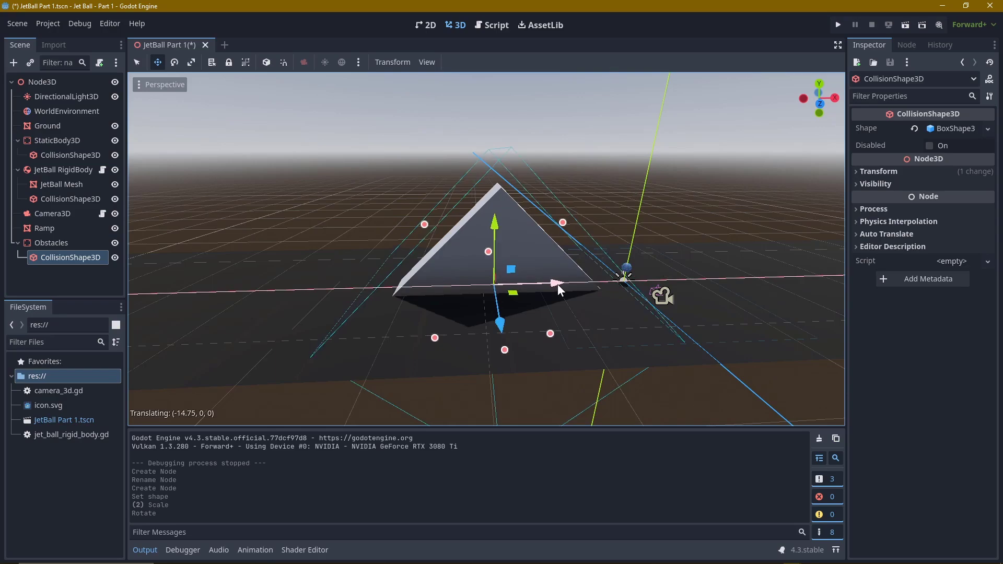
pyautogui.click(837, 24)
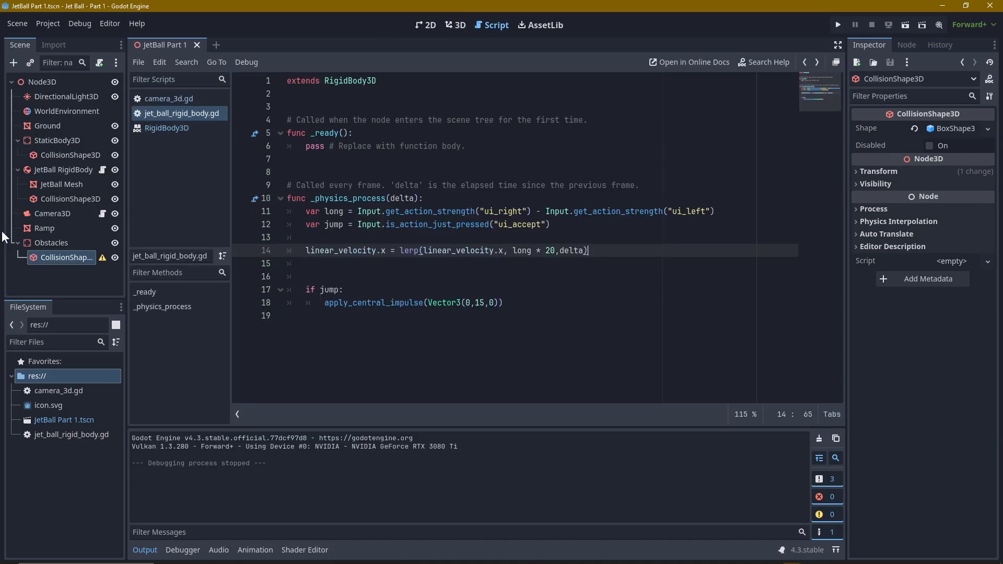
# Lerp the camera's position.y toward the ball's y + 1.5 with delta * 5 and test-run twice.
pyautogui.click(170, 98)
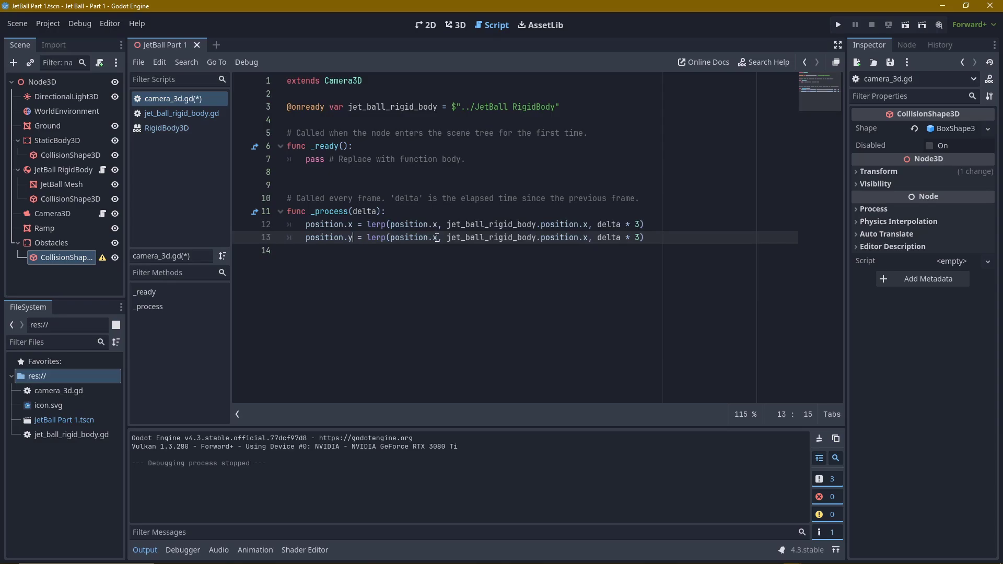
pyautogui.click(837, 24)
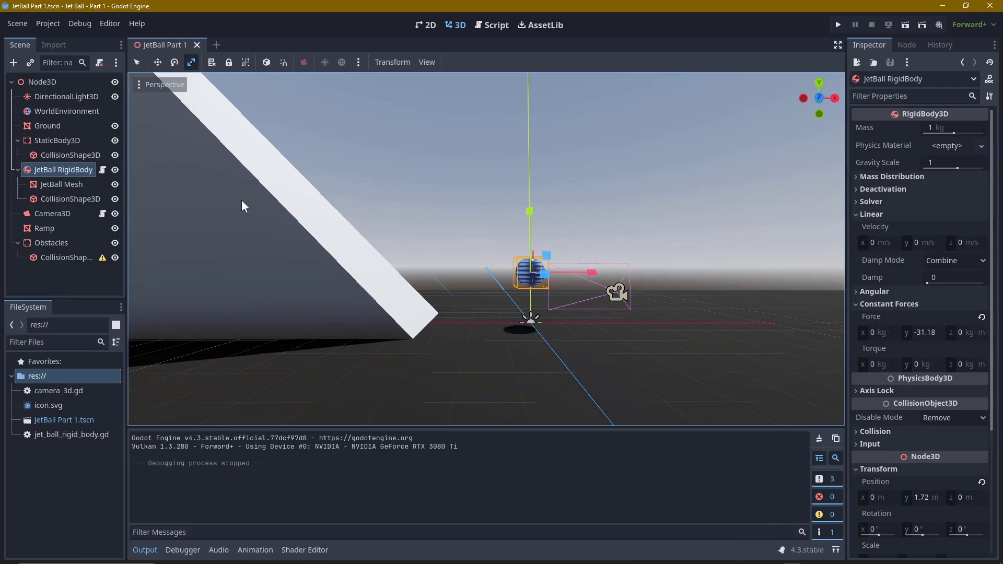
pyautogui.click(924, 498)
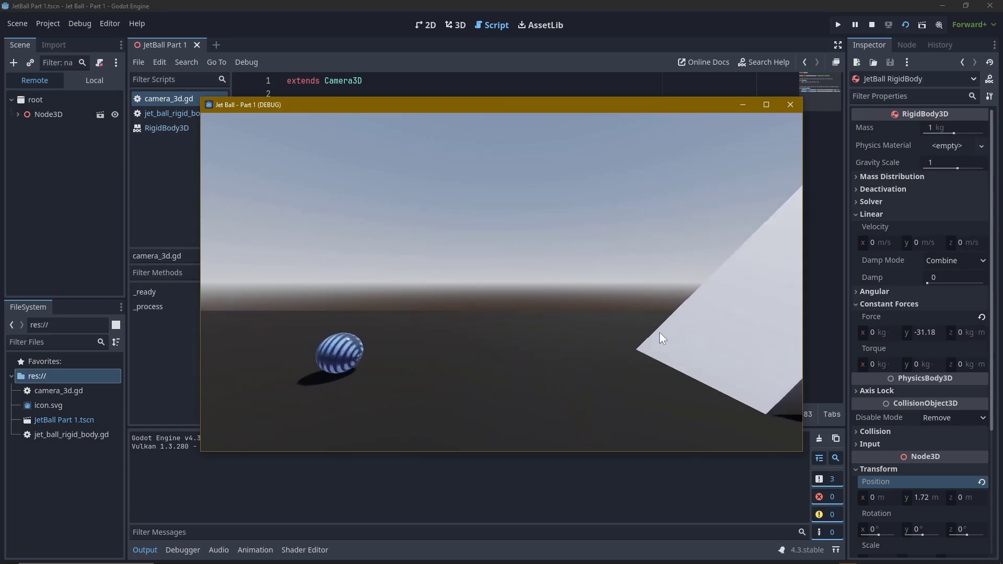
pyautogui.click(790, 105)
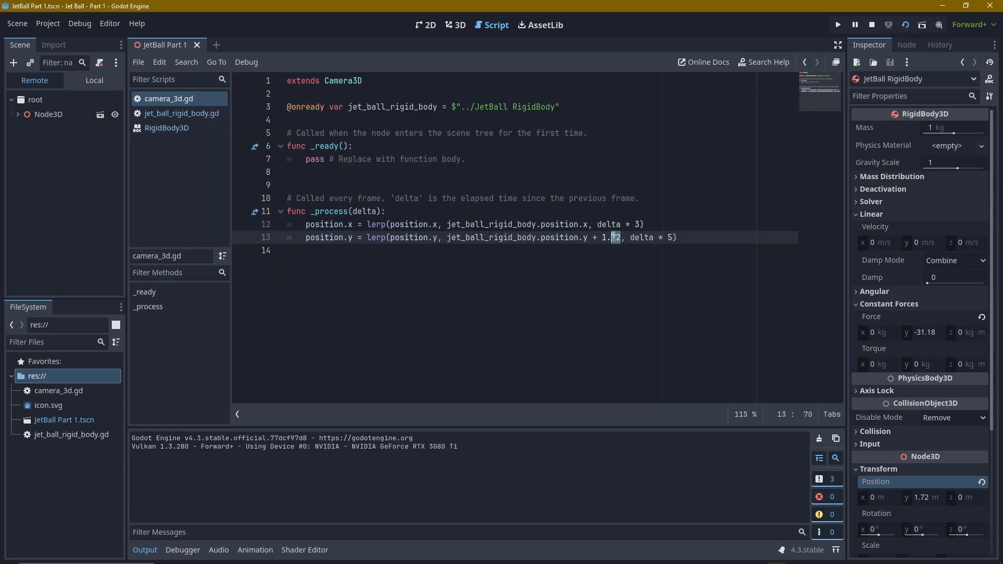
pyautogui.click(837, 24)
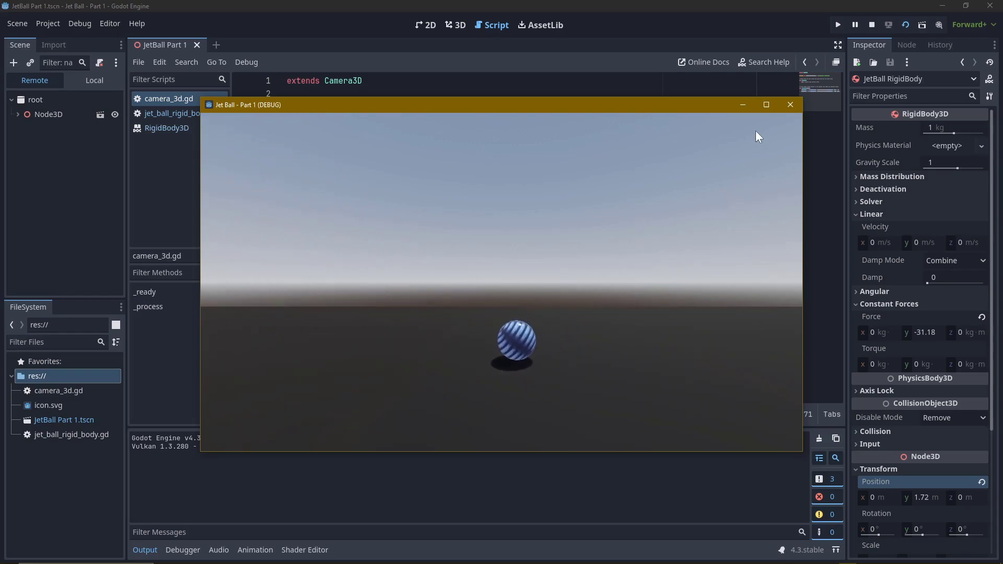
pyautogui.click(791, 105)
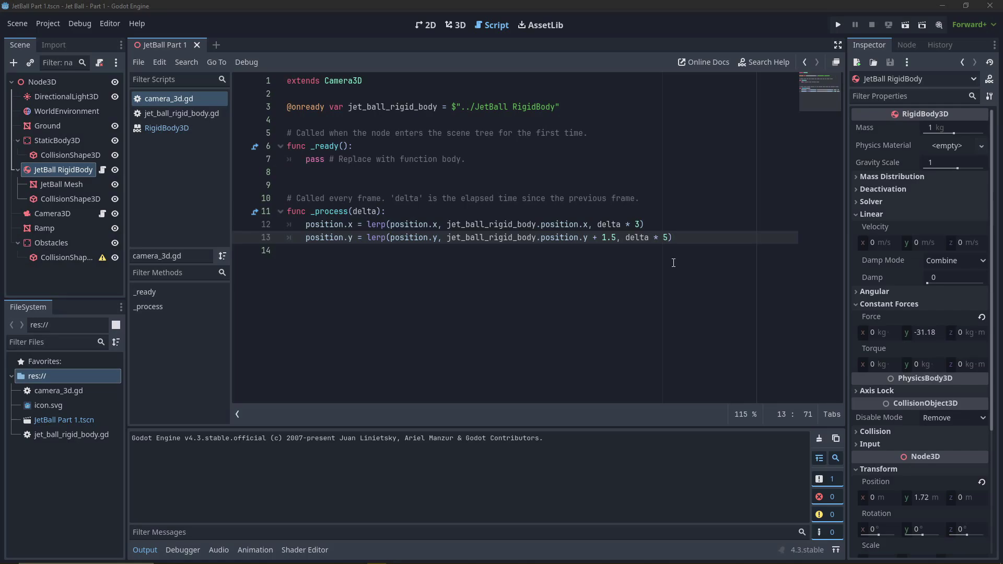
# Branch on linear_velocity.x > 5.0 to lerp position.z toward 15.0 with delta/5, else toward 5.0.
pyautogui.write('if jet_ball_rigid_body')
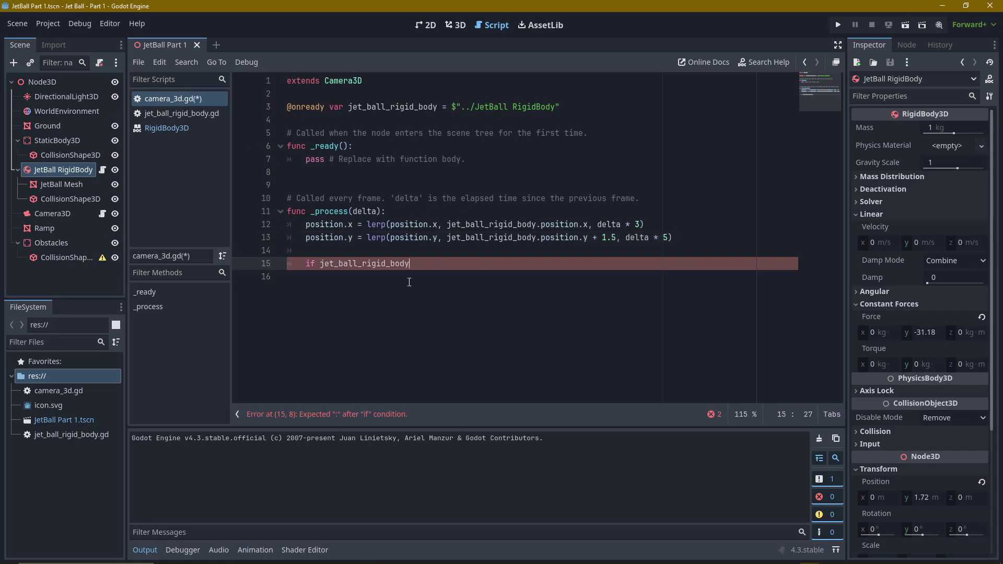
pyautogui.write('.linear_velocity.x > 5.0:')
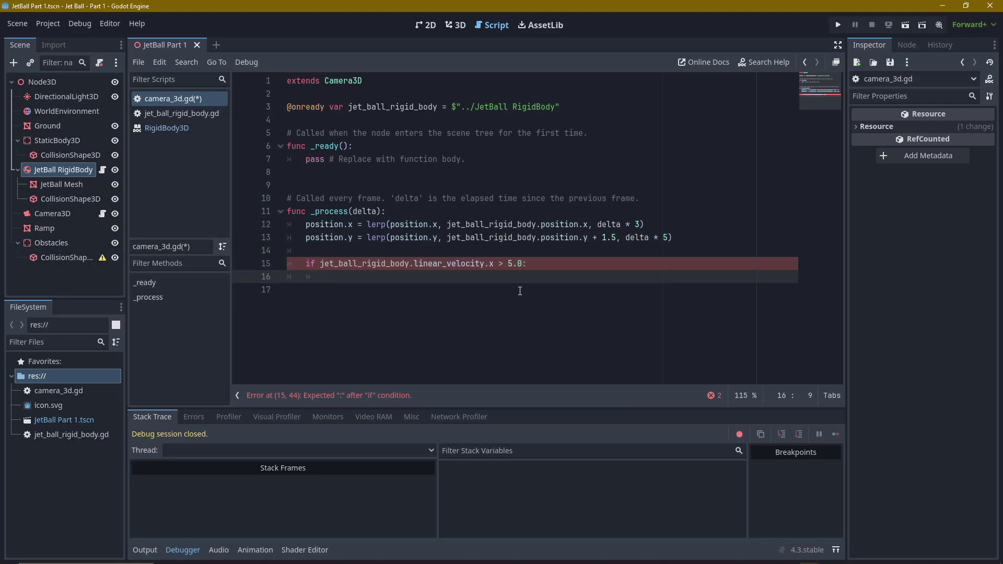
pyautogui.write('positi')
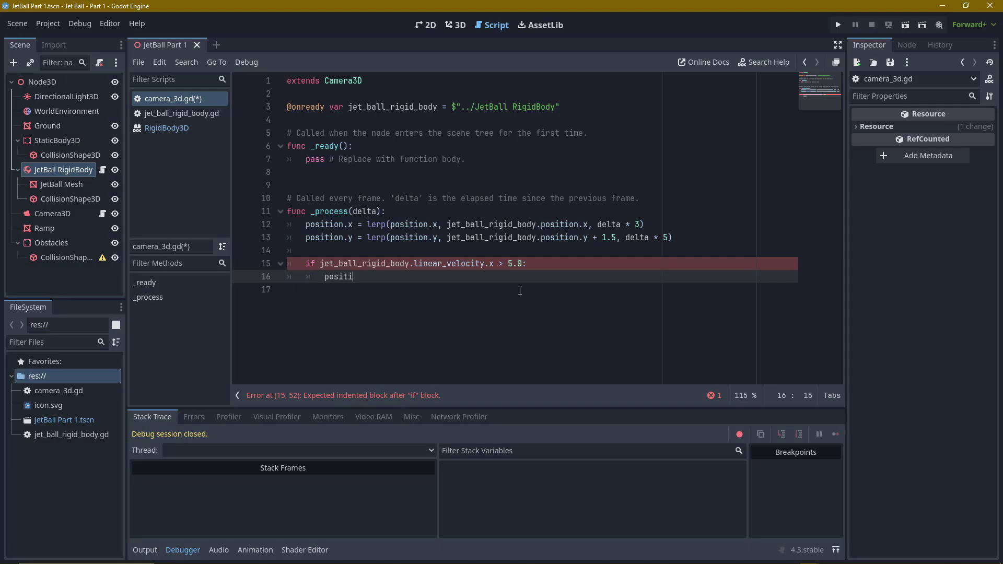
pyautogui.write('on.z = lerp(position.z, 15.0, delt')
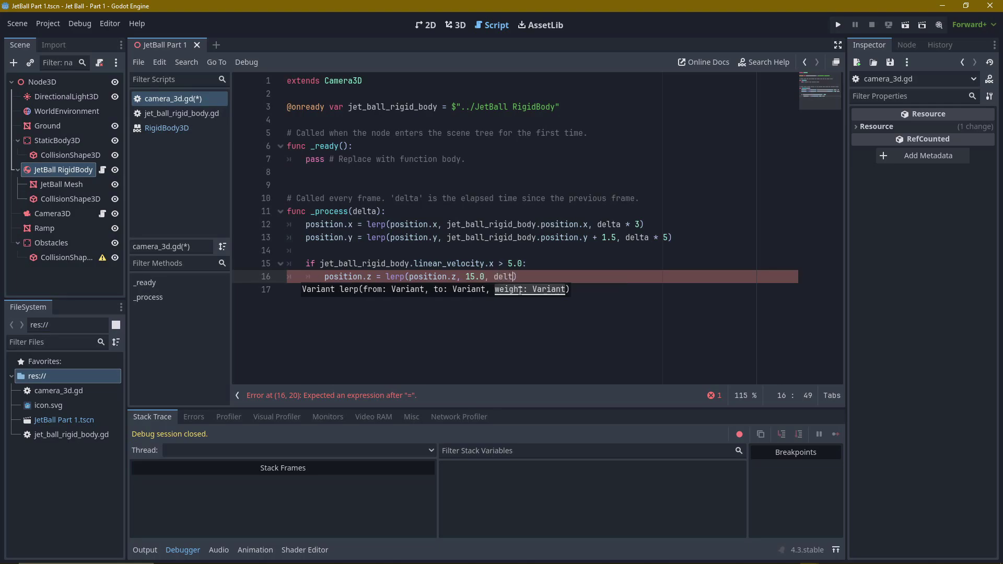
pyautogui.write('a')
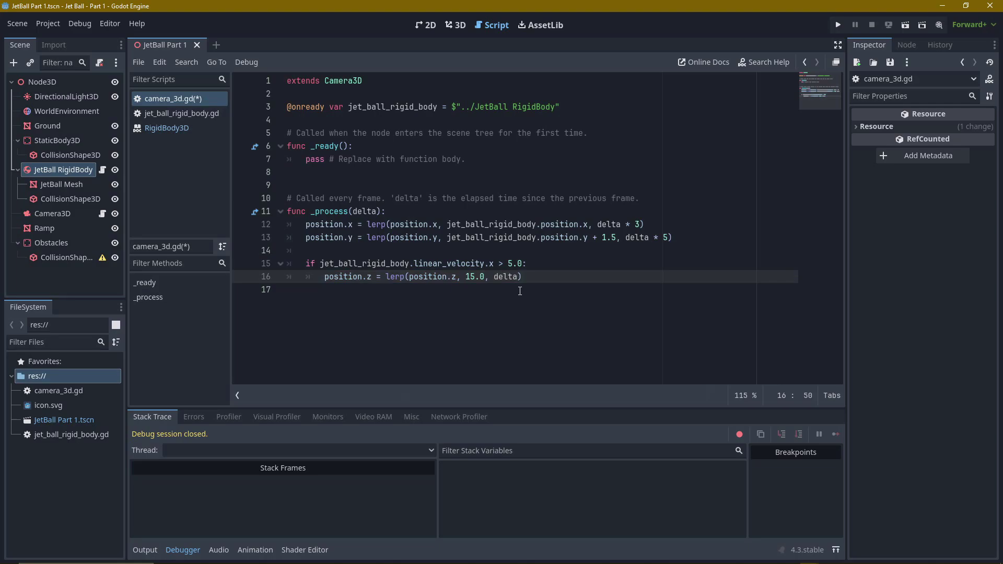
pyautogui.write('/5')
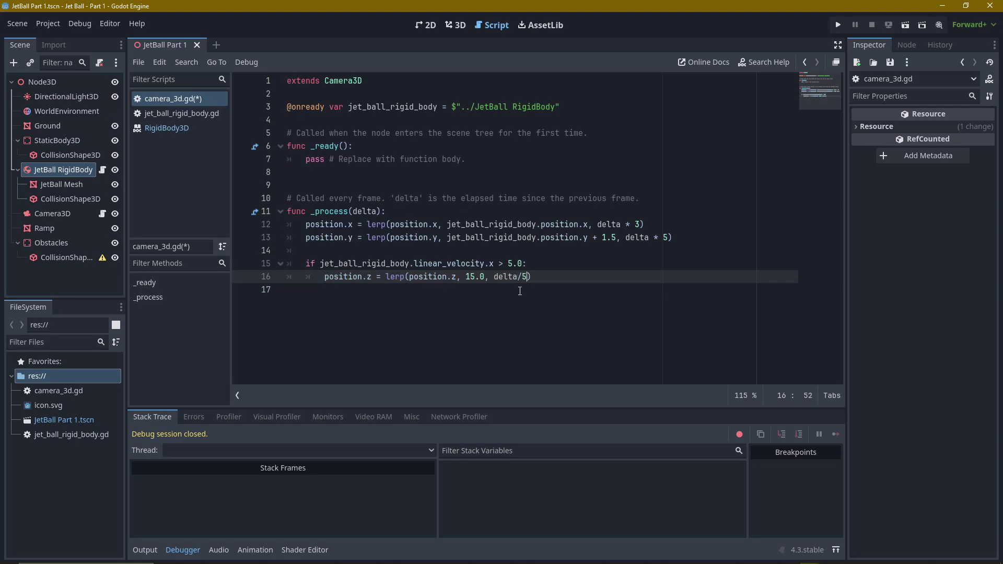
pyautogui.press('Right')
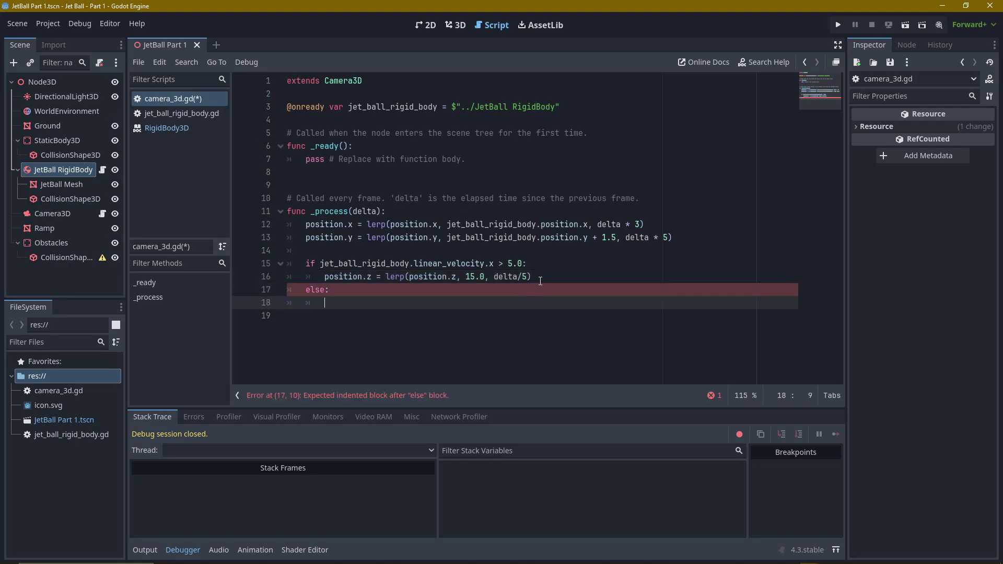
pyautogui.write('position.z = lerp(position.z, 15.0, delta/5)')
pyautogui.write('position.z = lerp(position.z, 5.0, delta/2')
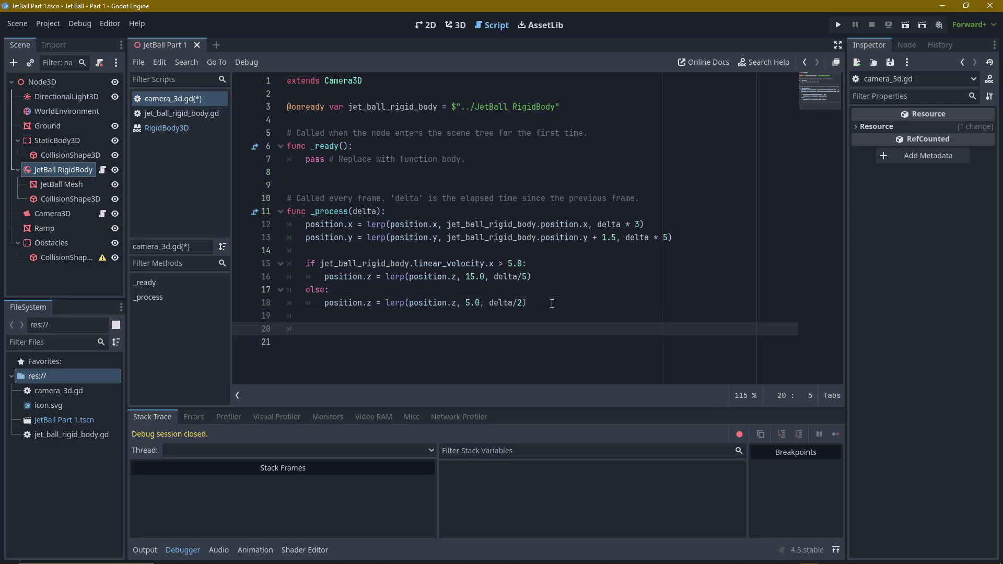
# Print jet_ball_rigid_body.linear_velocity.x each frame and wrap the zoom condition's velocity in abs().
pyautogui.write('print(jet_ball_rigid_body.linear_velocity.x)')
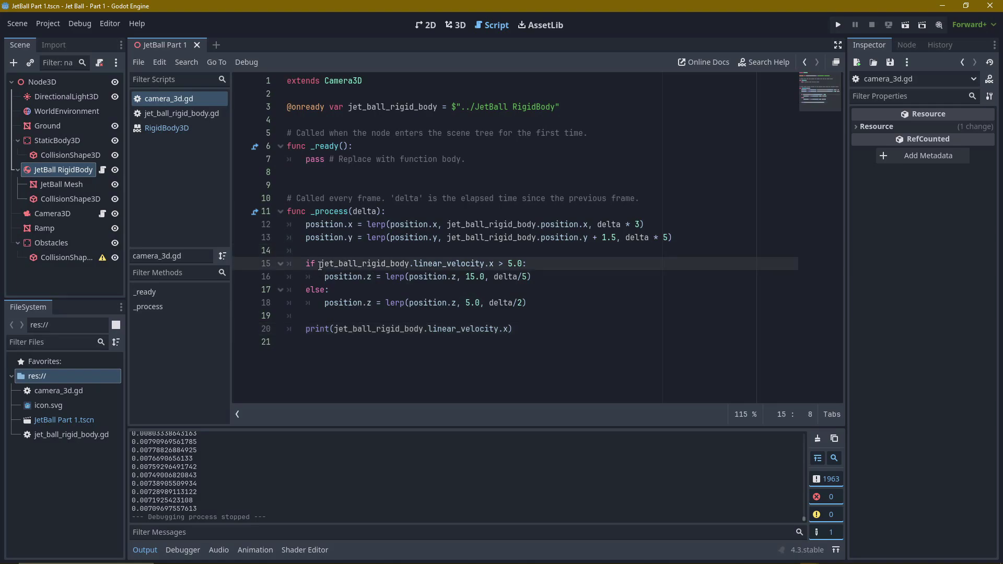
pyautogui.write('abs(')
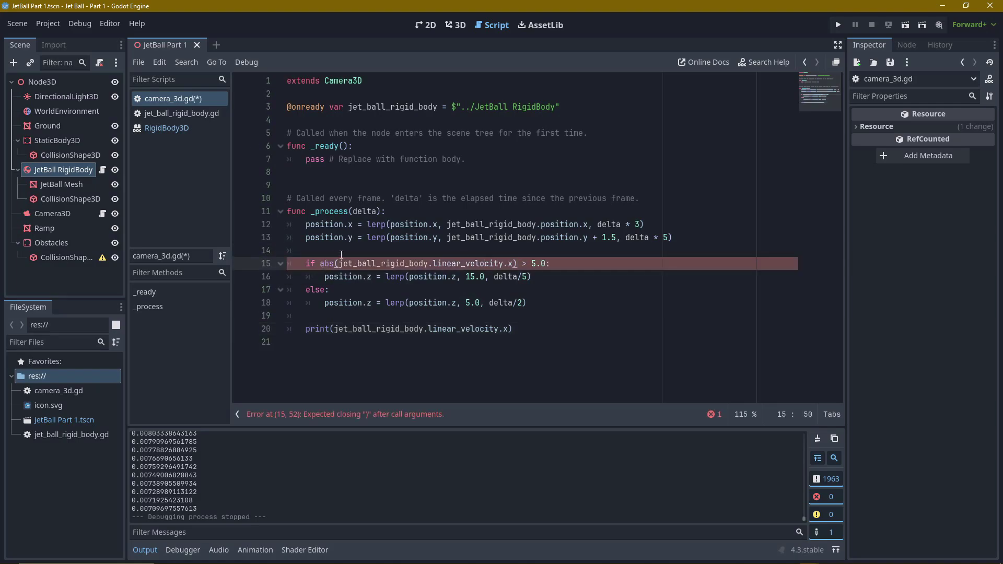